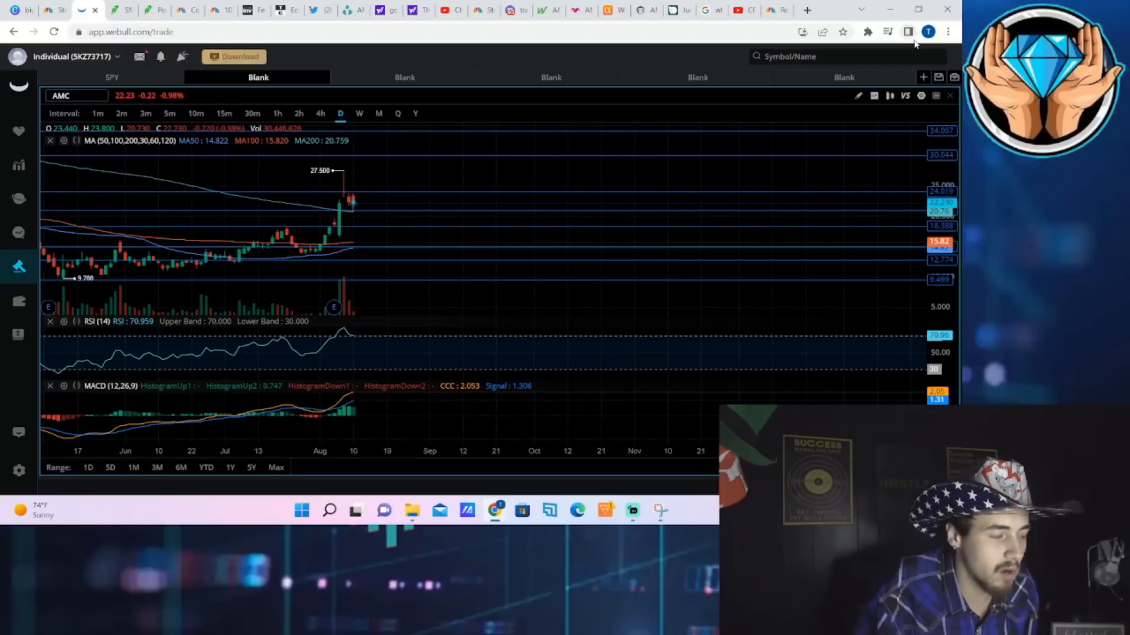
# - Switch the AMC chart to one-minute candles for today's session
pyautogui.click(98, 113)
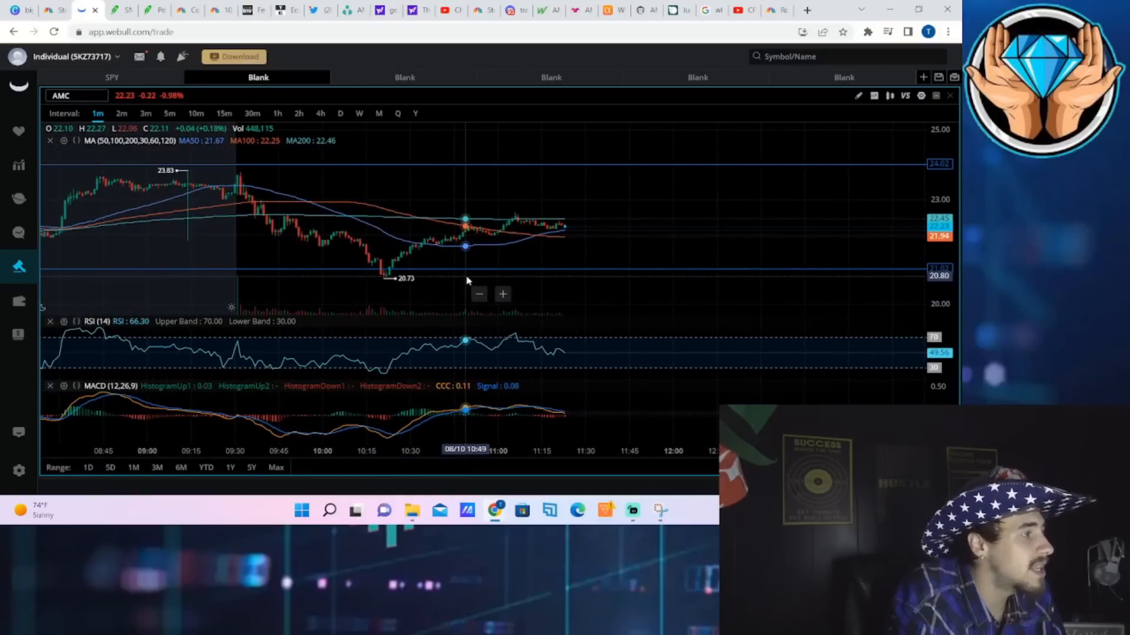
pyautogui.moveTo(366, 305)
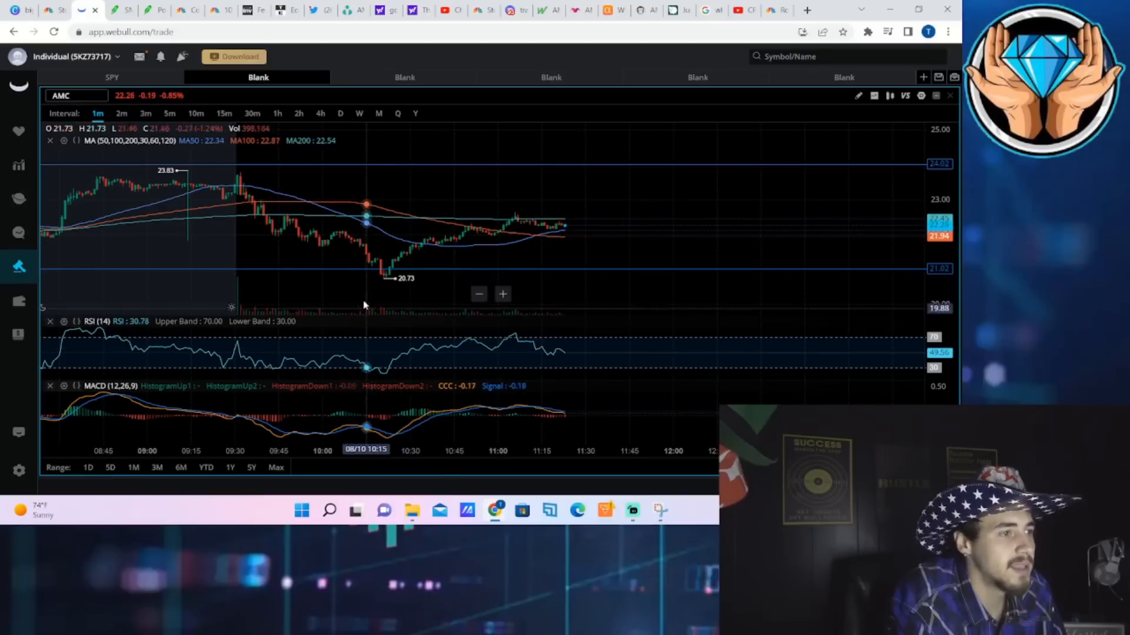
pyautogui.moveTo(389, 275)
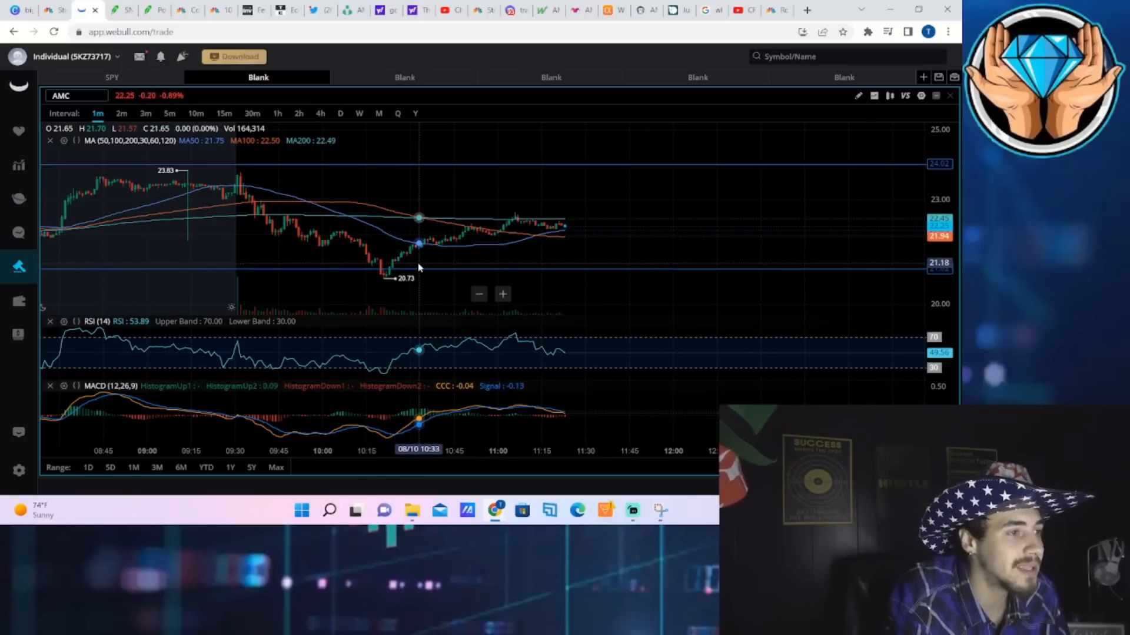
pyautogui.moveTo(858, 95)
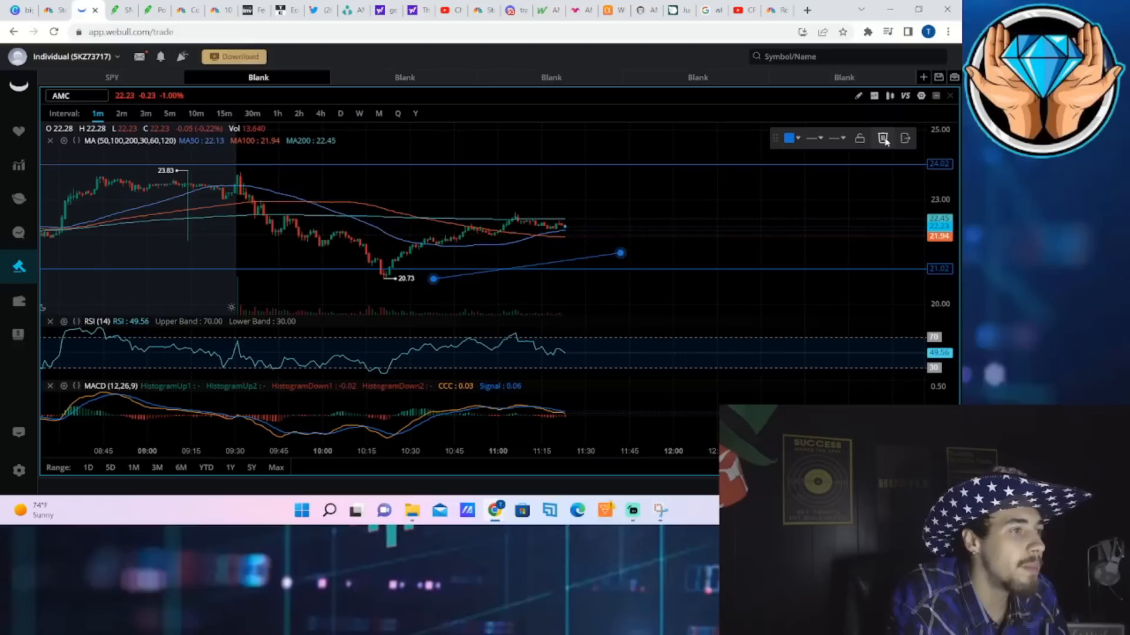
# - Delete the drawn trend line and return the AMC chart to daily candles
pyautogui.click(883, 138)
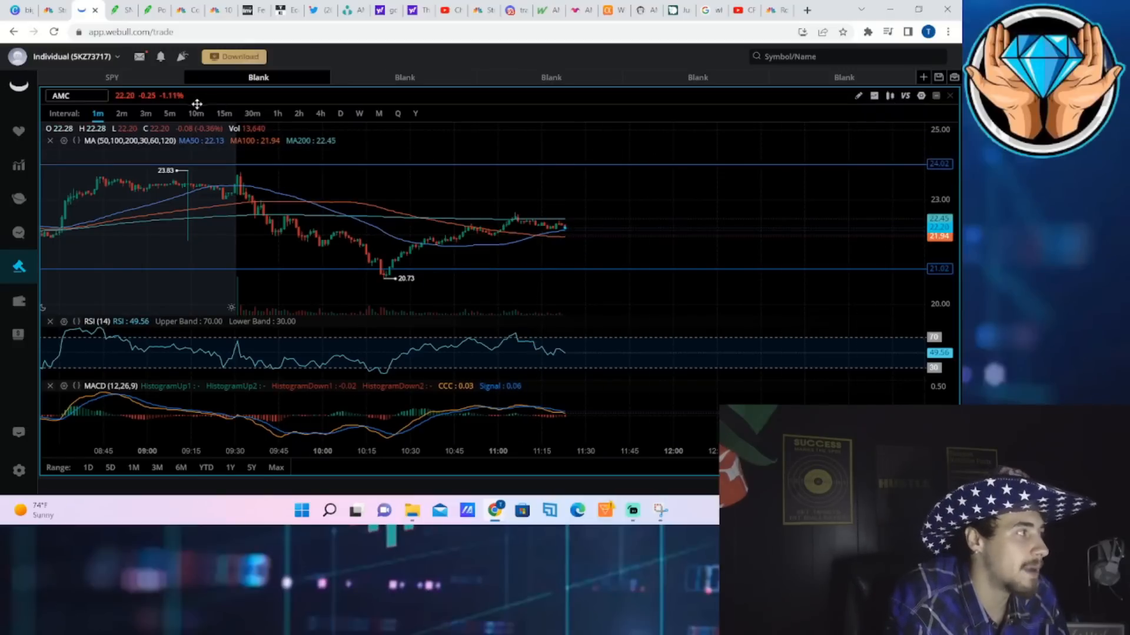
pyautogui.moveTo(529, 169)
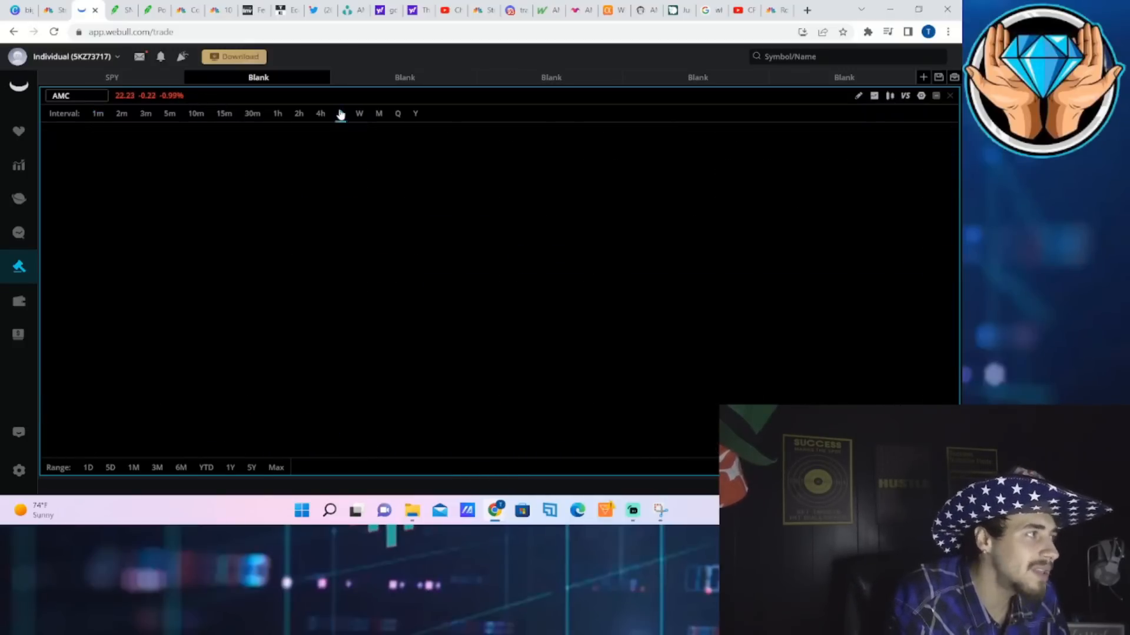
pyautogui.click(338, 113)
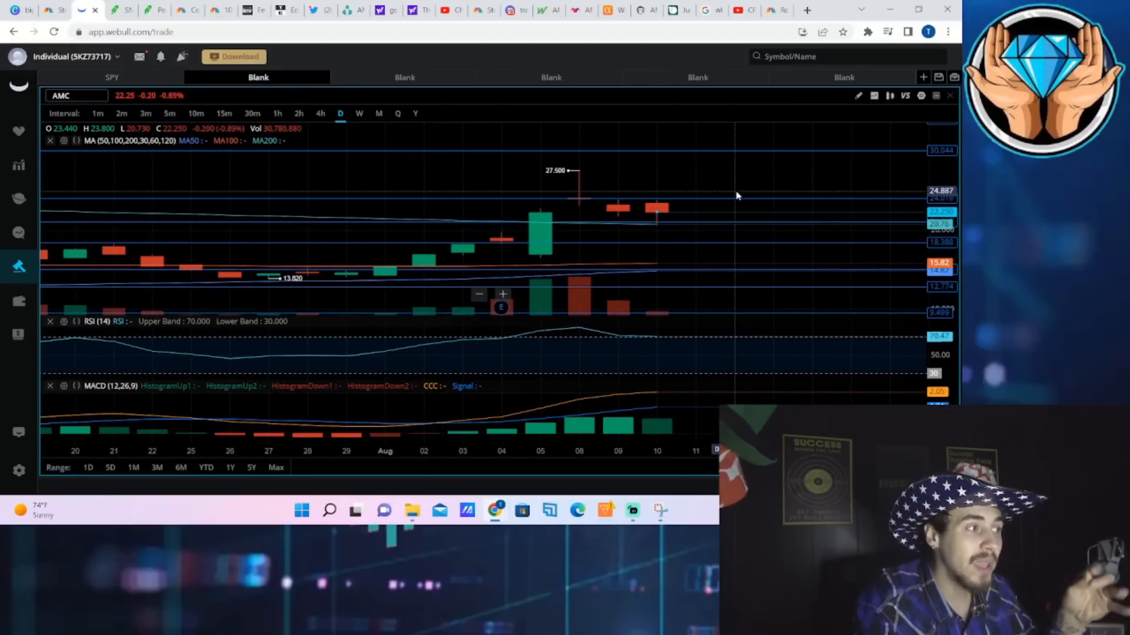
pyautogui.moveTo(656, 213)
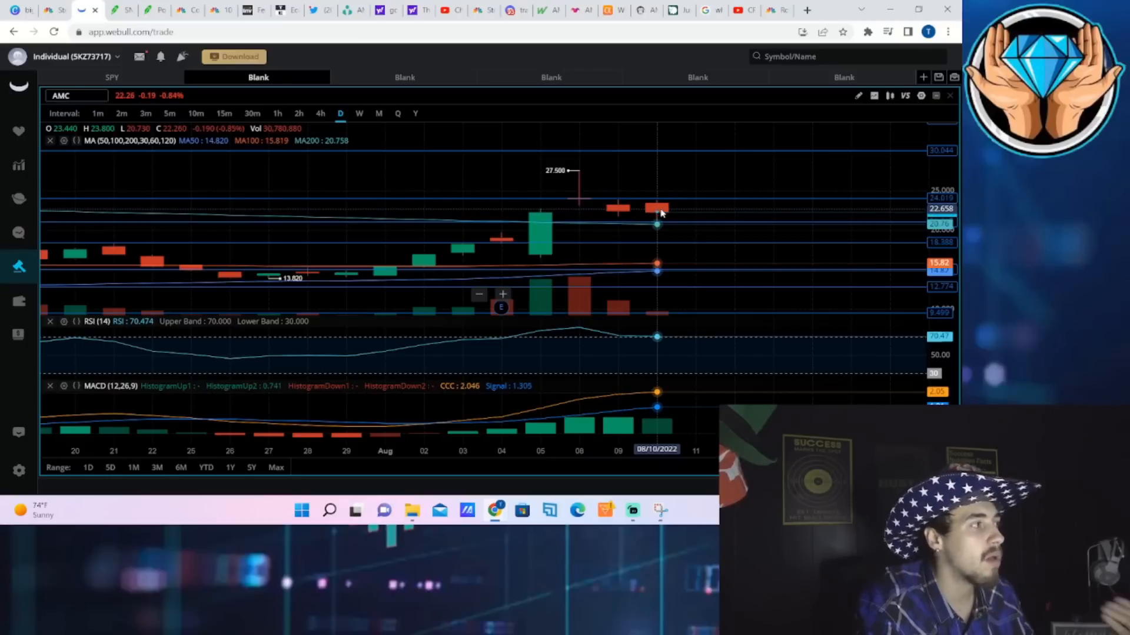
pyautogui.moveTo(637, 196)
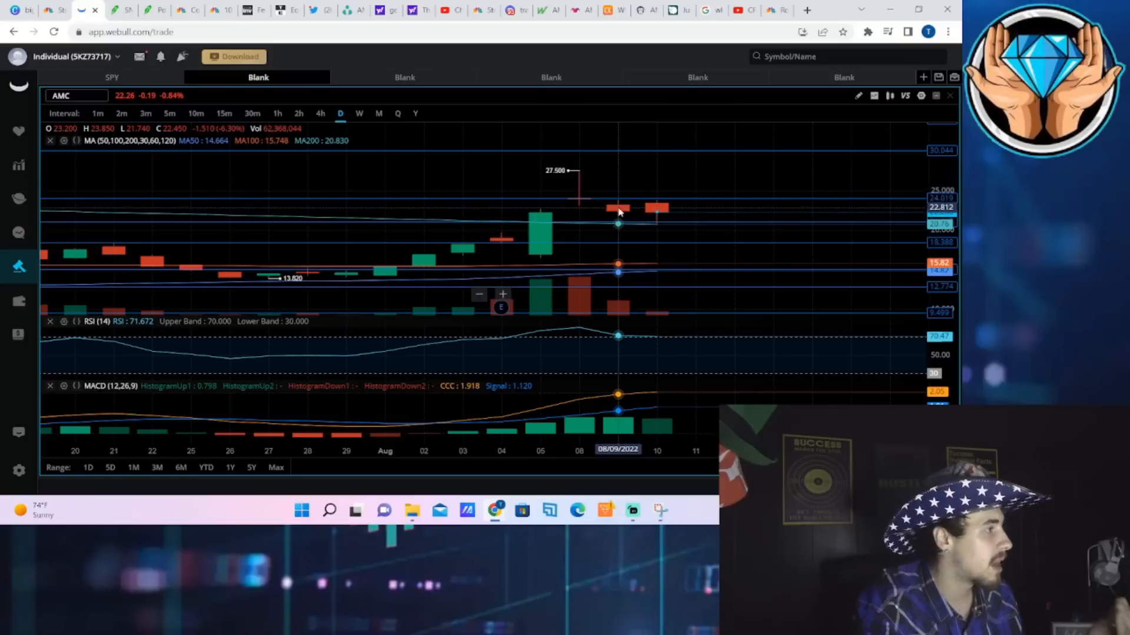
pyautogui.moveTo(656, 218)
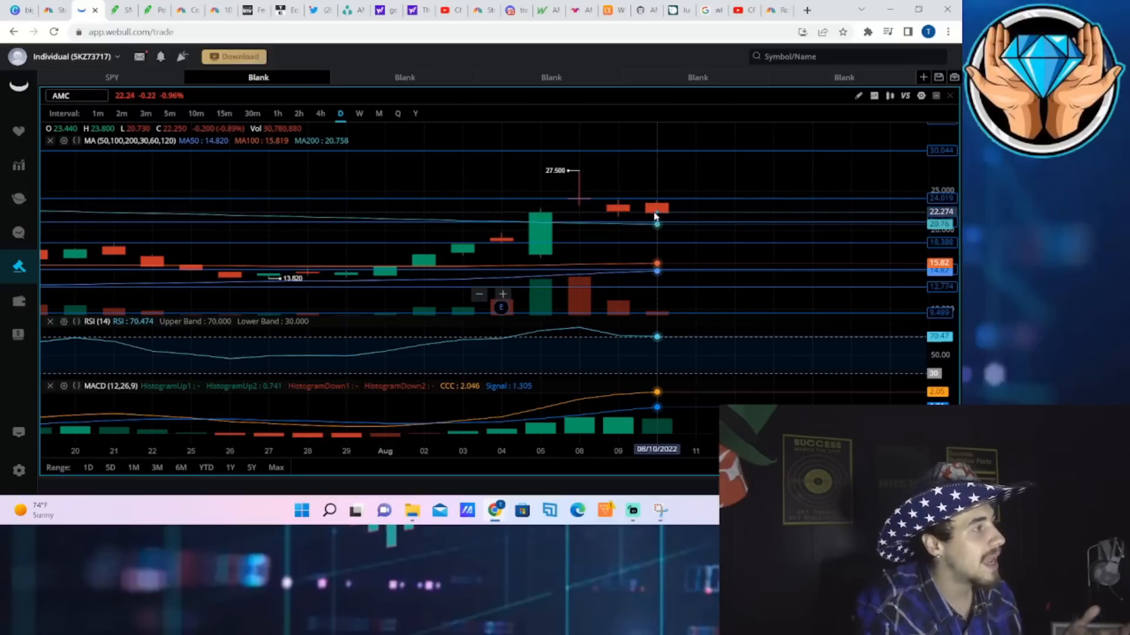
pyautogui.moveTo(669, 222)
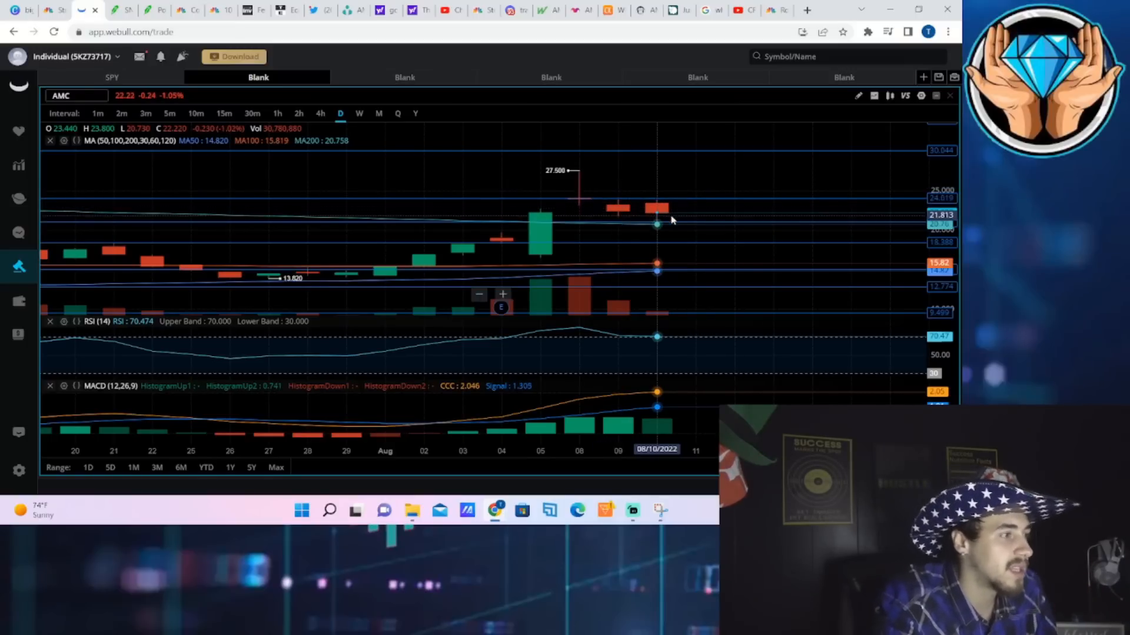
pyautogui.moveTo(661, 238)
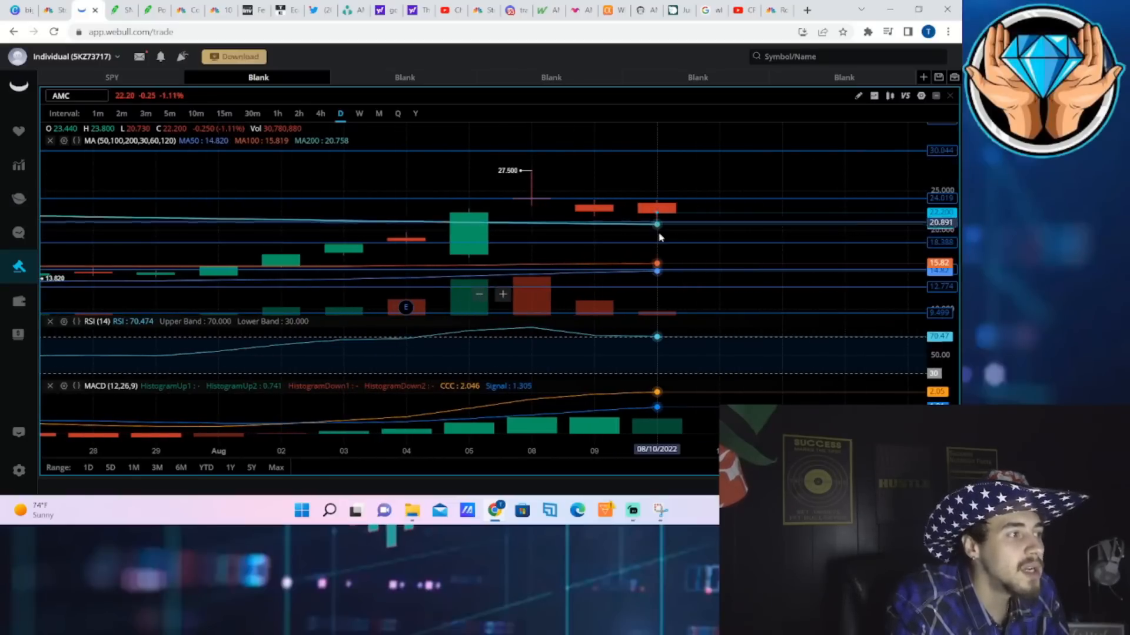
pyautogui.moveTo(772, 252)
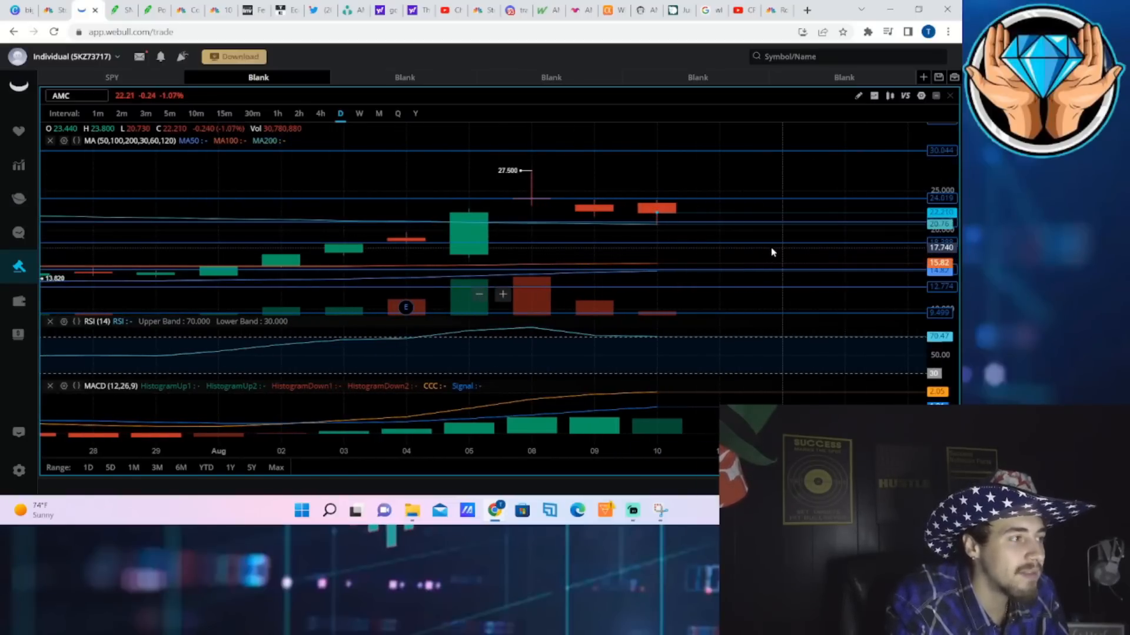
pyautogui.moveTo(716, 269)
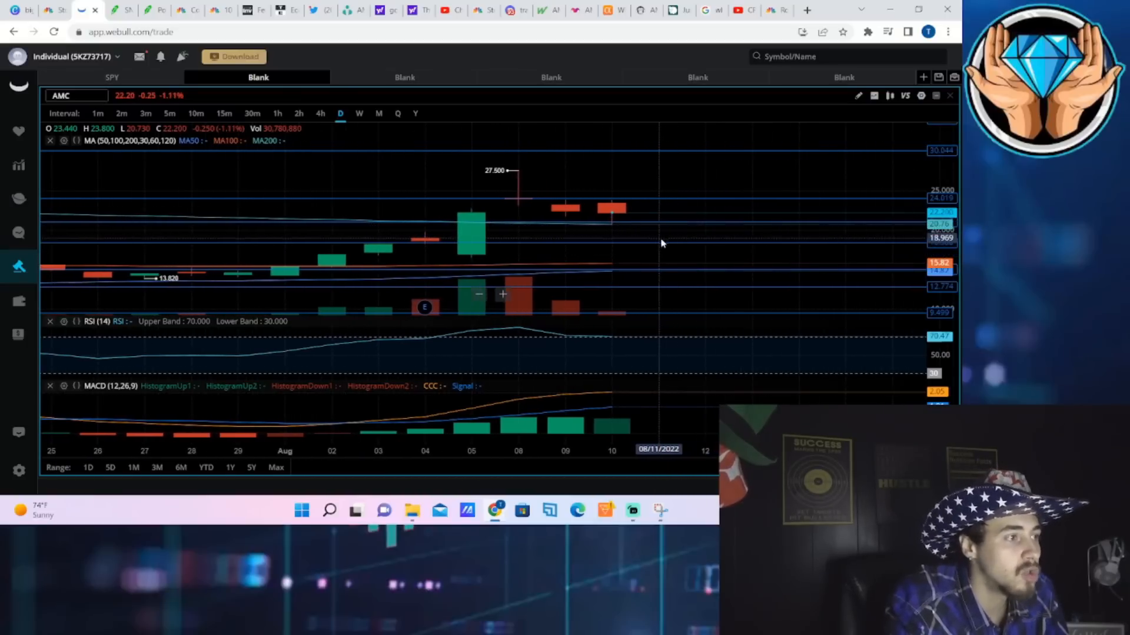
pyautogui.moveTo(679, 254)
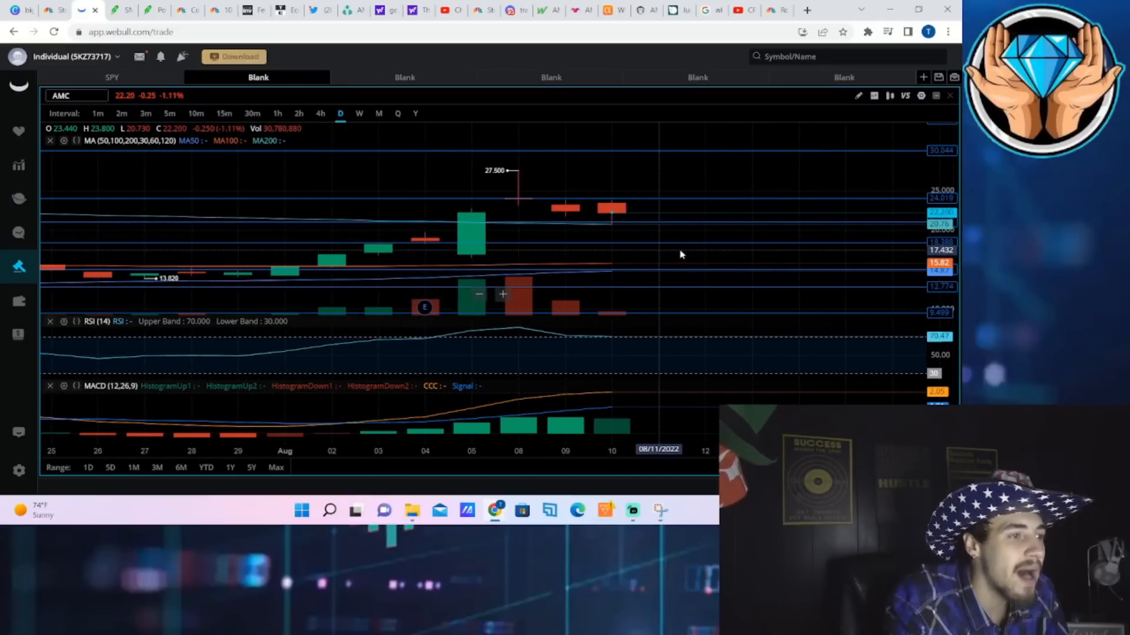
# - Put AMC back on one-minute candles and zoom out to cover from 07:30 pre-market
pyautogui.click(98, 113)
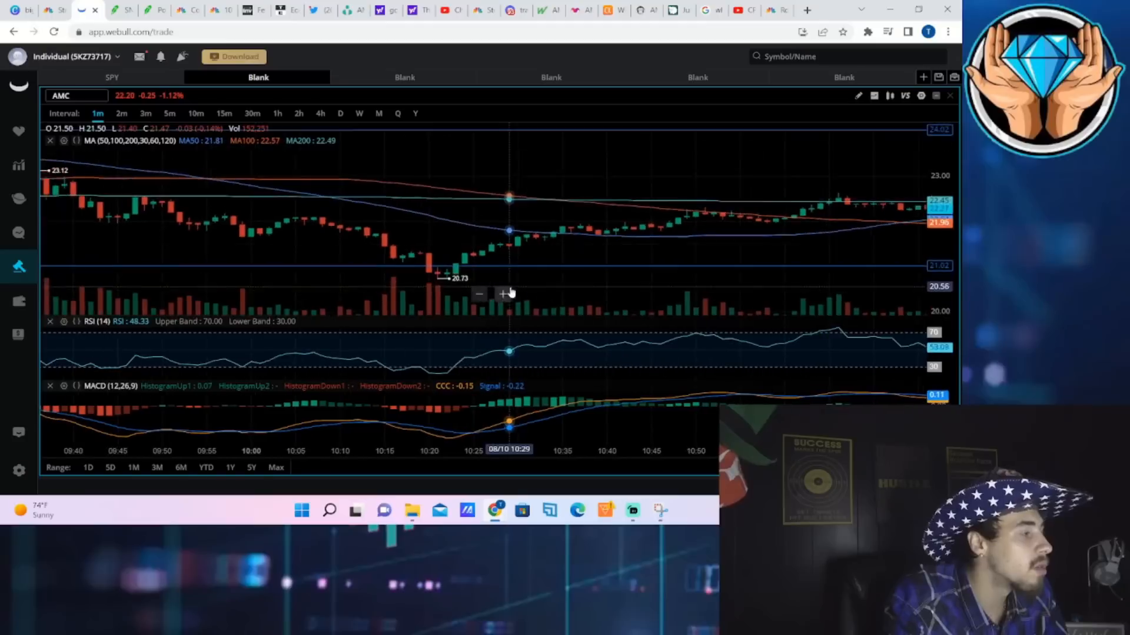
pyautogui.click(478, 295)
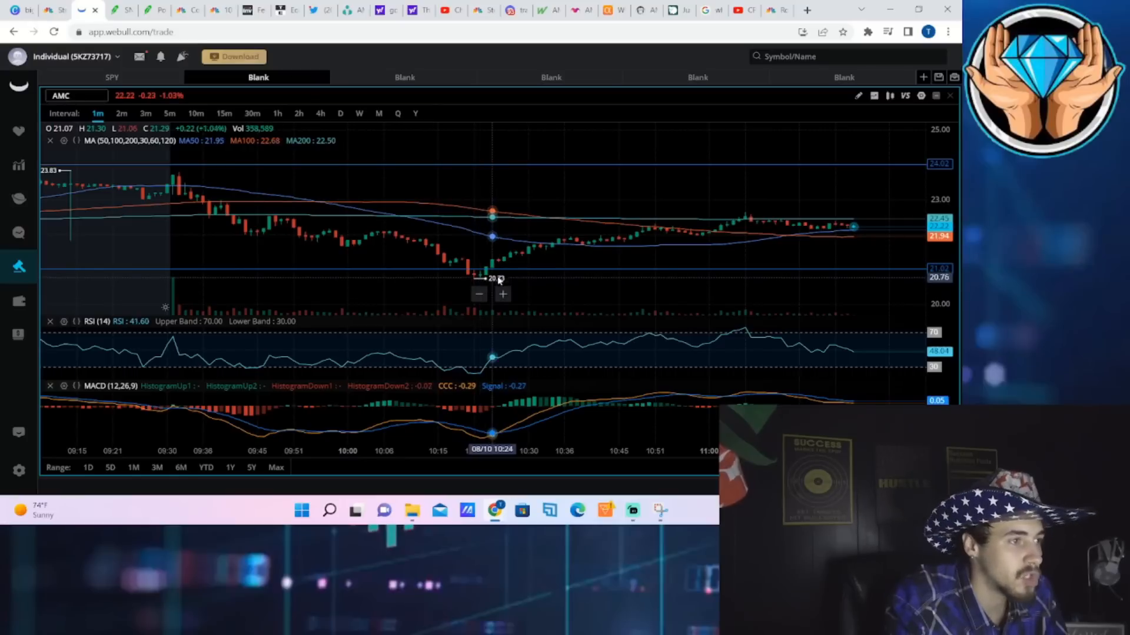
pyautogui.moveTo(509, 278)
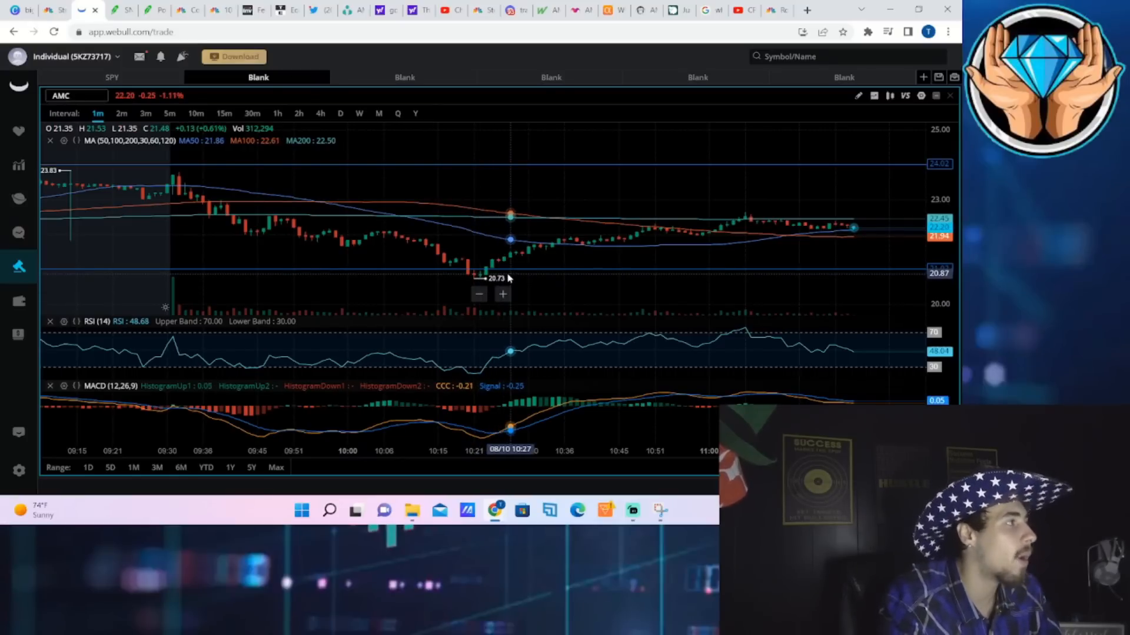
pyautogui.moveTo(491, 281)
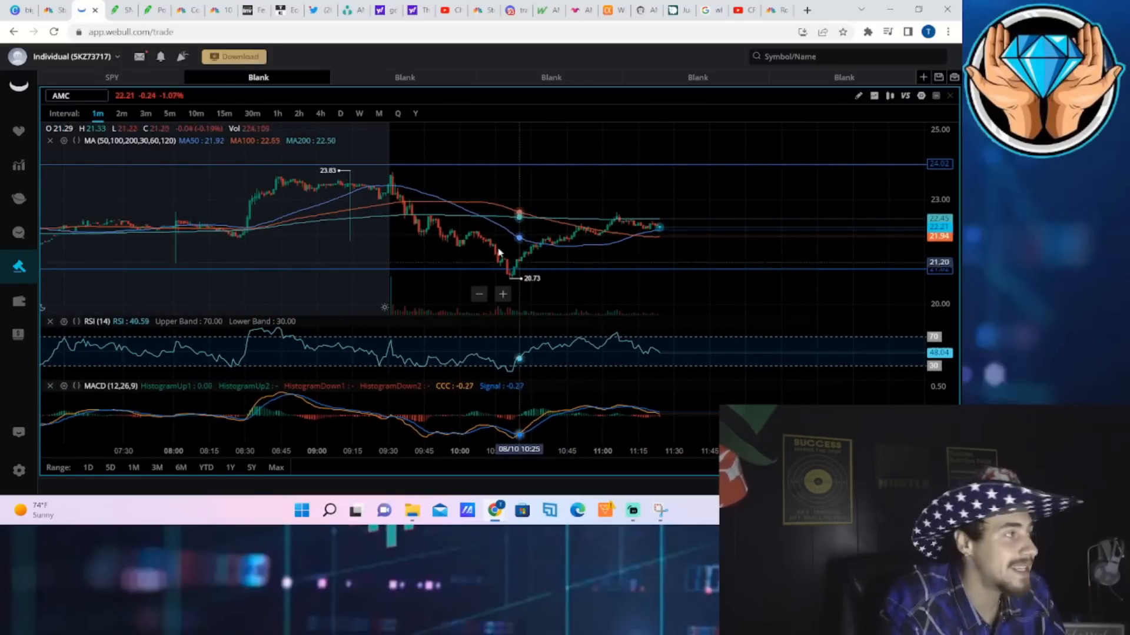
pyautogui.moveTo(517, 278)
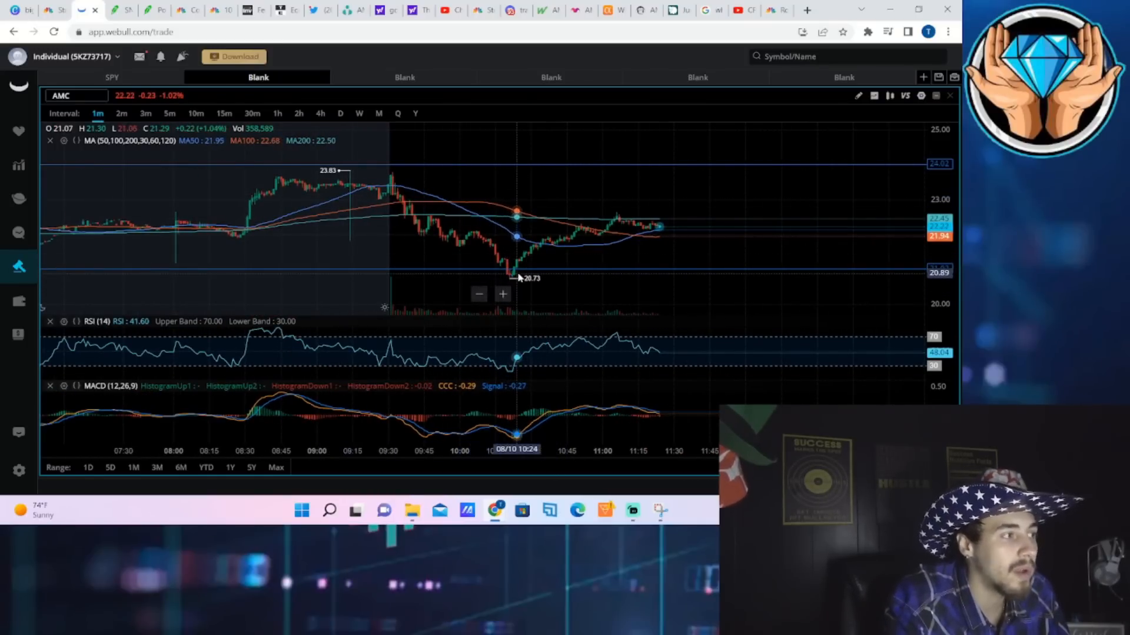
pyautogui.moveTo(506, 281)
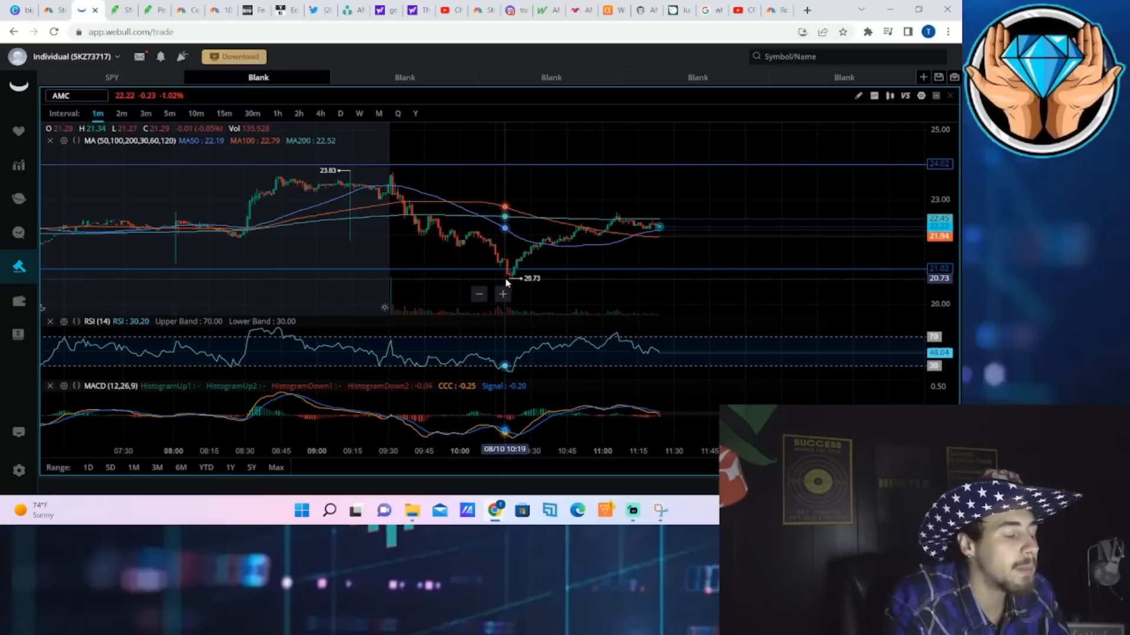
pyautogui.moveTo(645, 245)
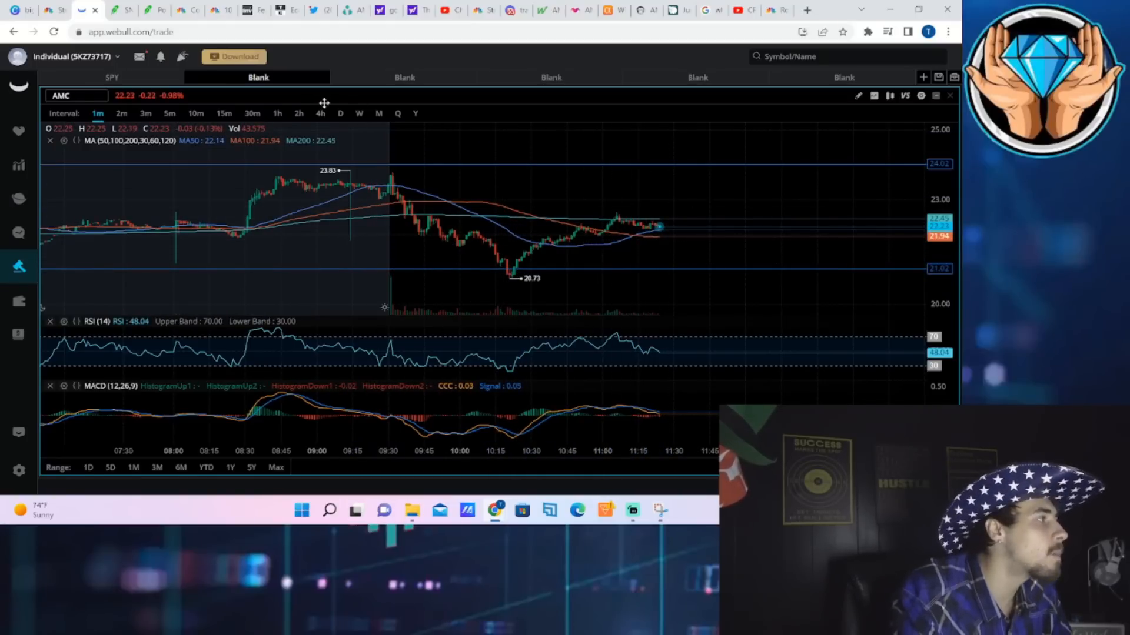
# - Switch the AMC chart to daily candles spanning roughly the past year
pyautogui.click(339, 113)
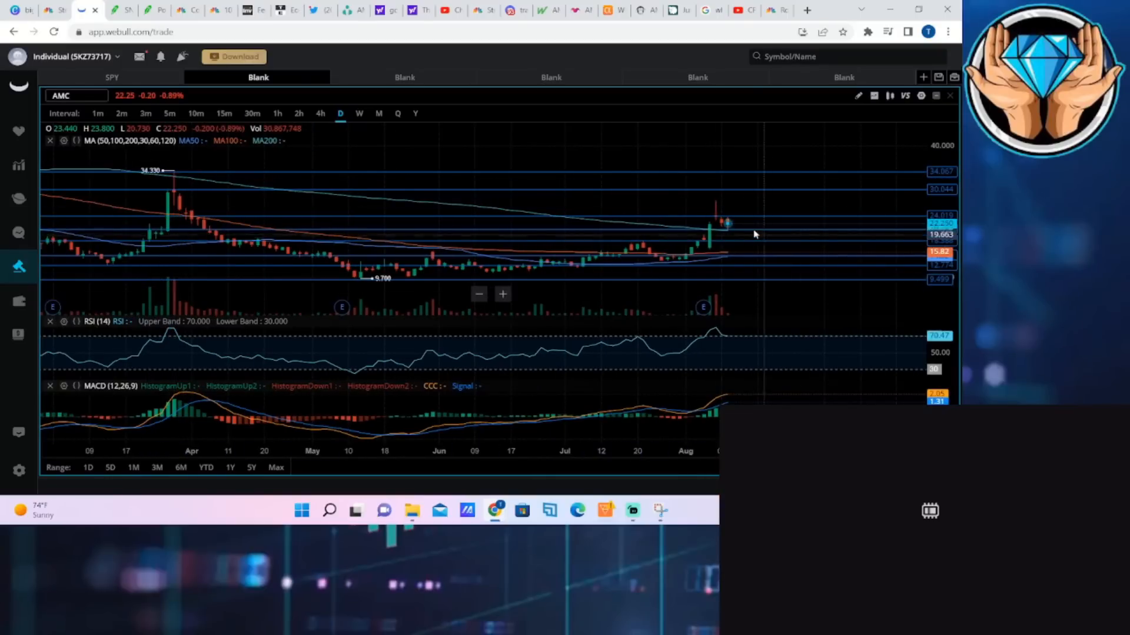
pyautogui.moveTo(726, 242)
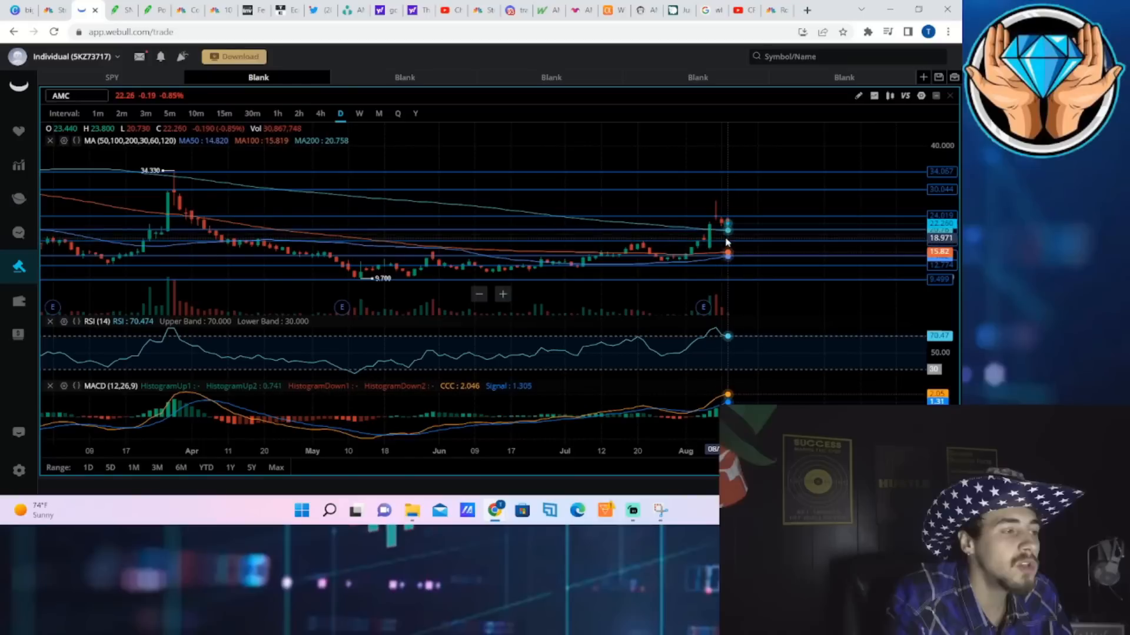
pyautogui.moveTo(733, 289)
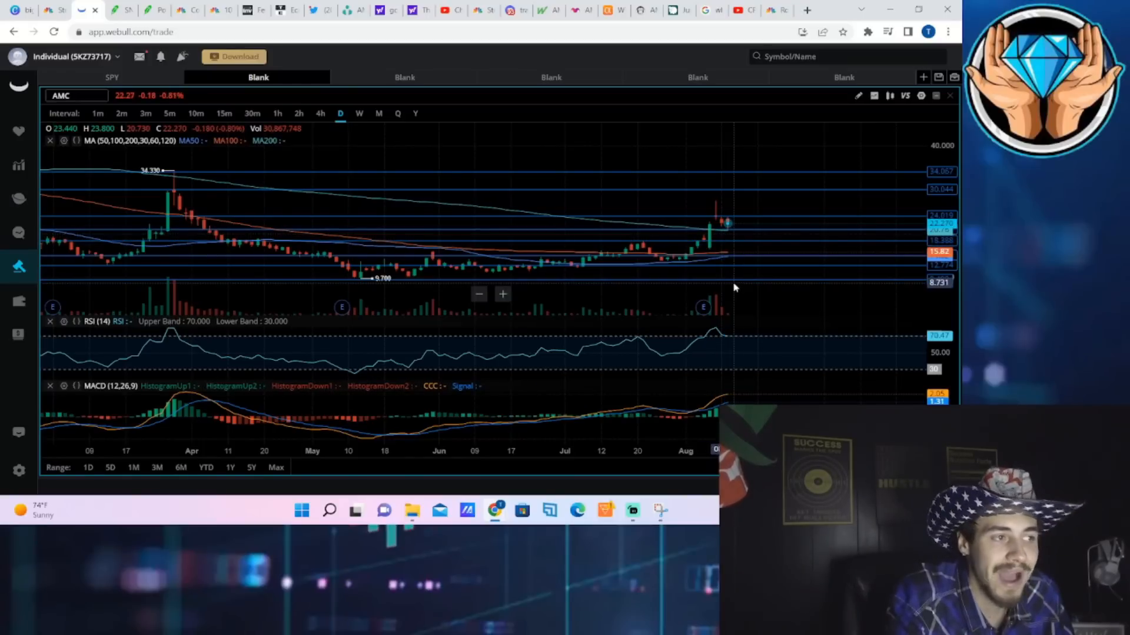
pyautogui.moveTo(726, 236)
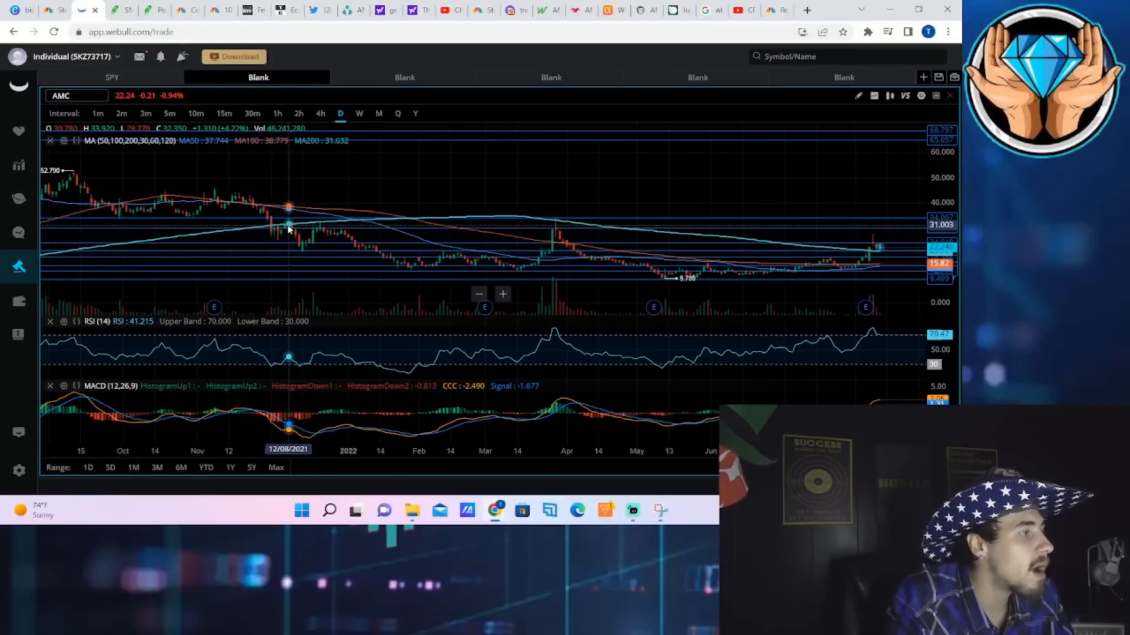
pyautogui.moveTo(271, 227)
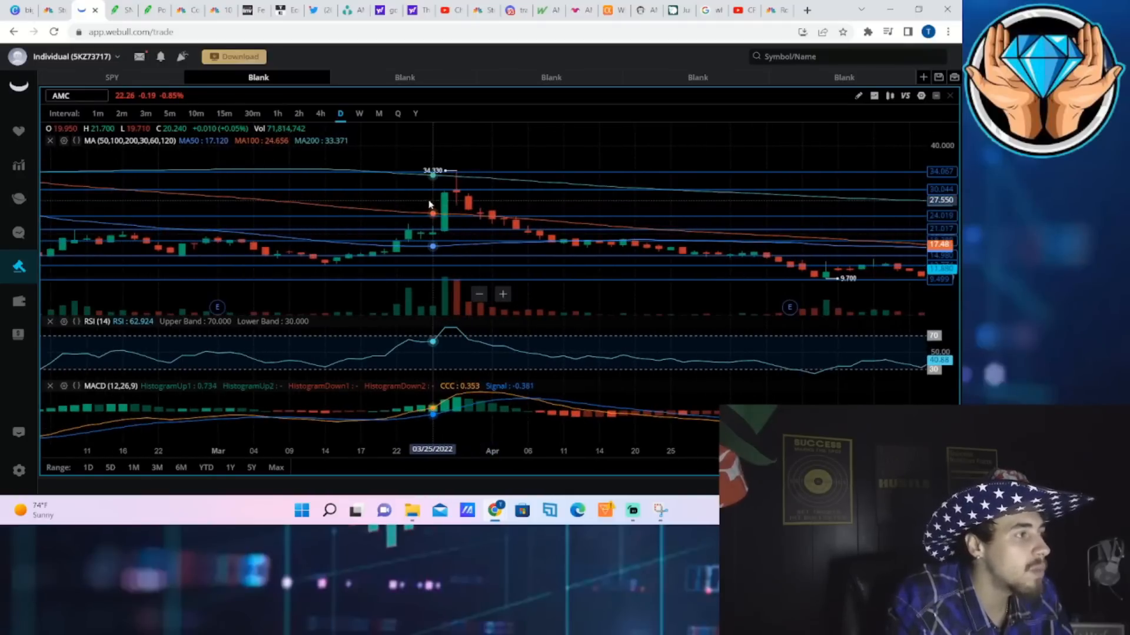
pyautogui.moveTo(445, 211)
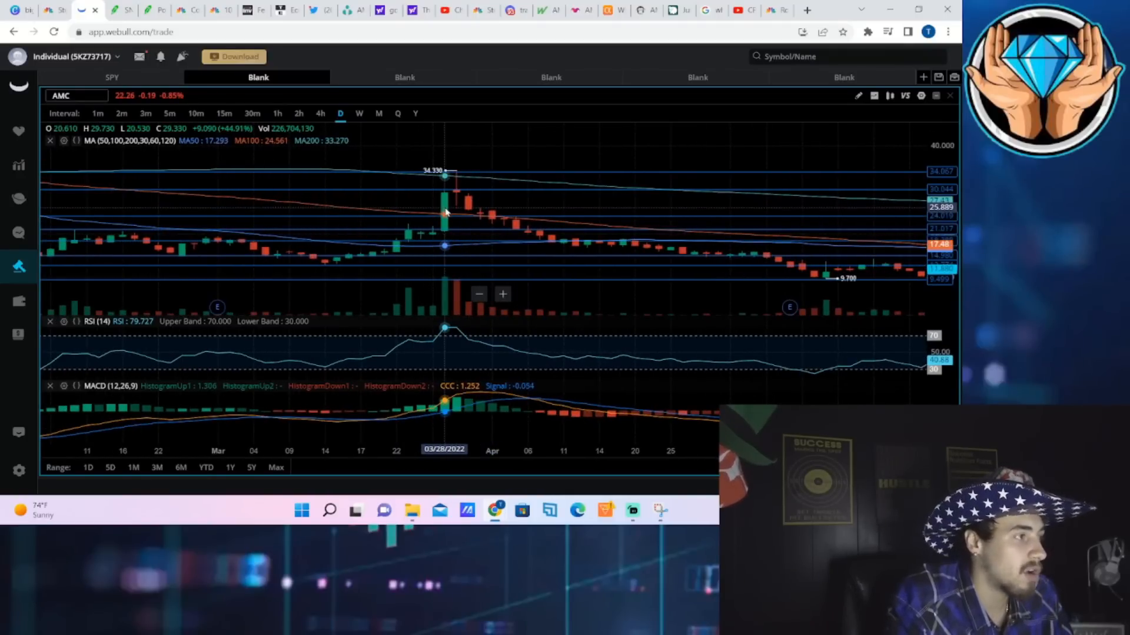
pyautogui.moveTo(456, 214)
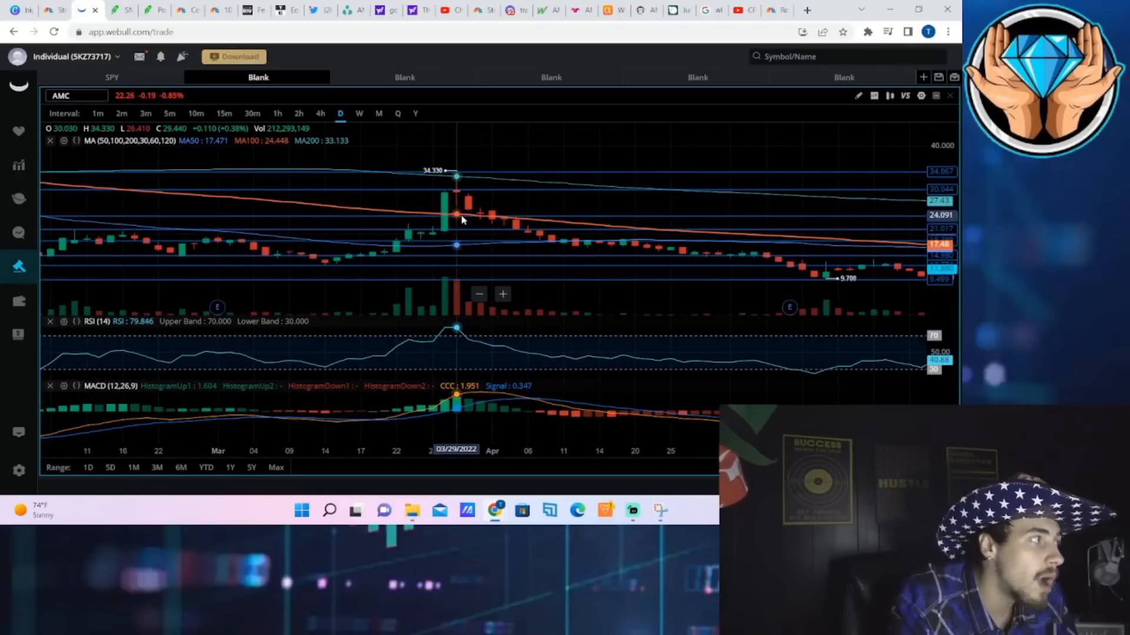
pyautogui.moveTo(384, 213)
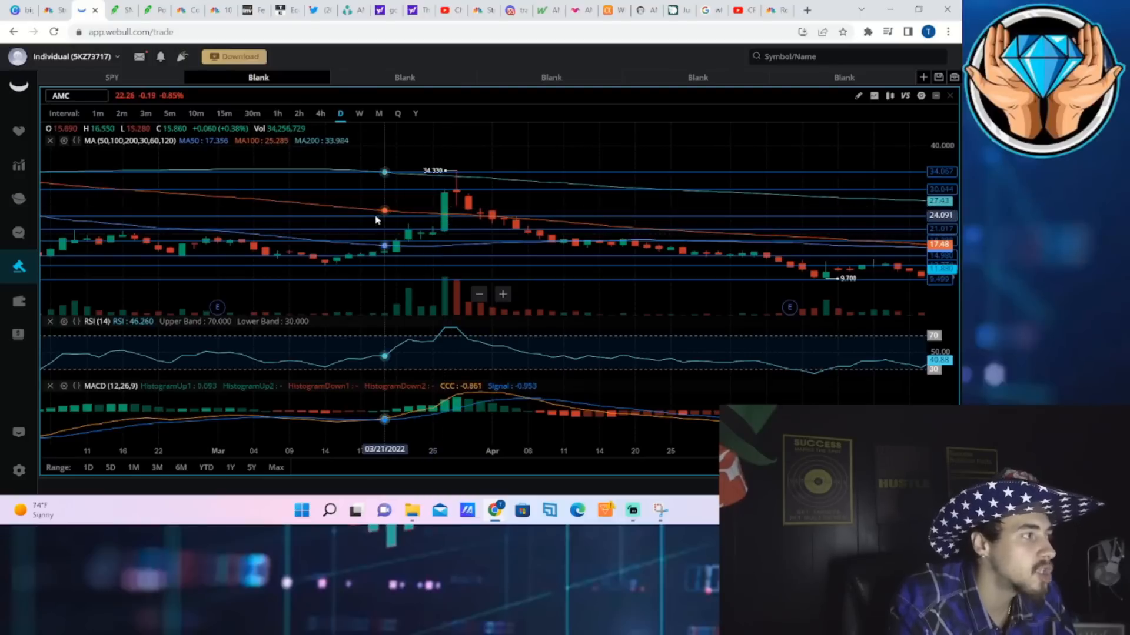
pyautogui.moveTo(456, 203)
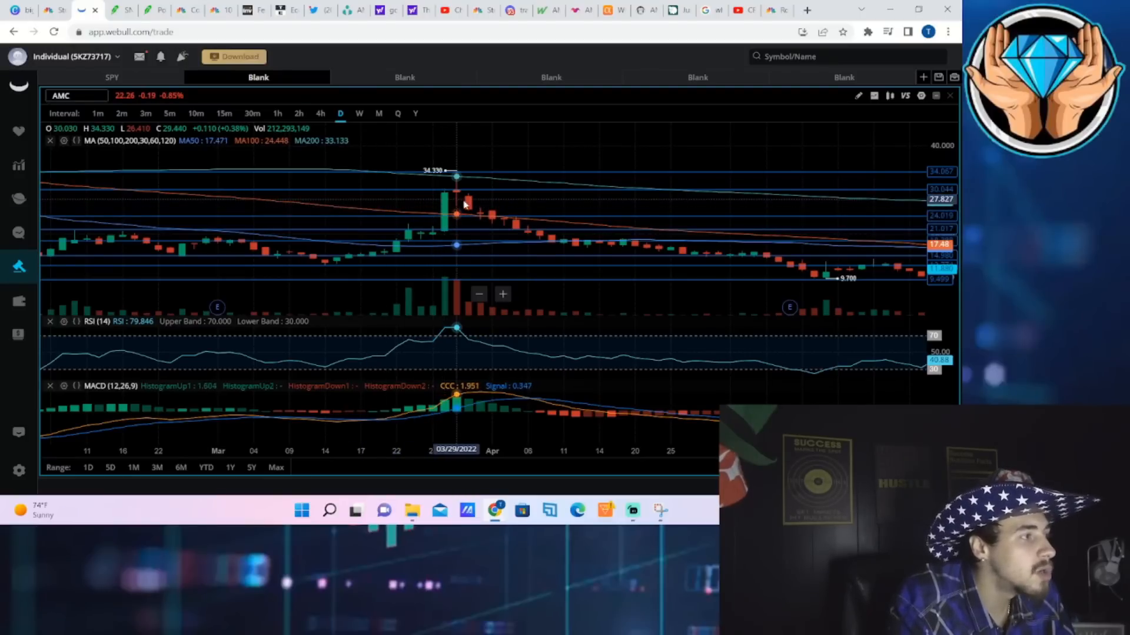
pyautogui.moveTo(729, 216)
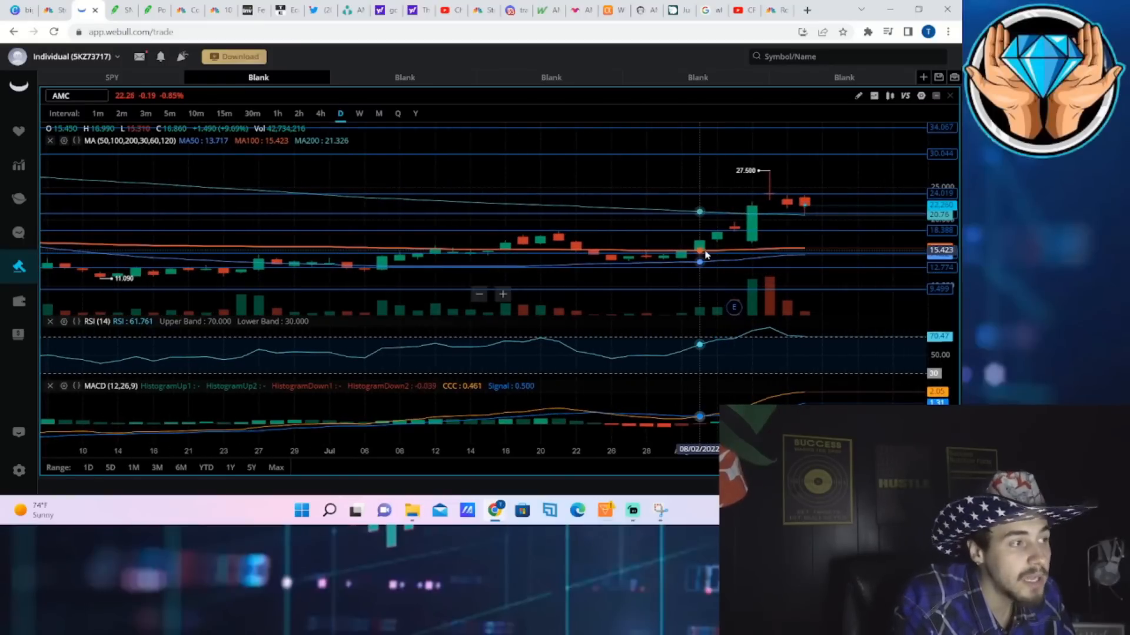
pyautogui.moveTo(733, 245)
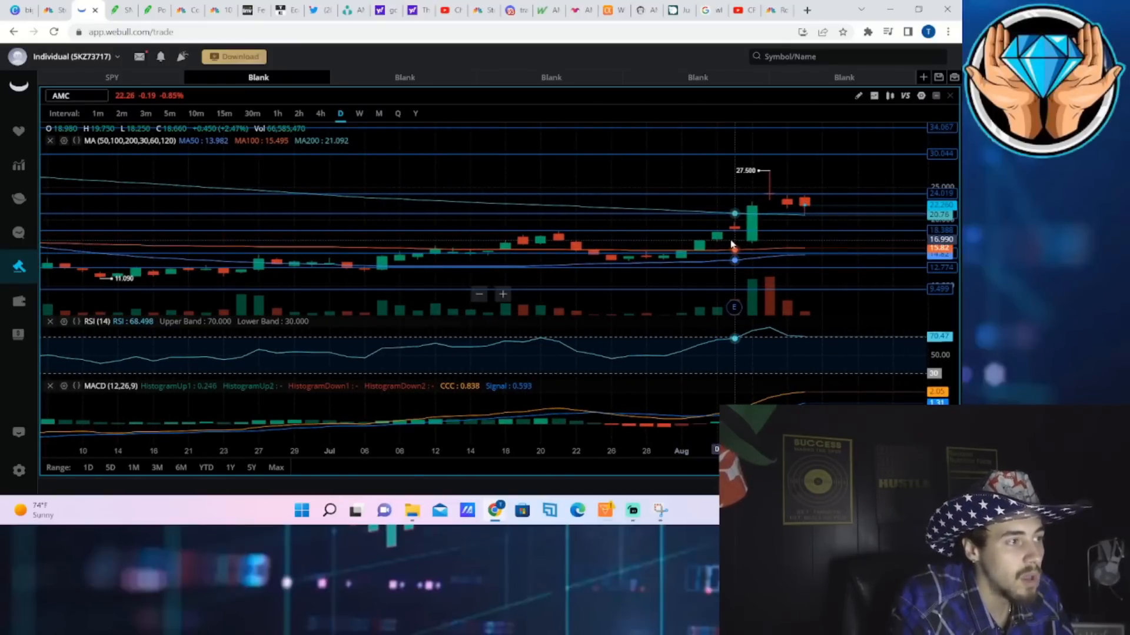
pyautogui.moveTo(787, 223)
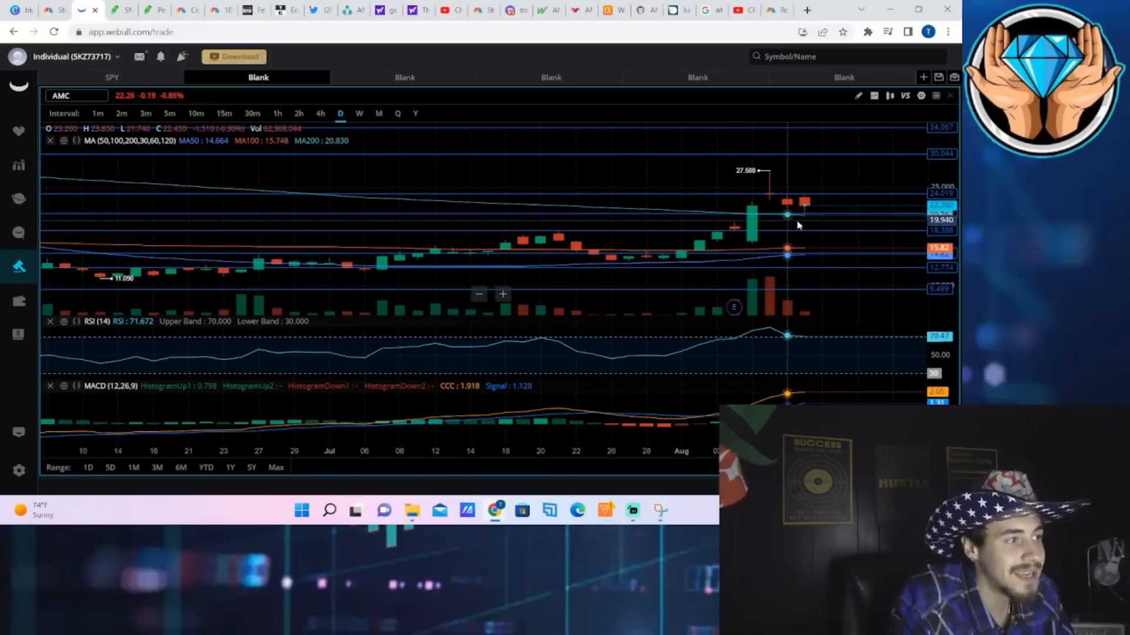
pyautogui.moveTo(522, 244)
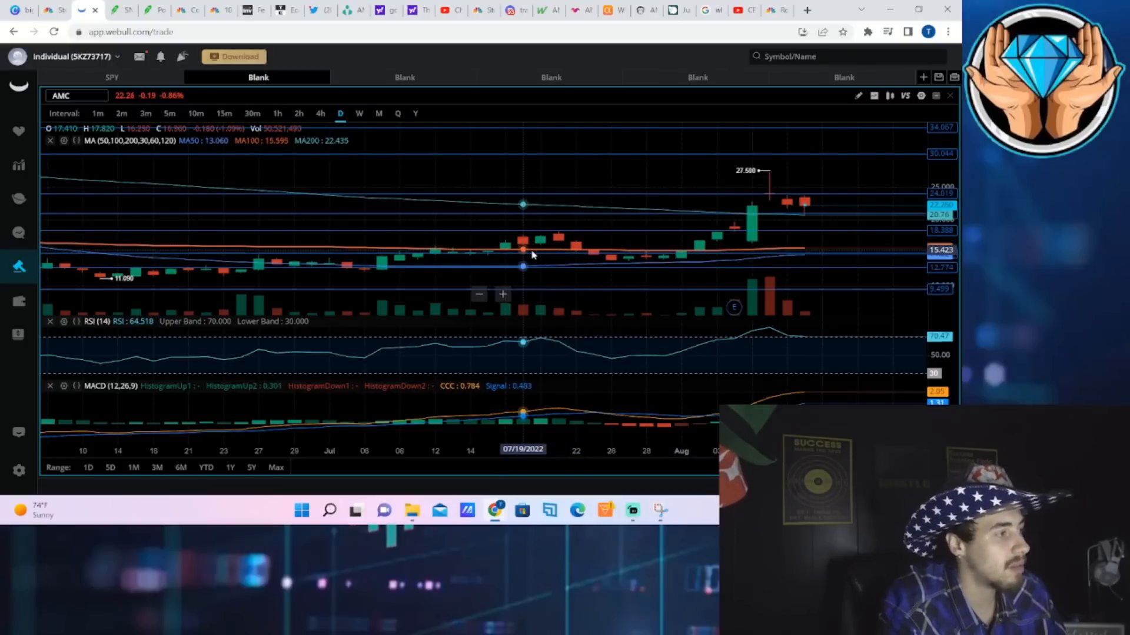
pyautogui.moveTo(487, 252)
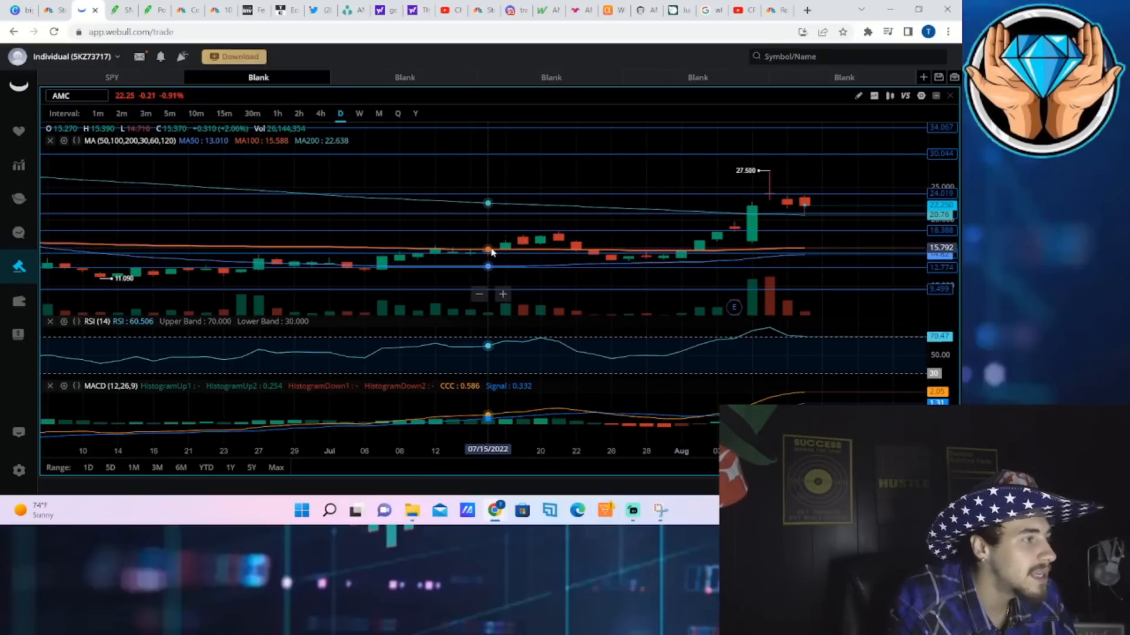
pyautogui.moveTo(541, 237)
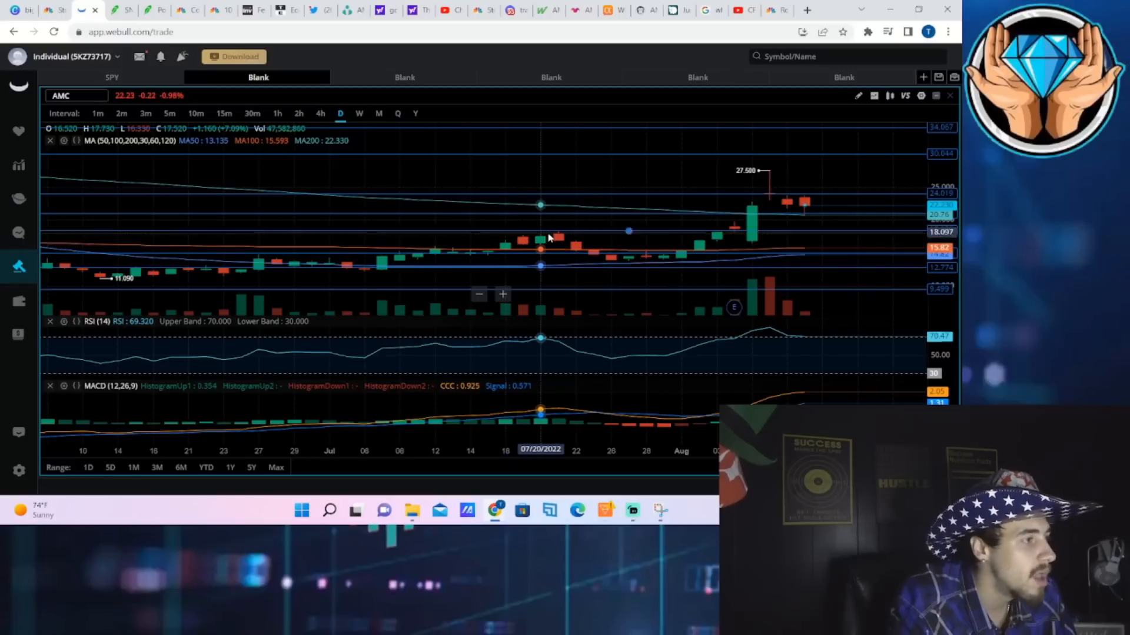
pyautogui.moveTo(522, 248)
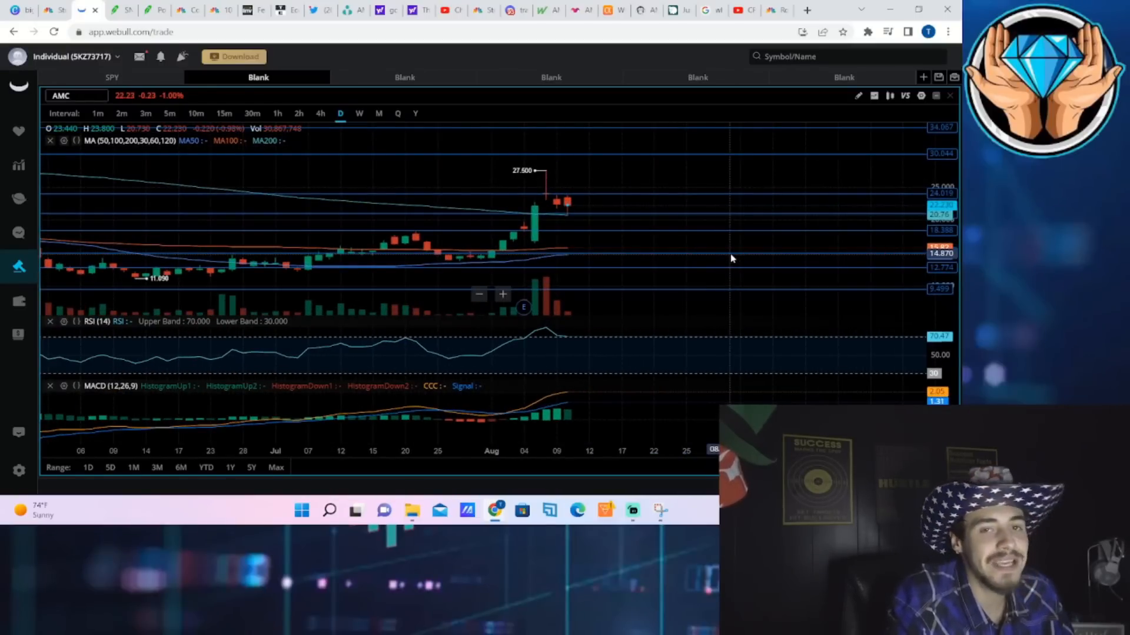
pyautogui.moveTo(598, 219)
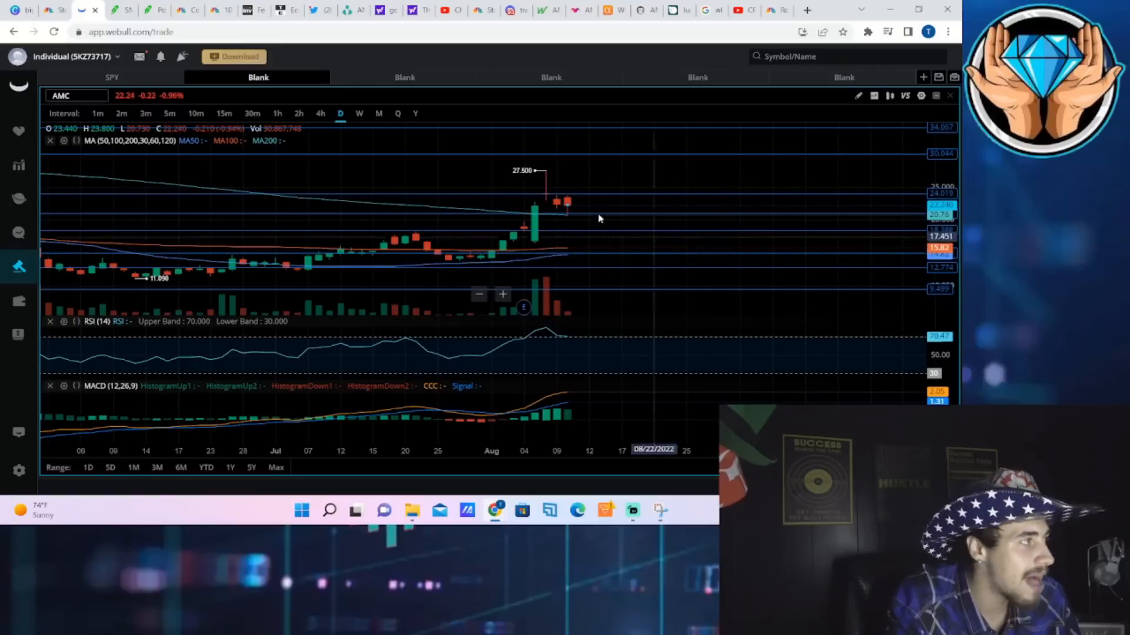
pyautogui.moveTo(577, 174)
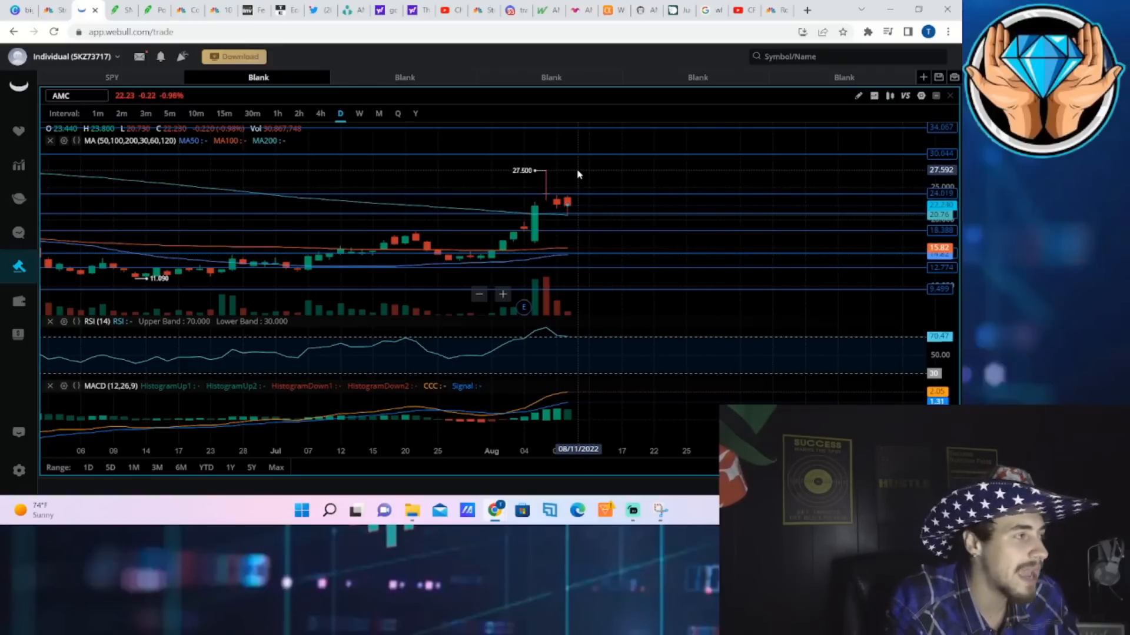
pyautogui.moveTo(533, 213)
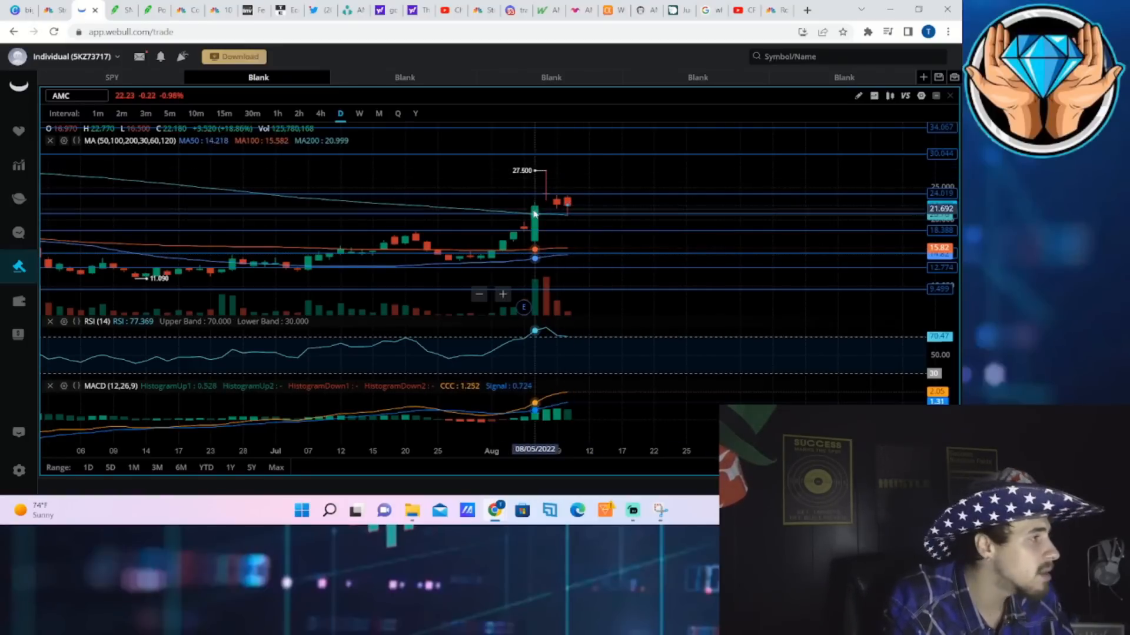
pyautogui.moveTo(539, 207)
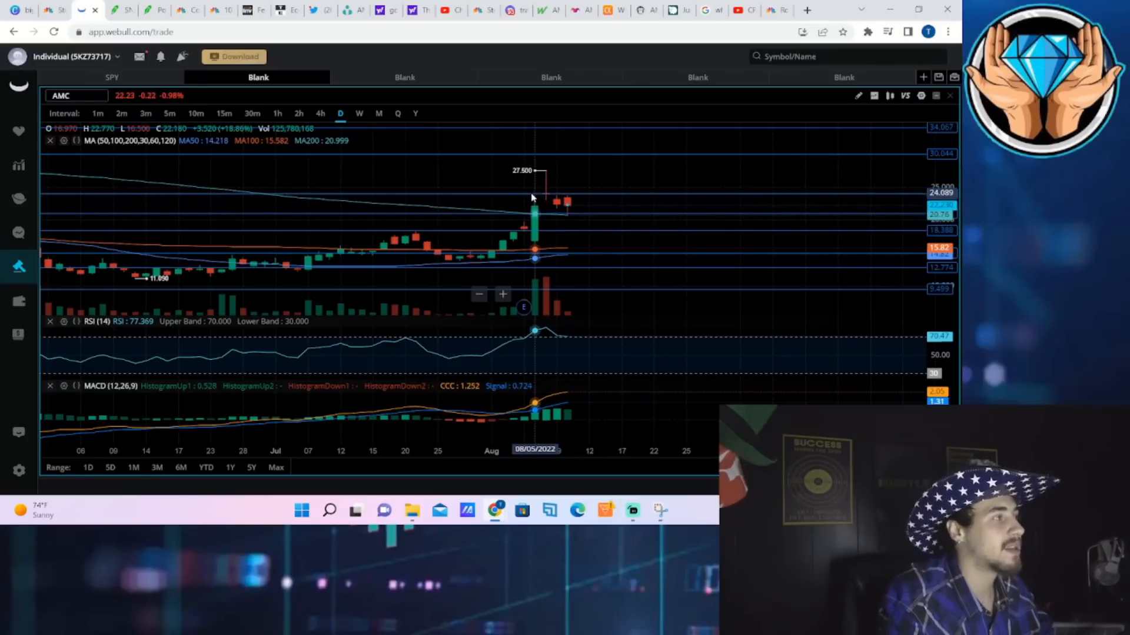
pyautogui.moveTo(491, 214)
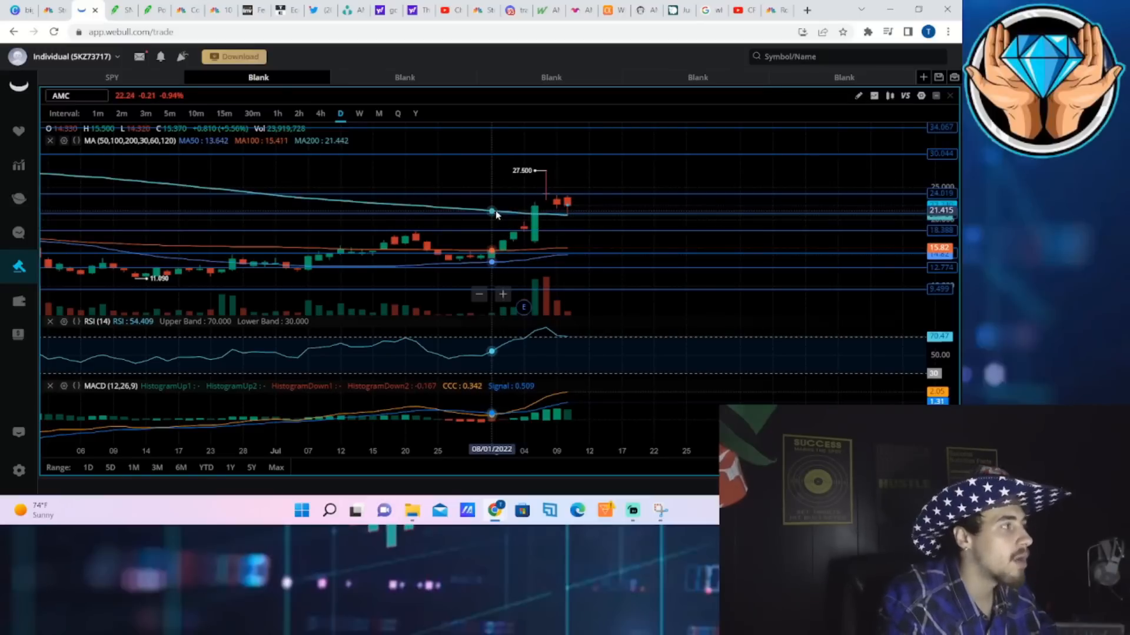
pyautogui.moveTo(480, 183)
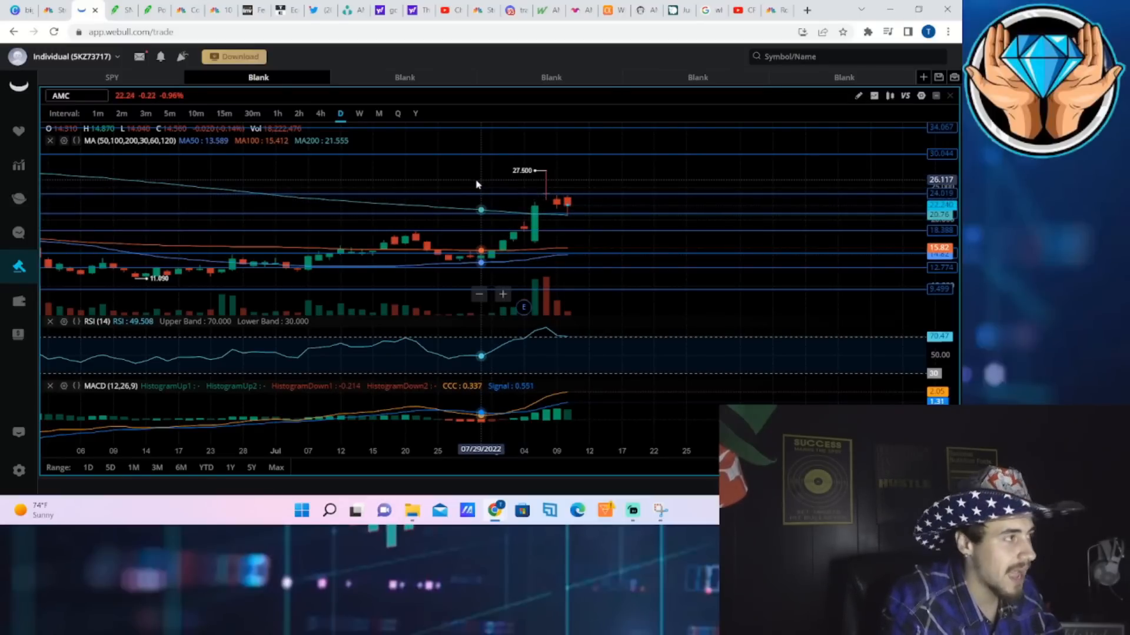
pyautogui.moveTo(490, 210)
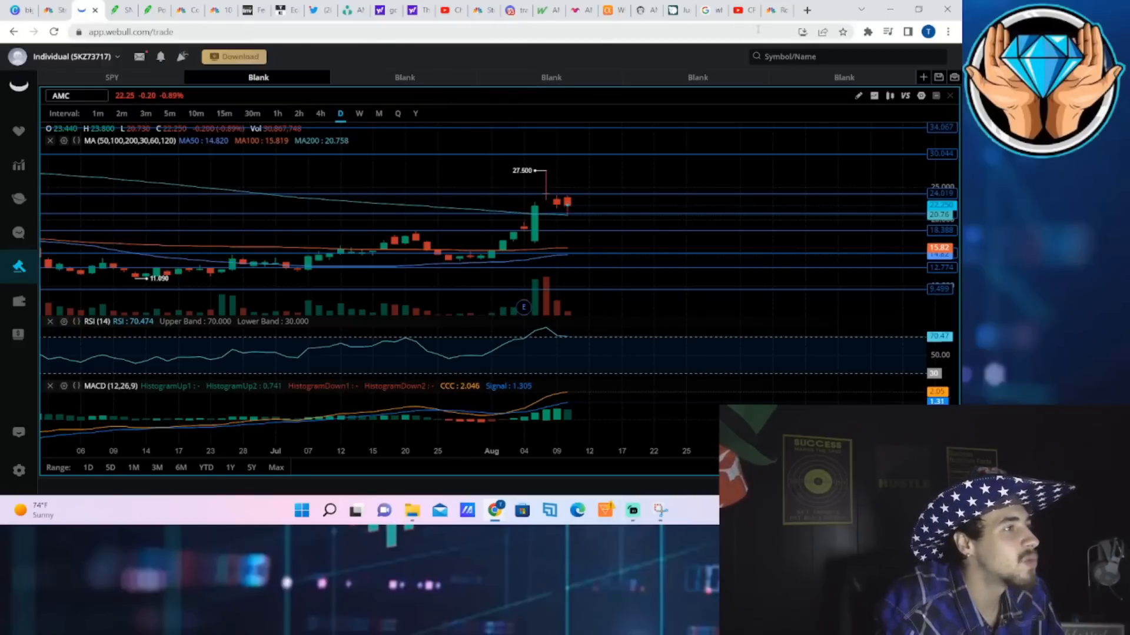
# - Read through the CNBC July CPI article, then return to the Webull AMC daily chart
pyautogui.click(774, 10)
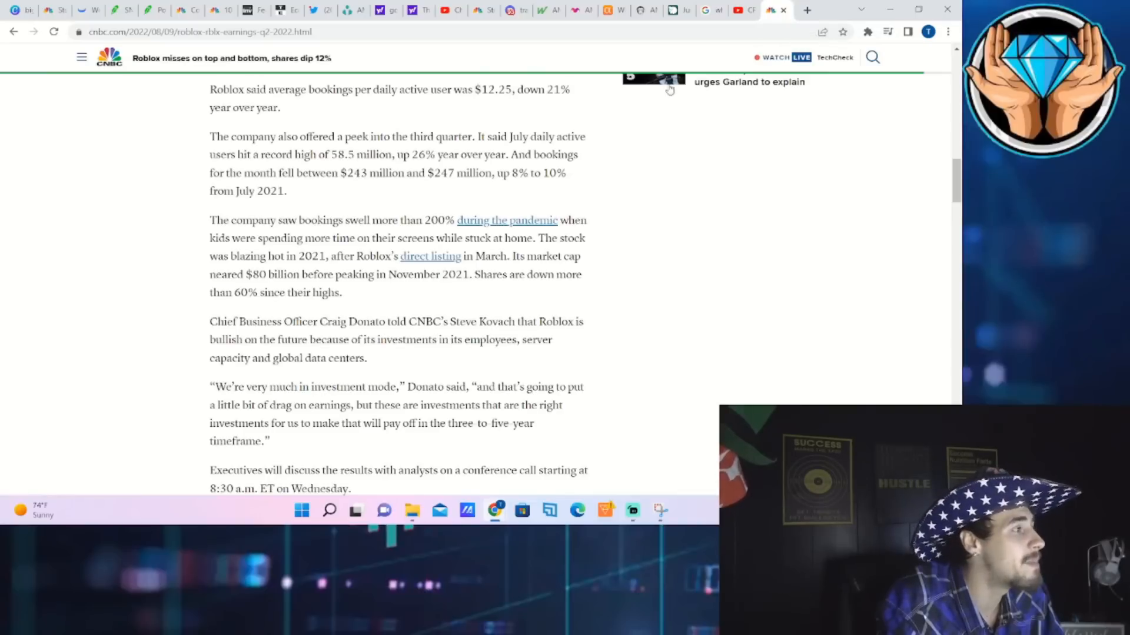
pyautogui.scroll(3)
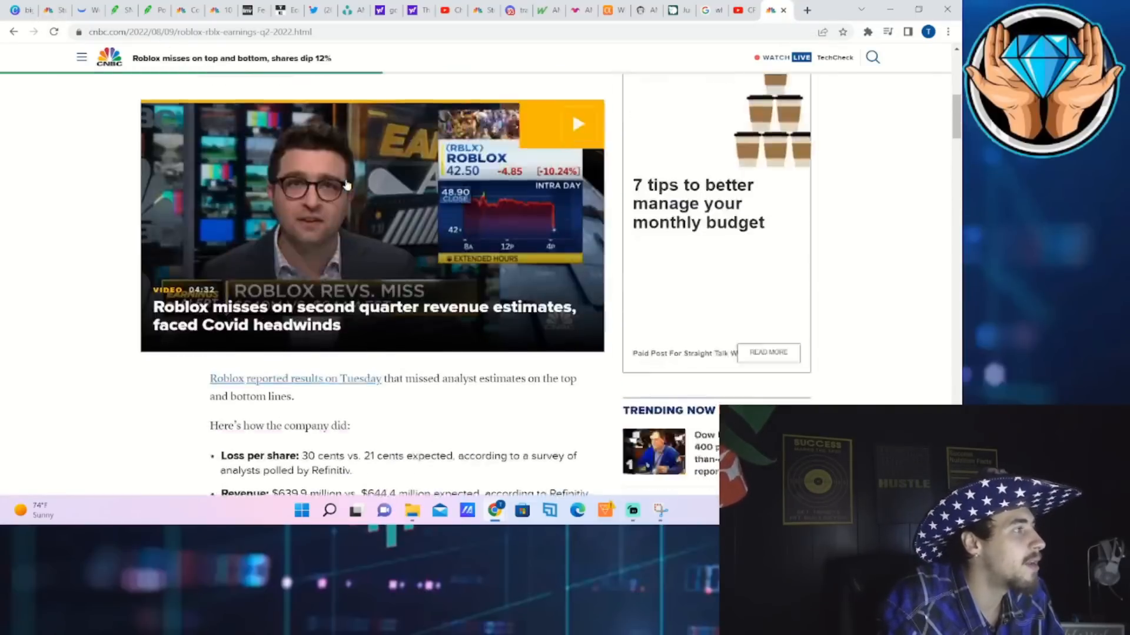
pyautogui.scroll(3)
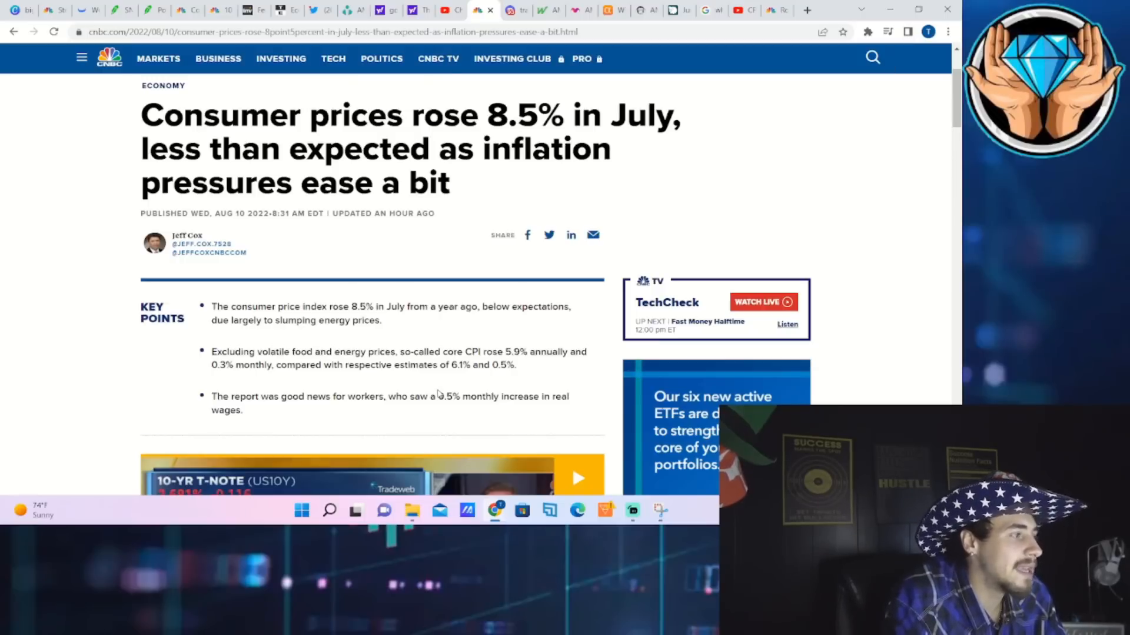
pyautogui.moveTo(553, 388)
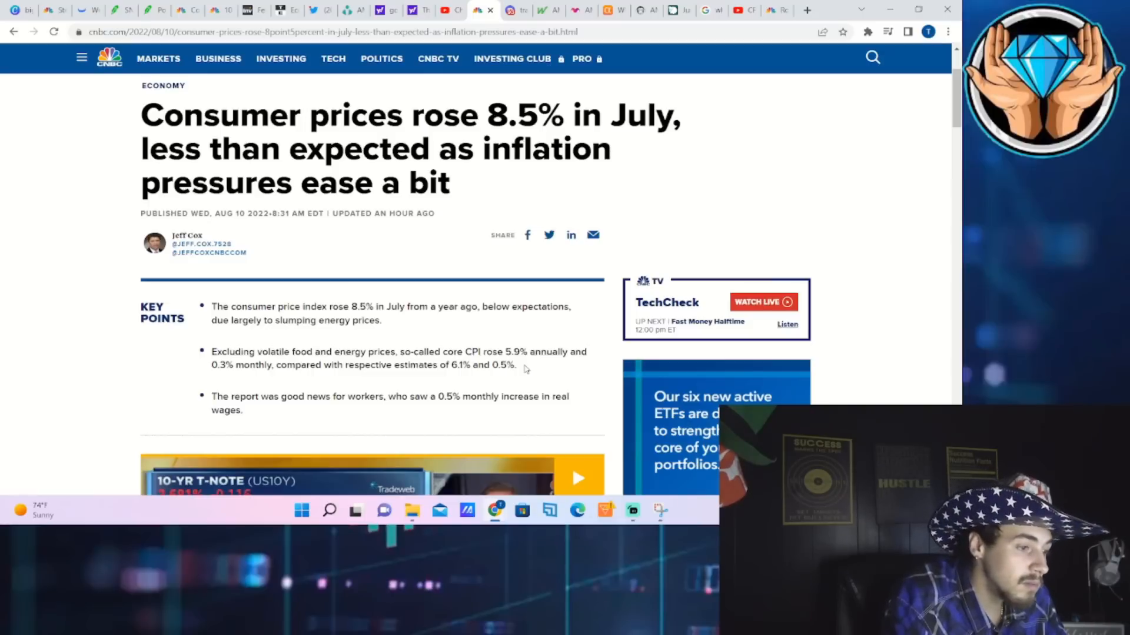
pyautogui.moveTo(536, 339)
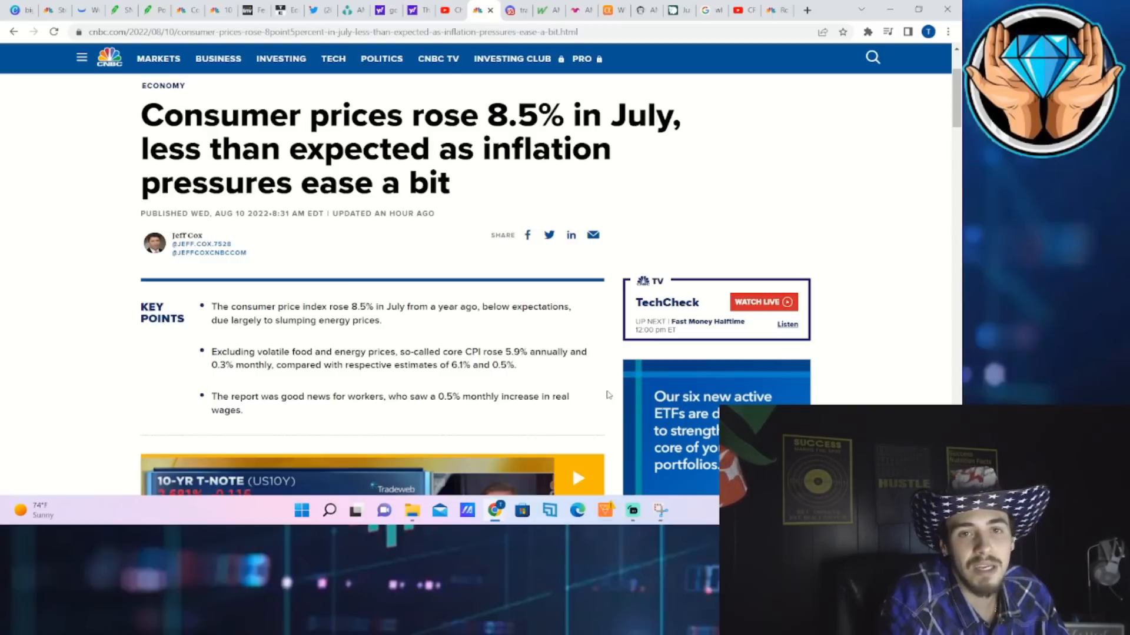
pyautogui.scroll(-3)
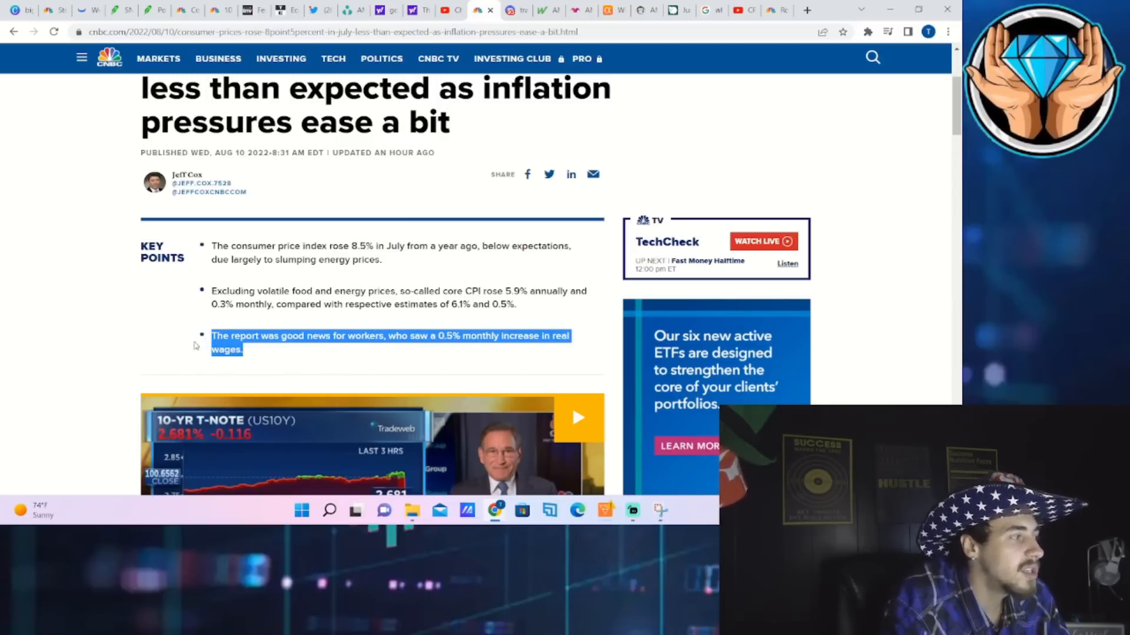
pyautogui.click(187, 343)
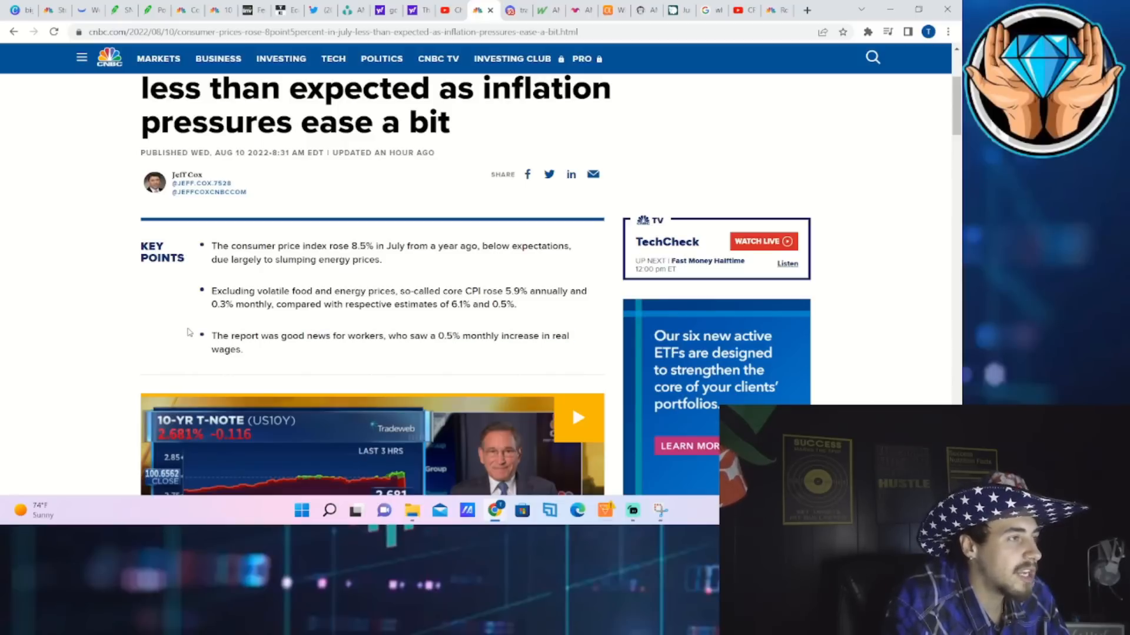
pyautogui.moveTo(265, 332)
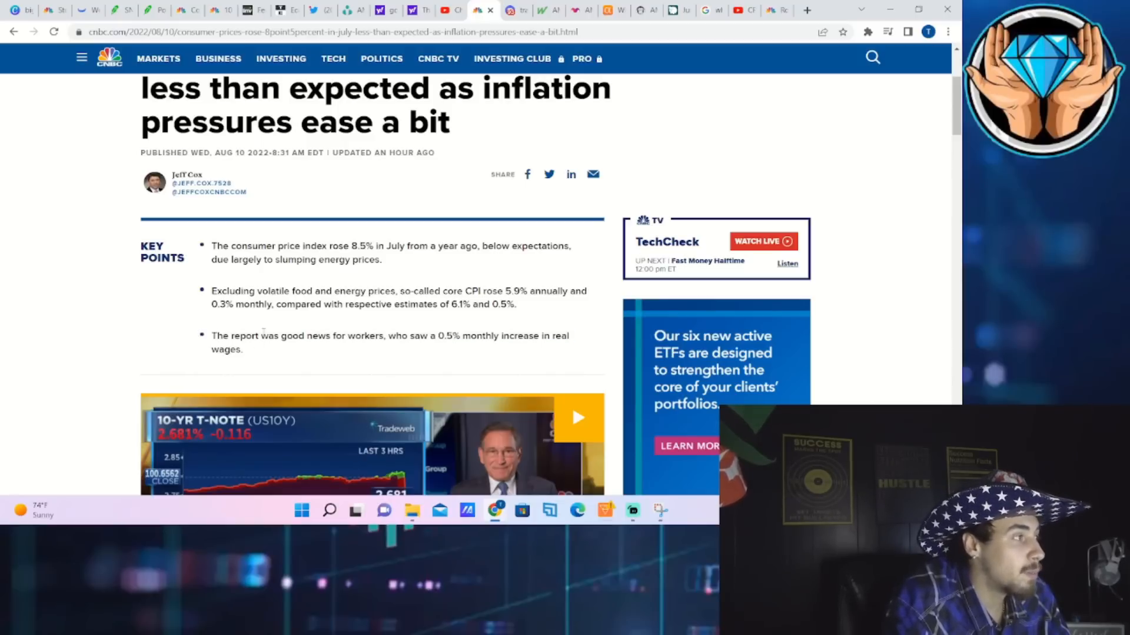
pyautogui.scroll(3)
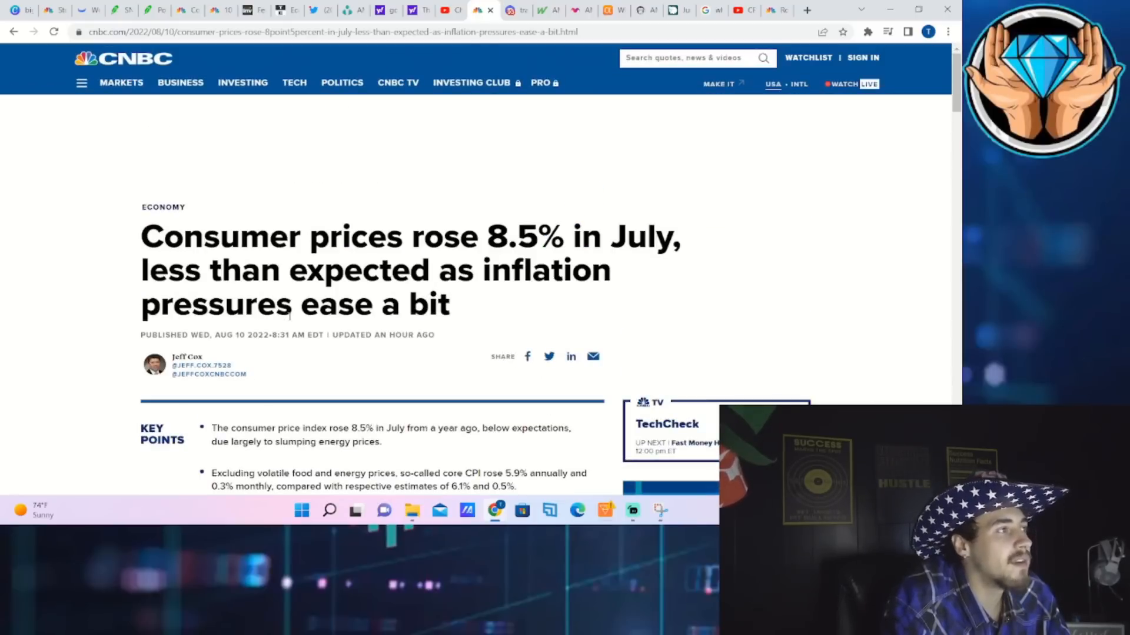
pyautogui.click(79, 11)
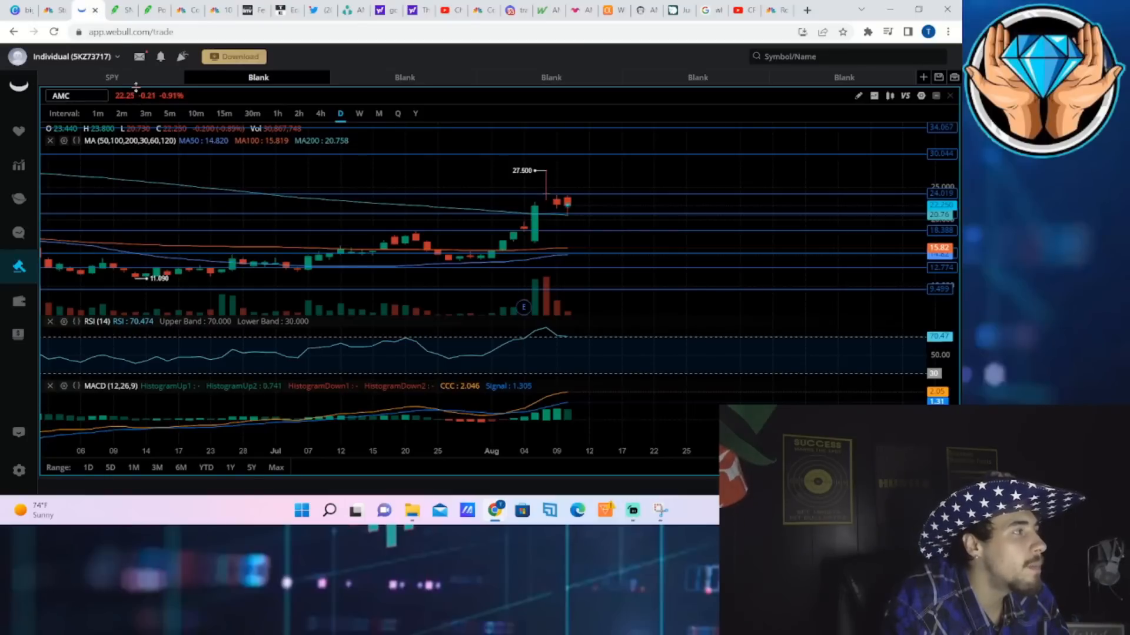
# - View SPY on daily candles and DIS, return to AMC, then switch to the Twitter earnings post
pyautogui.click(111, 77)
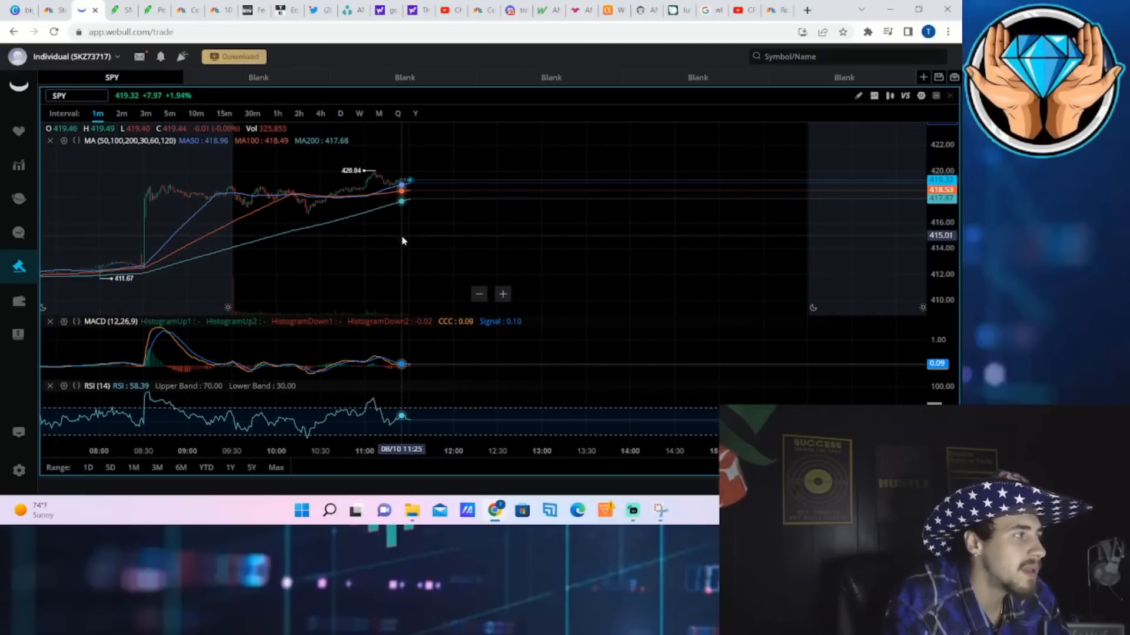
pyautogui.click(339, 113)
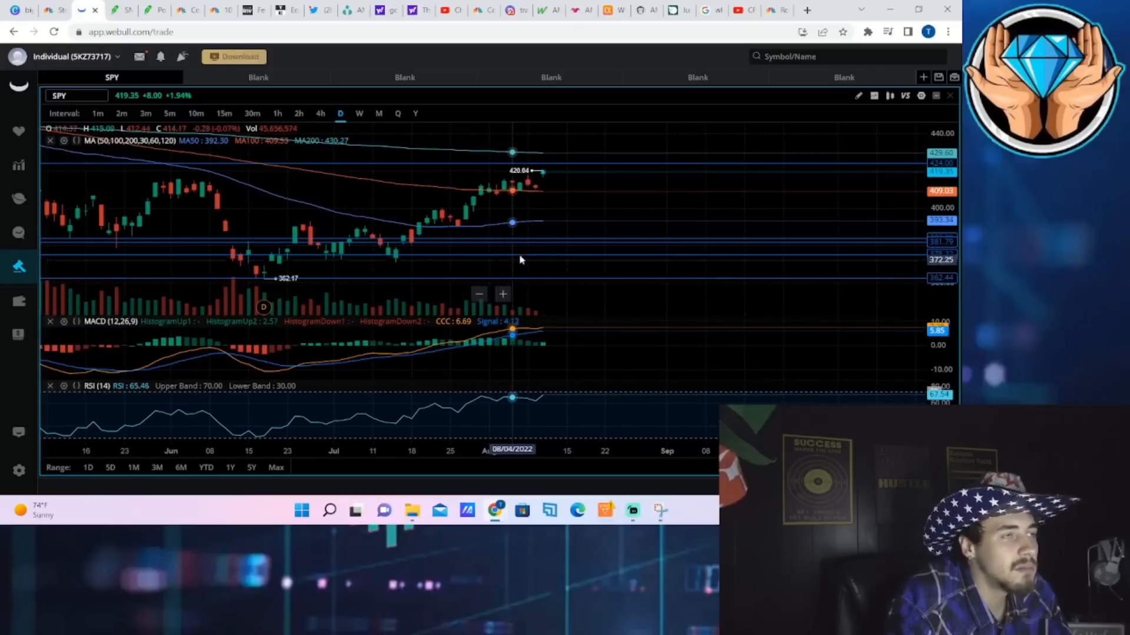
pyautogui.moveTo(523, 205)
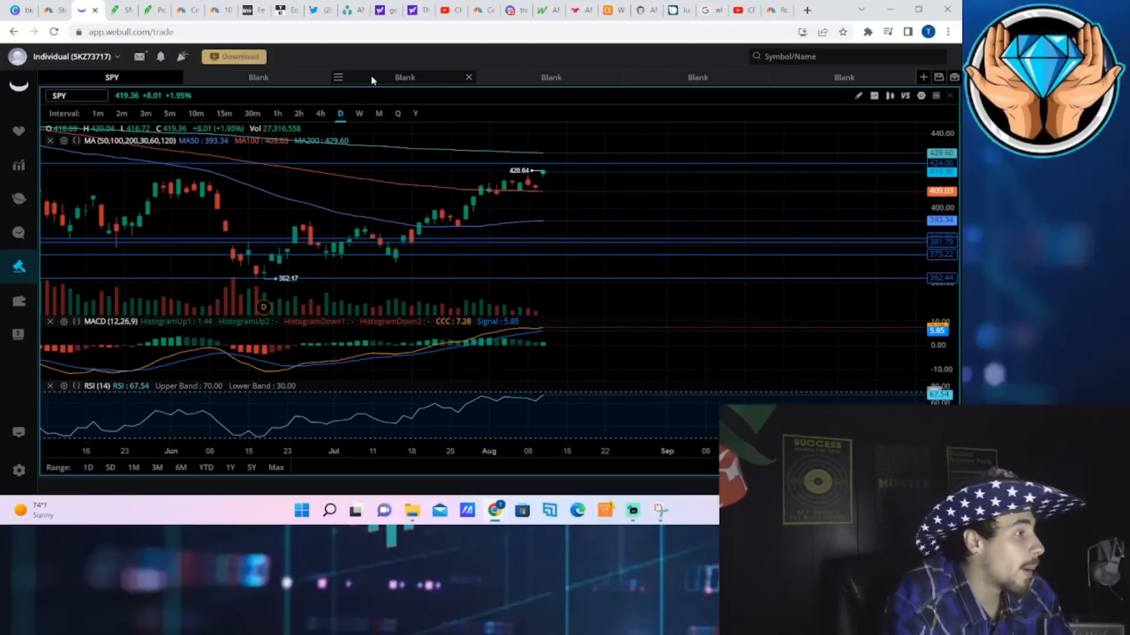
pyautogui.click(403, 78)
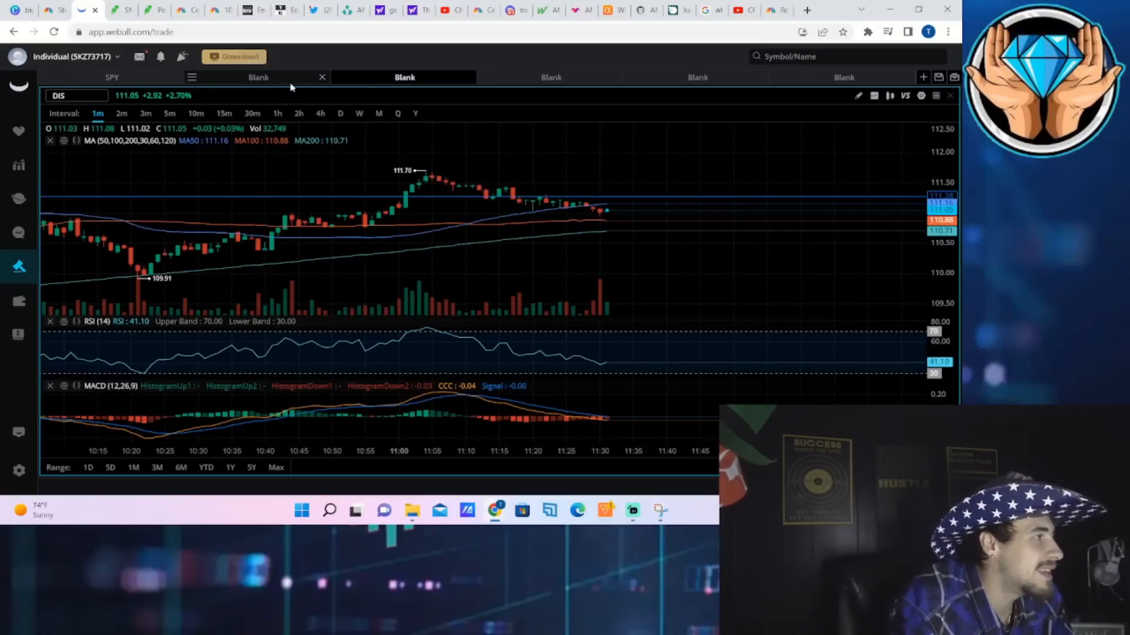
pyautogui.click(258, 78)
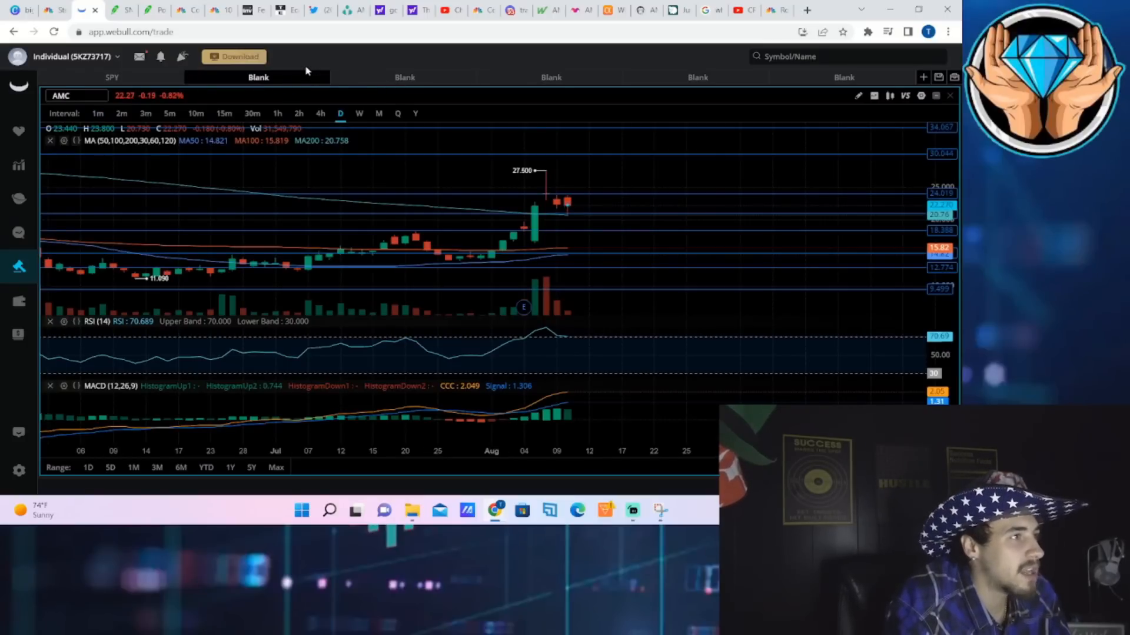
pyautogui.moveTo(161, 11)
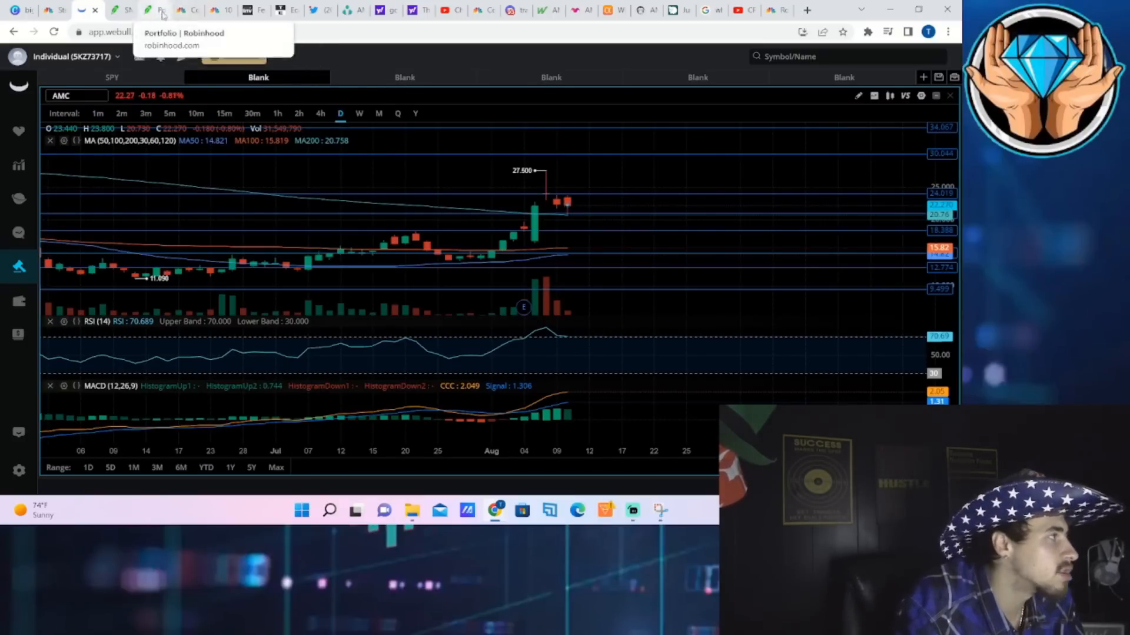
pyautogui.moveTo(280, 10)
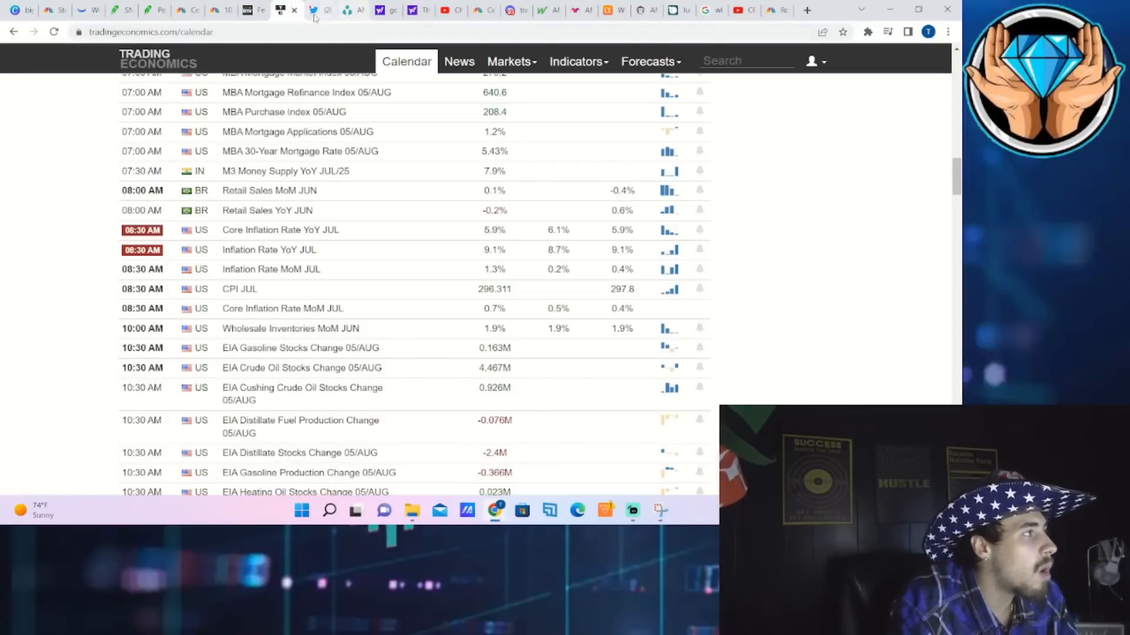
pyautogui.click(313, 9)
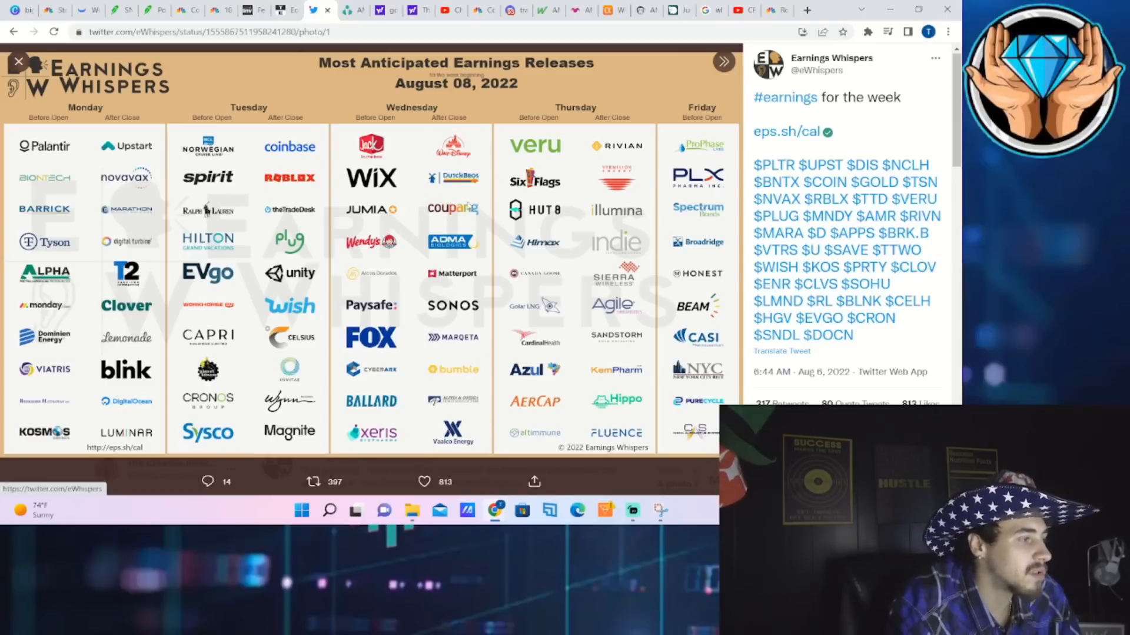
pyautogui.moveTo(464, 374)
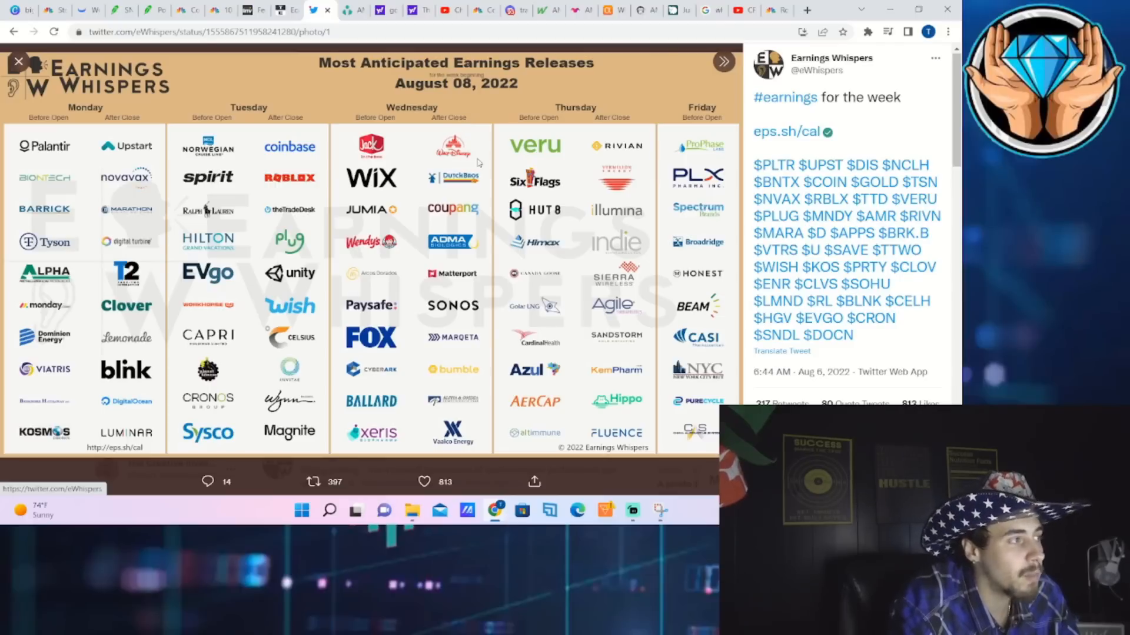
pyautogui.moveTo(478, 162)
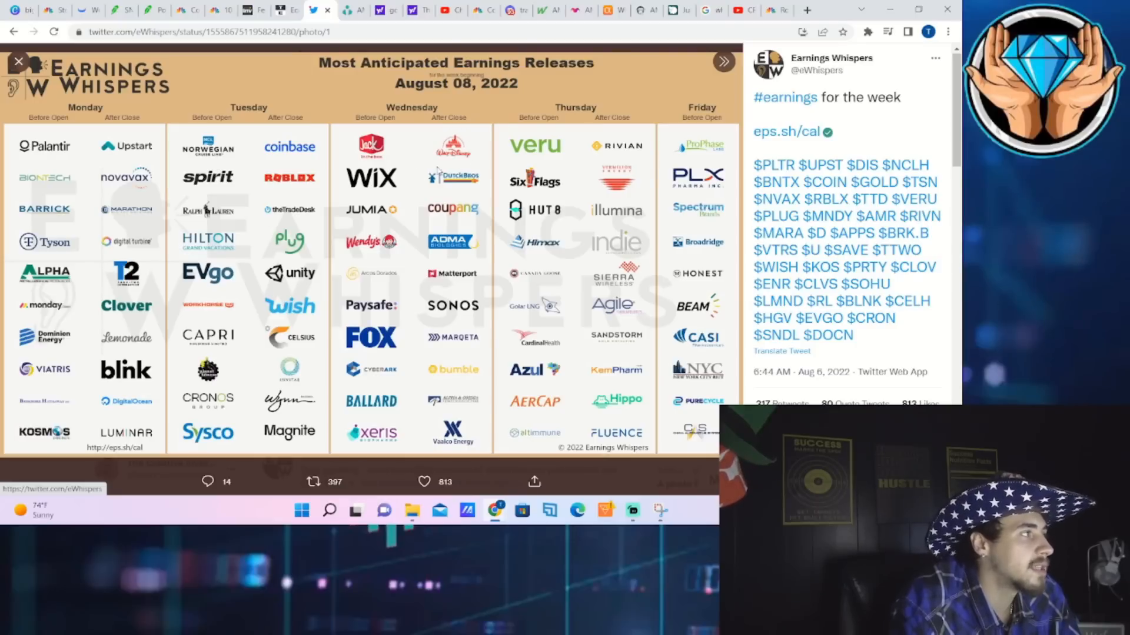
pyautogui.moveTo(457, 191)
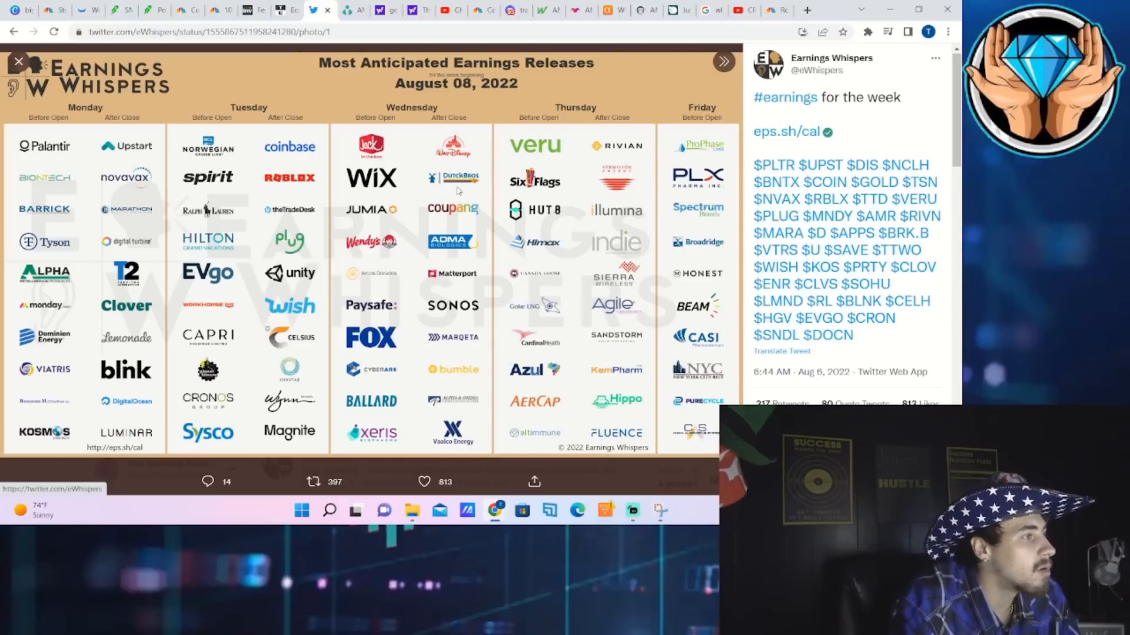
pyautogui.moveTo(456, 127)
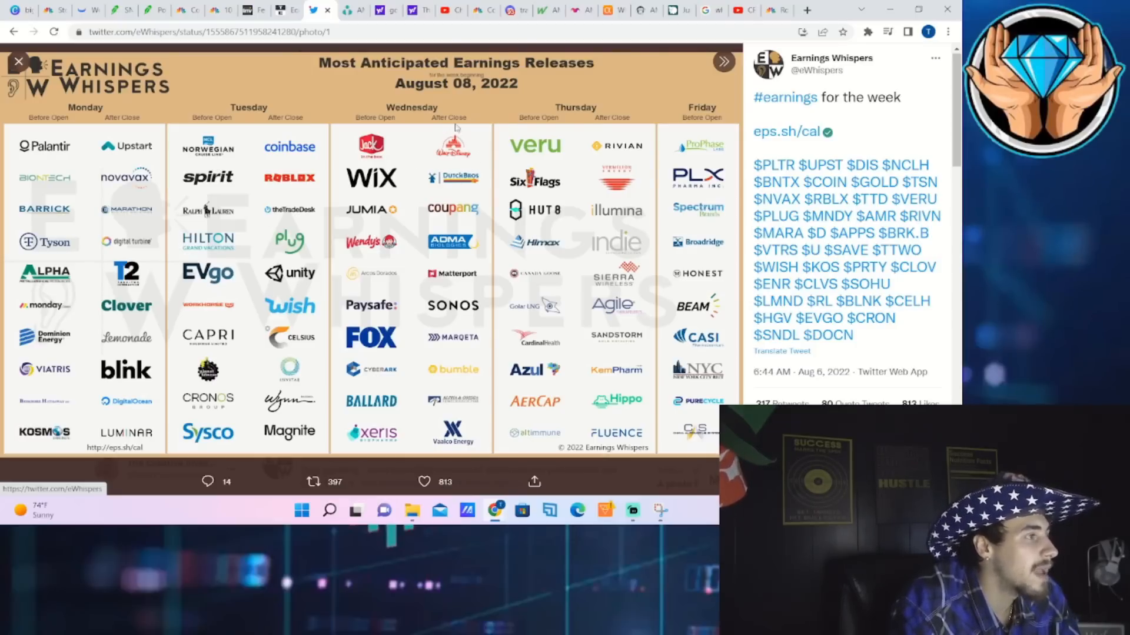
pyautogui.moveTo(483, 170)
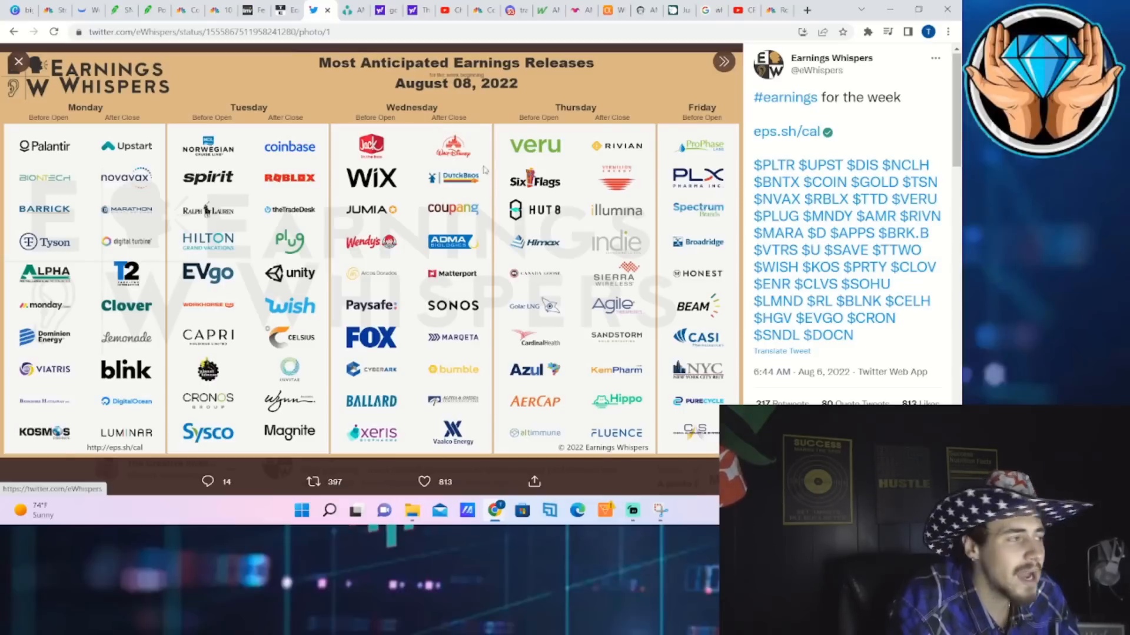
pyautogui.moveTo(470, 144)
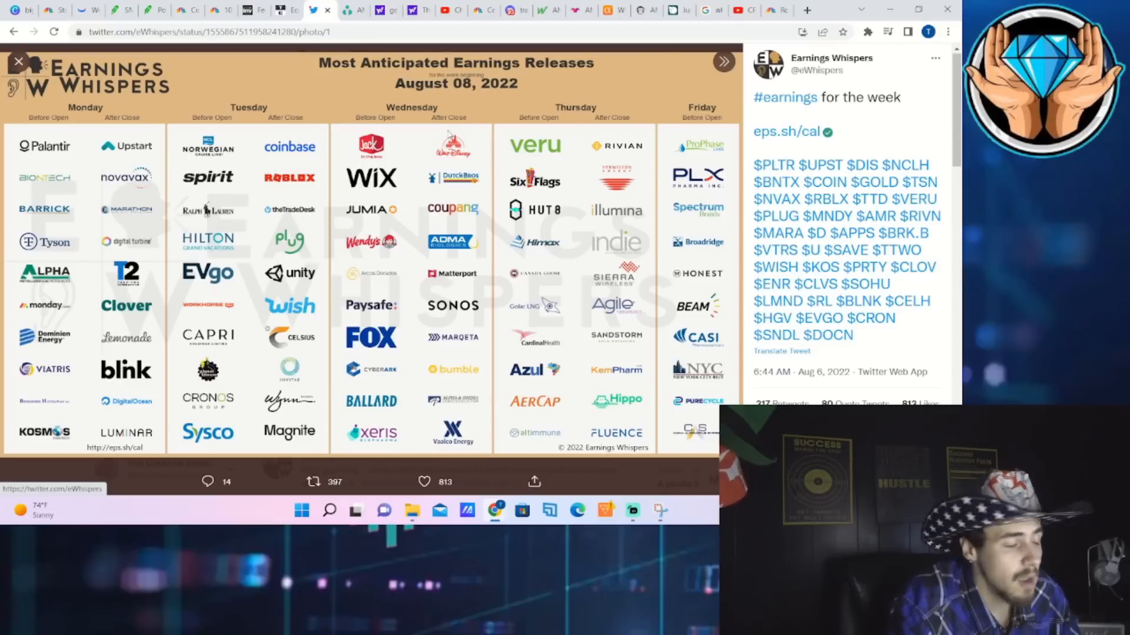
pyautogui.moveTo(470, 167)
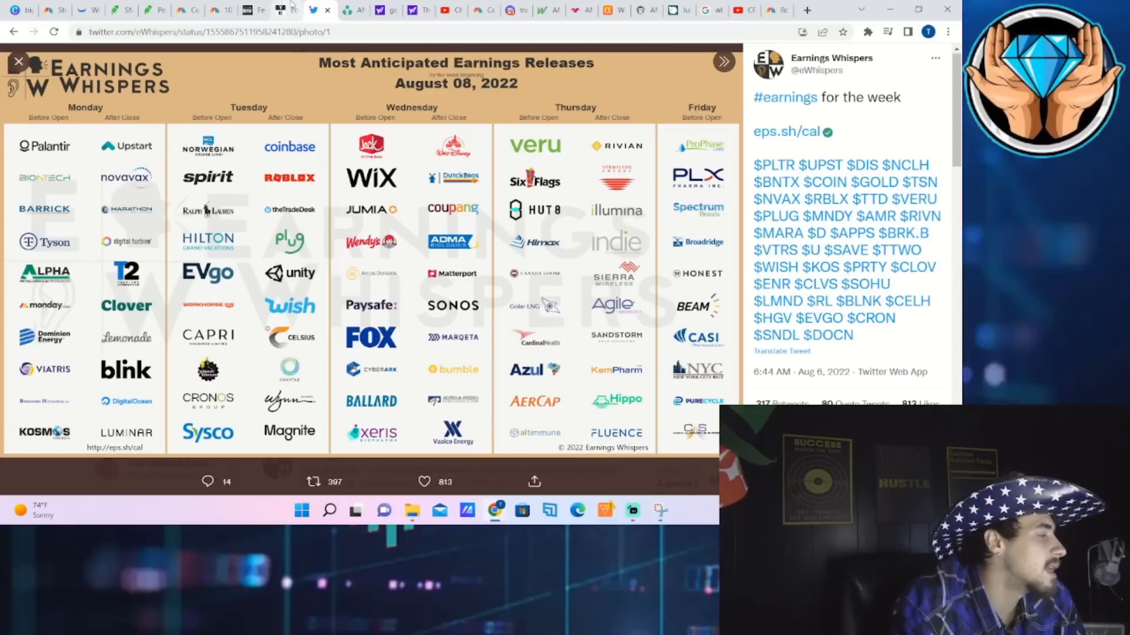
# - Bring up the Trading Economics calendar and scroll to the August 10 inflation releases
pyautogui.click(286, 11)
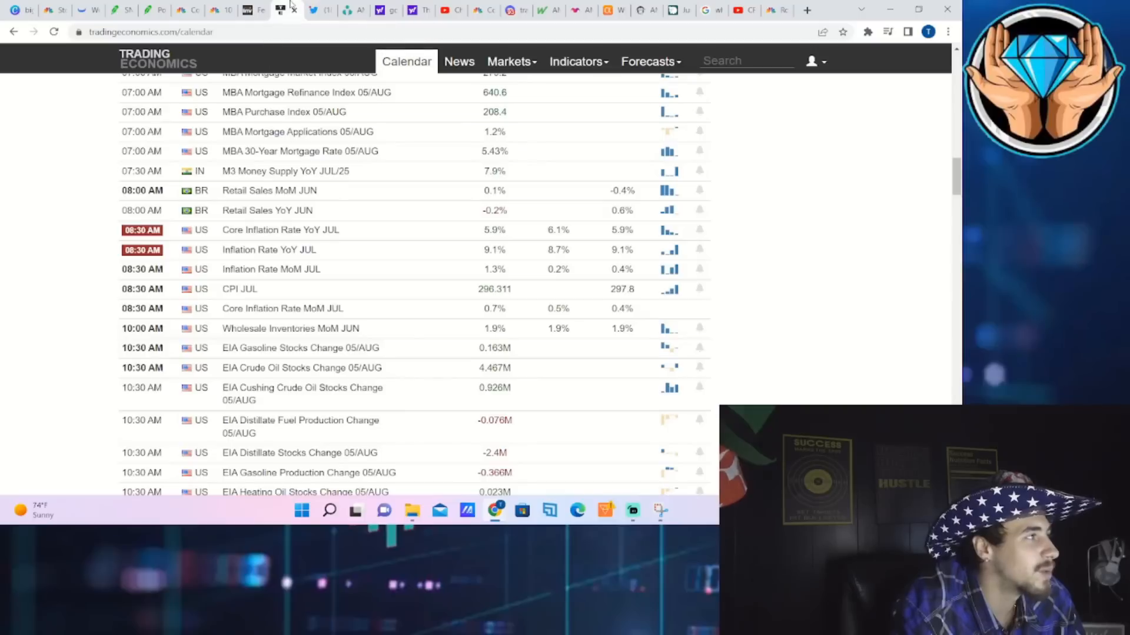
pyautogui.moveTo(344, 233)
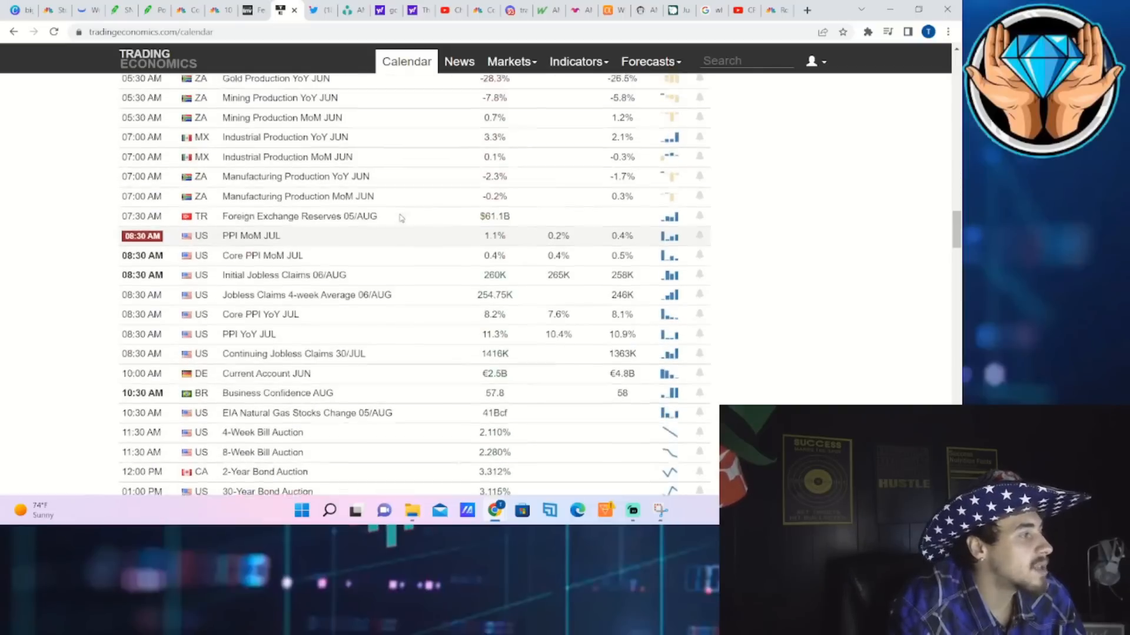
pyautogui.scroll(-3)
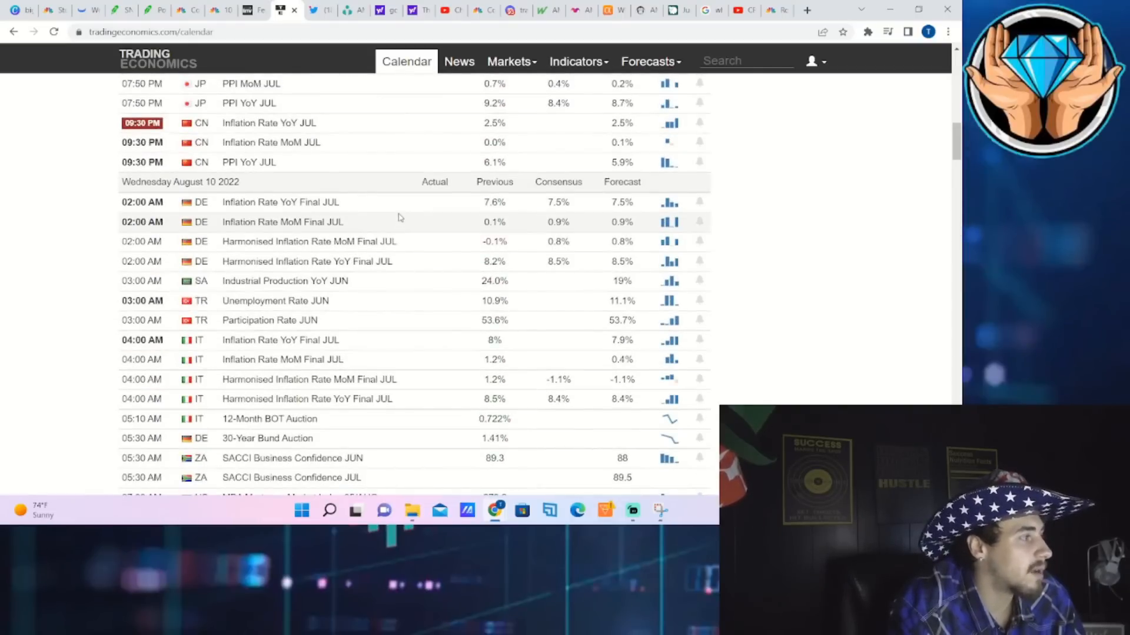
pyautogui.moveTo(170, 115)
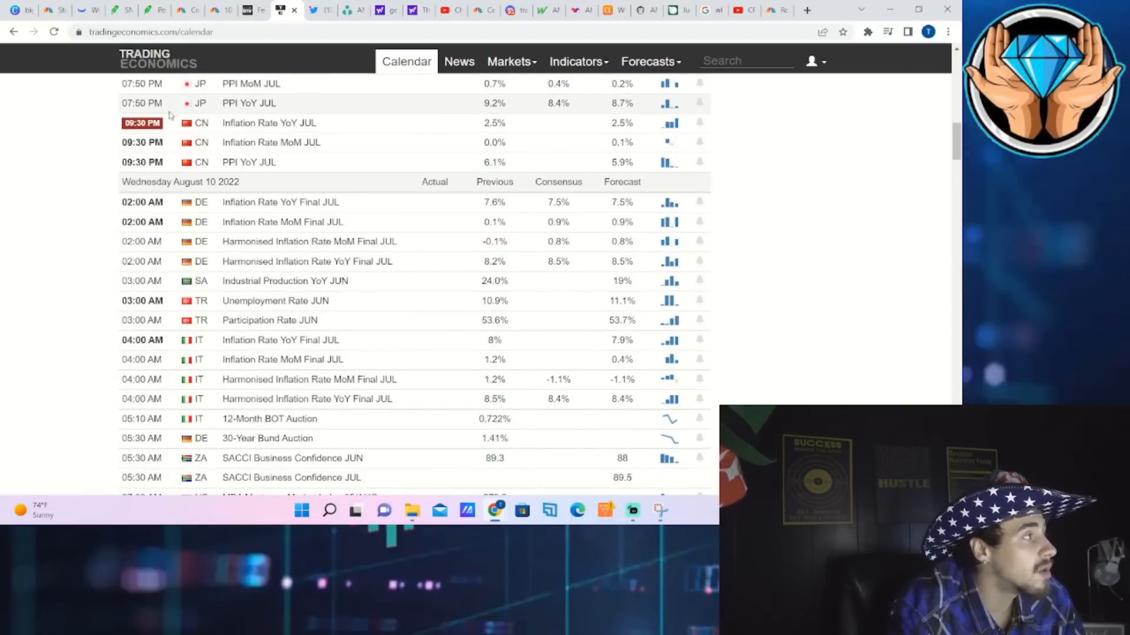
# - Return to Webull and show SPY on one-minute candles for the August 10 session
pyautogui.click(81, 11)
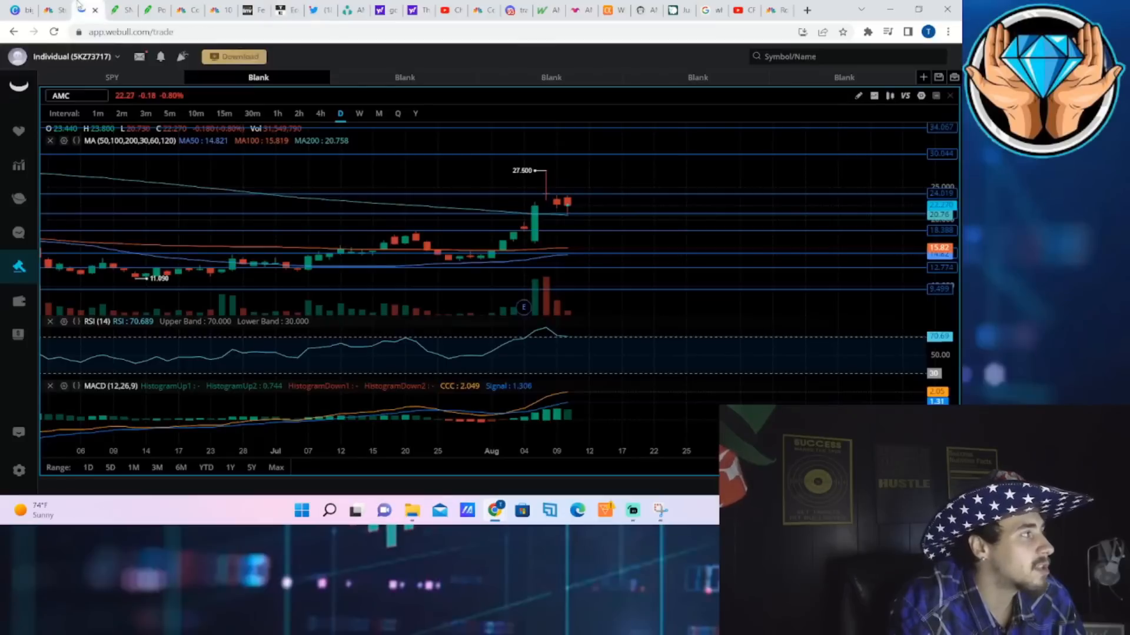
pyautogui.click(112, 77)
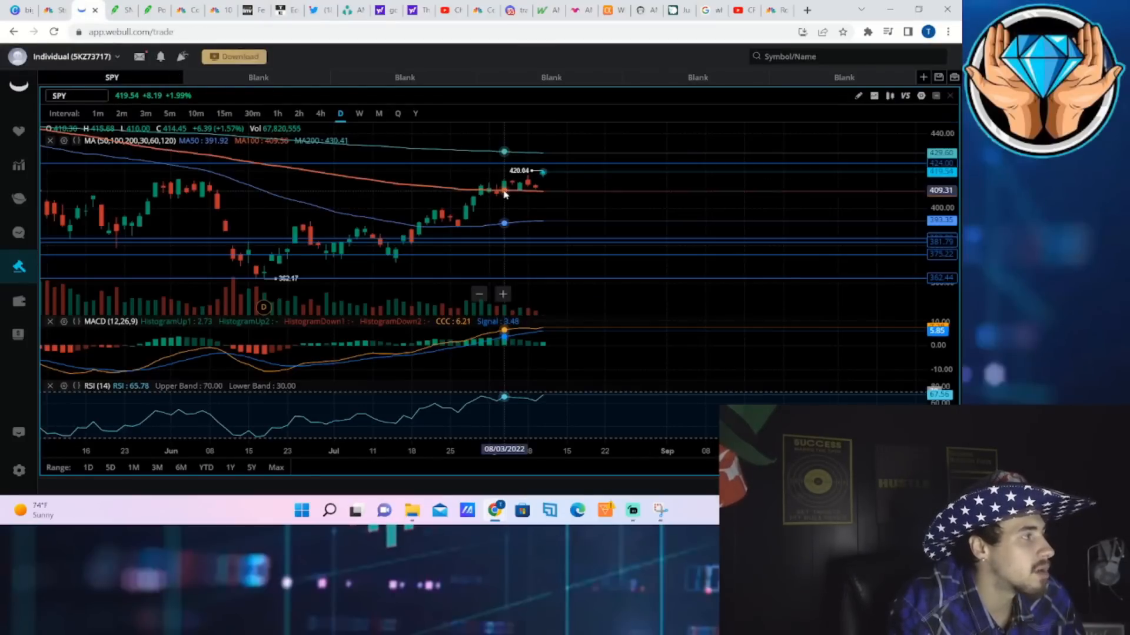
pyautogui.click(98, 113)
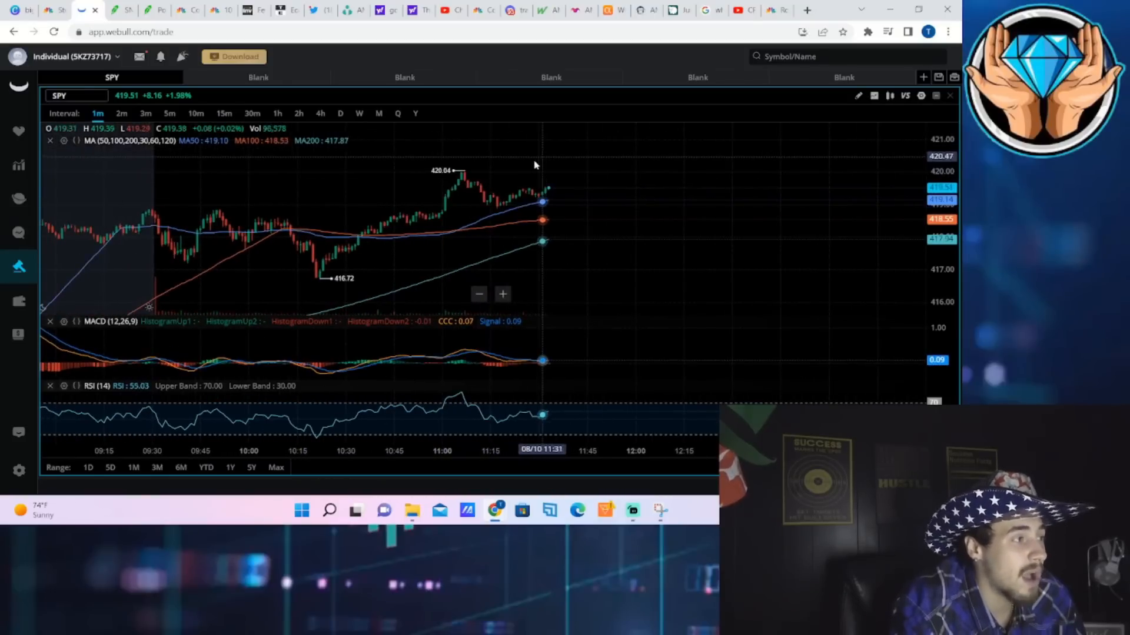
pyautogui.moveTo(455, 177)
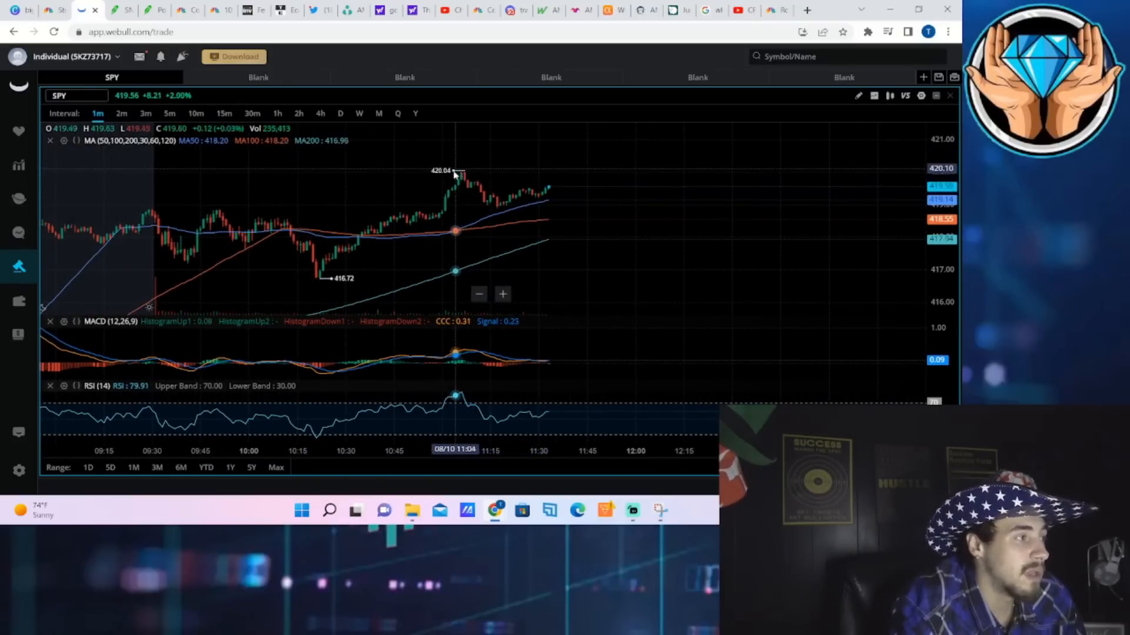
pyautogui.moveTo(465, 174)
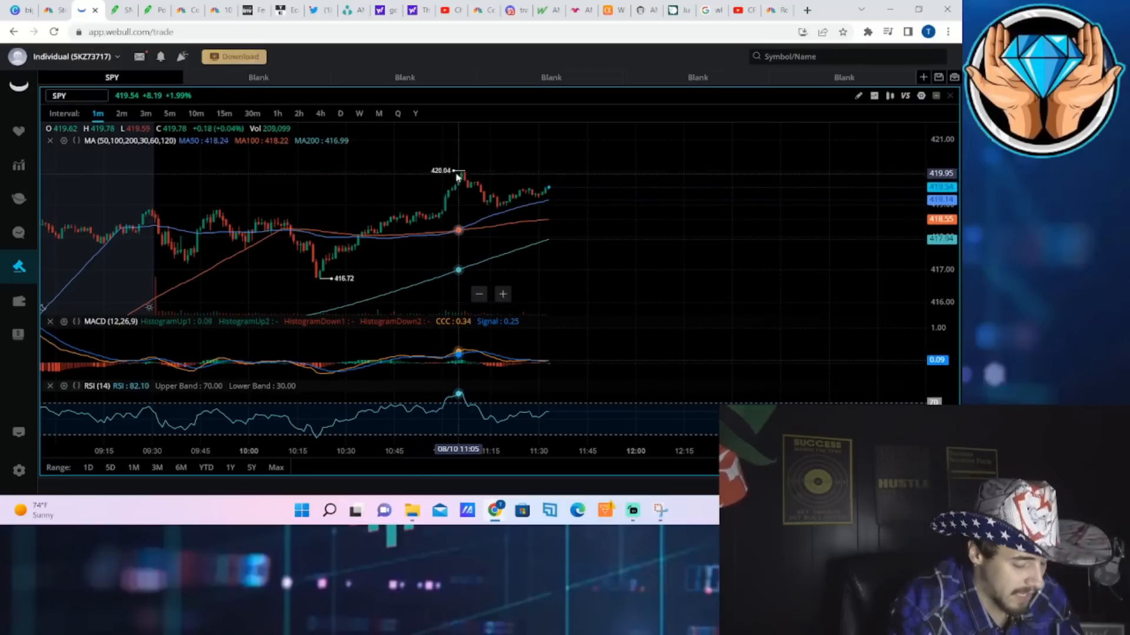
pyautogui.moveTo(474, 154)
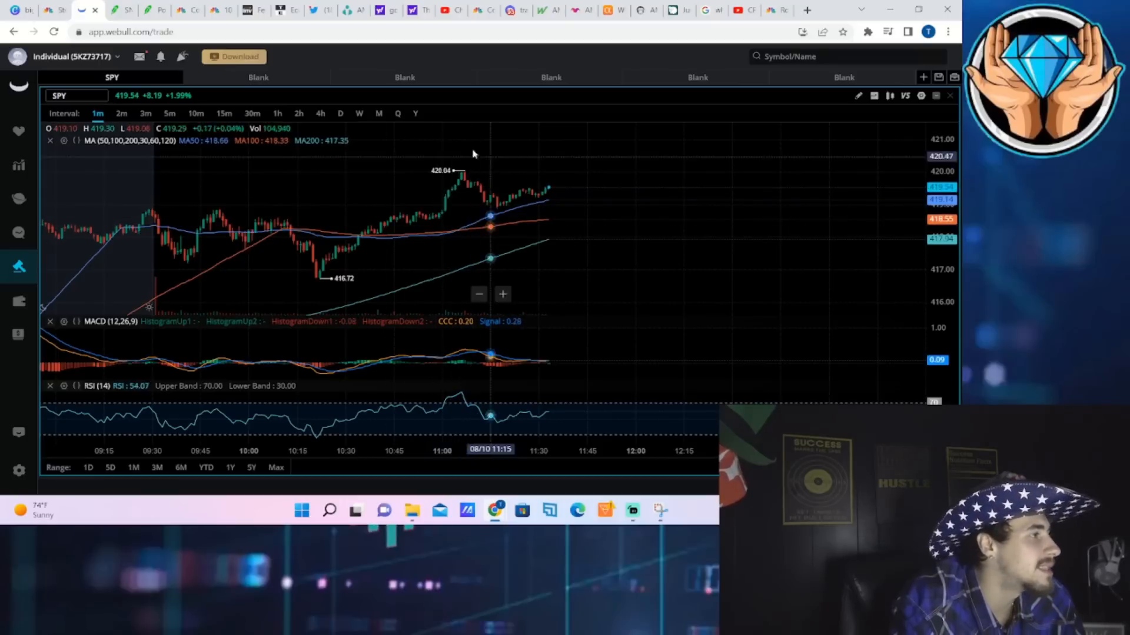
pyautogui.moveTo(432, 209)
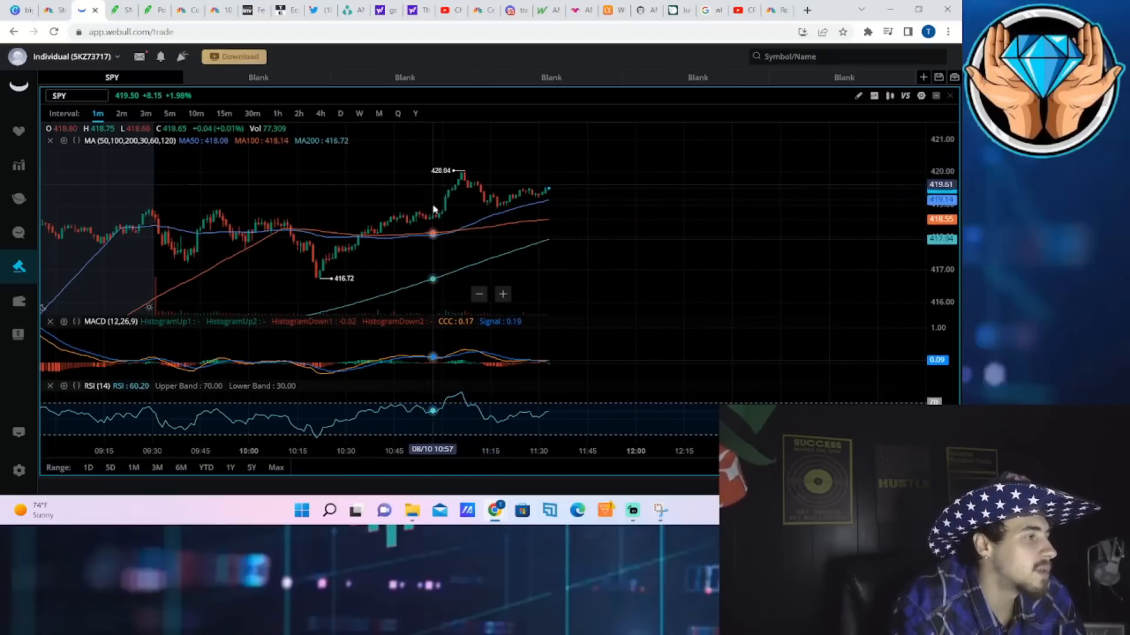
pyautogui.moveTo(422, 151)
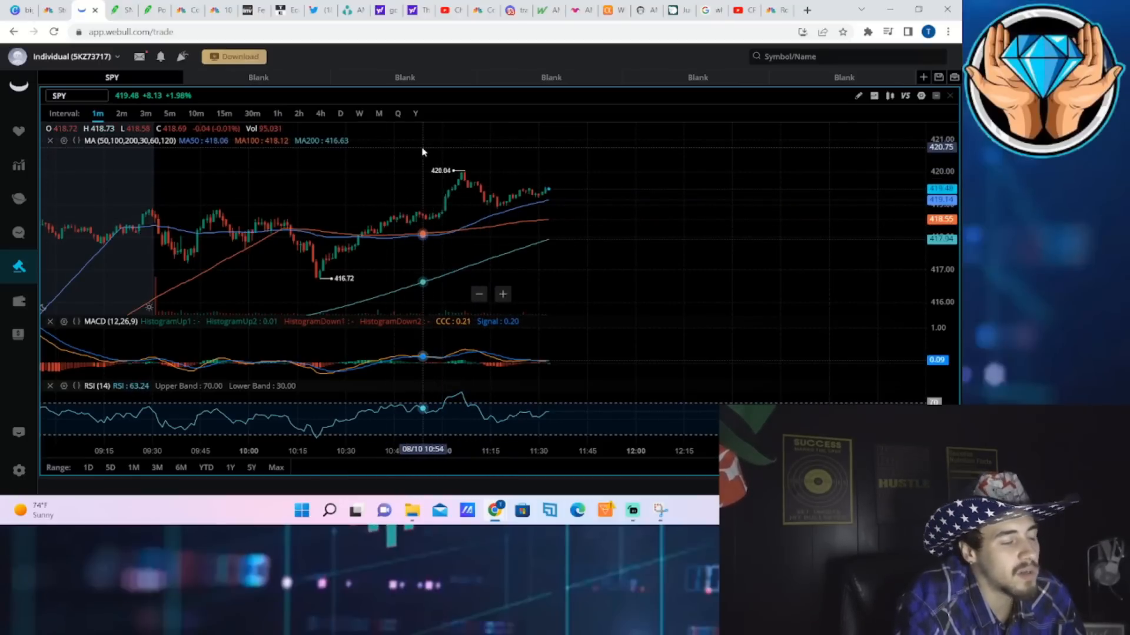
pyautogui.moveTo(505, 201)
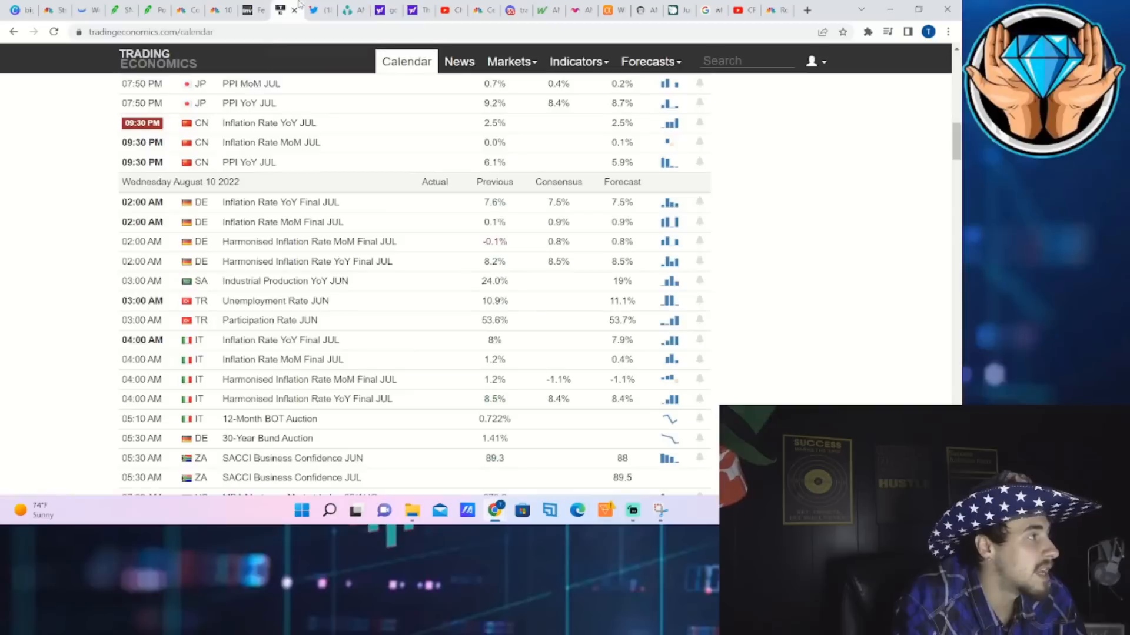
# - Scroll the calendar from the US CPI rows to the PPI and jobless claims entries
pyautogui.scroll(-3)
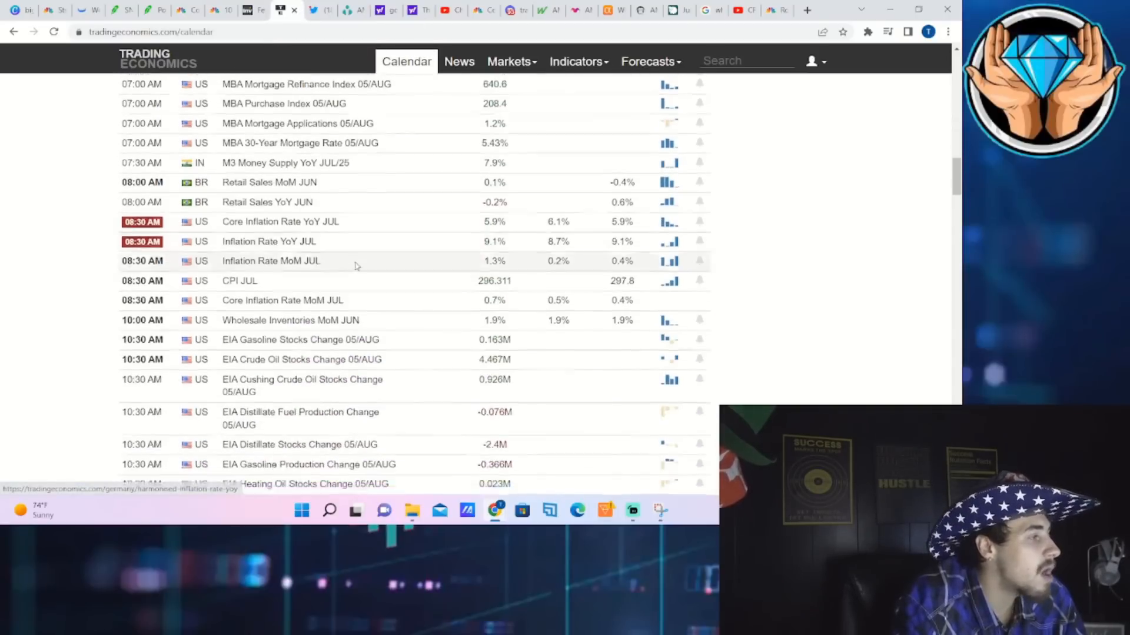
pyautogui.scroll(3)
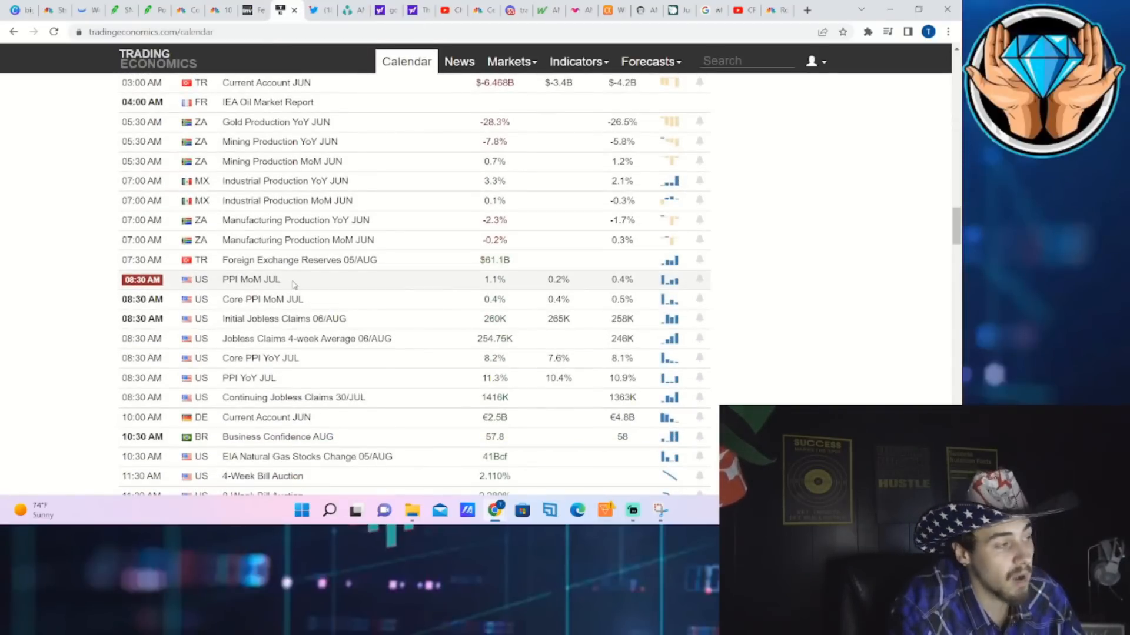
pyautogui.moveTo(298, 260)
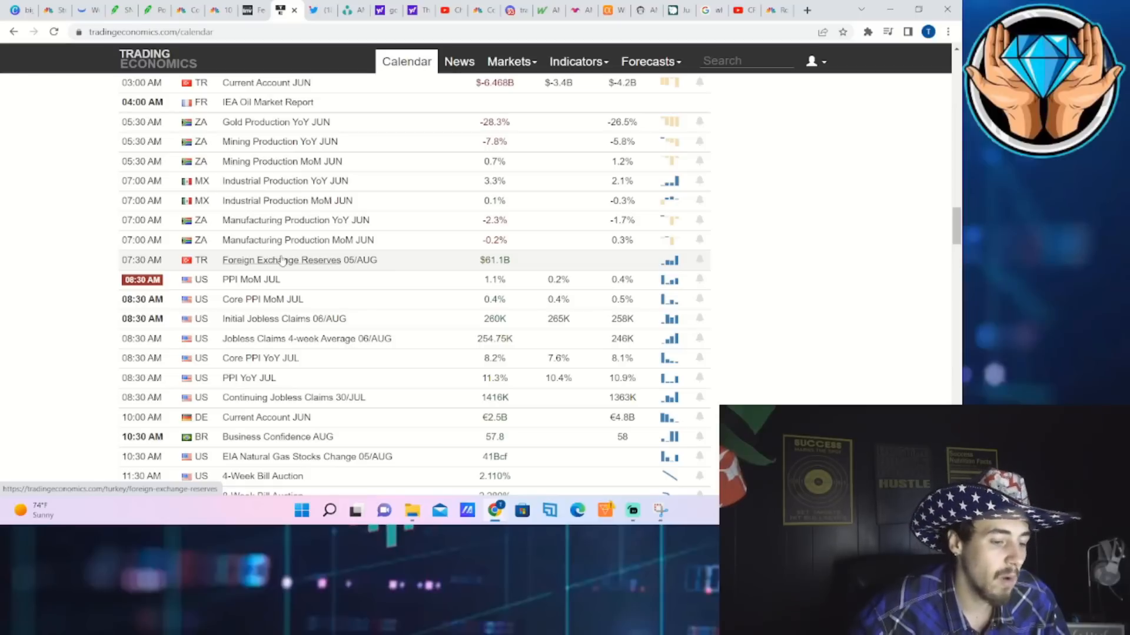
pyautogui.moveTo(256, 82)
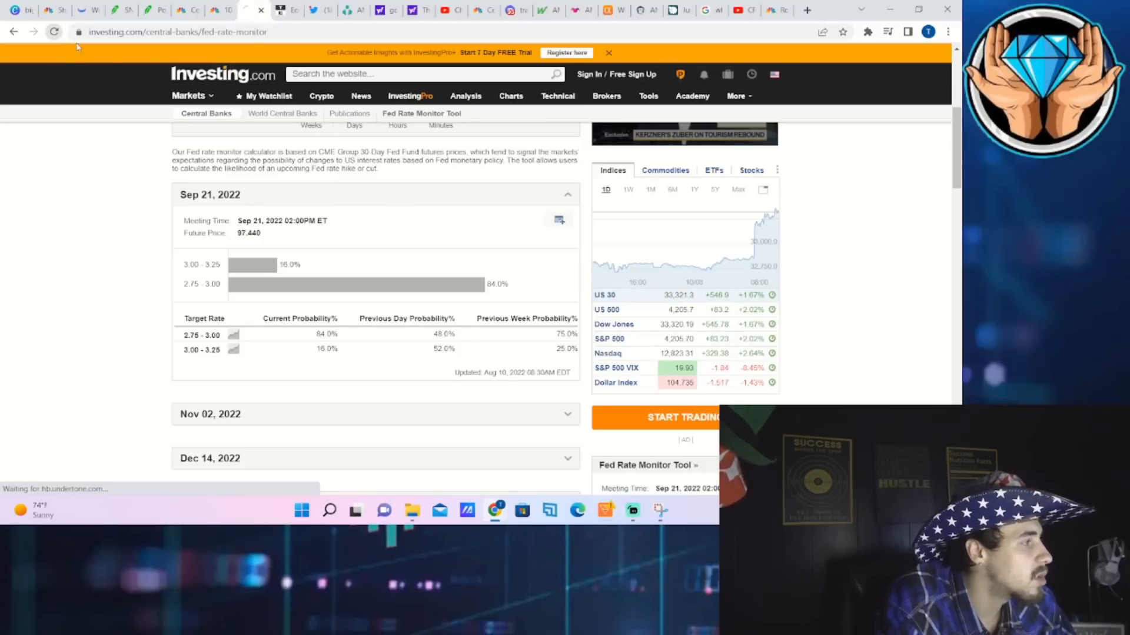
# - Close the video ad and read the Sep 21 probabilities: 72% for 2.75–3.00, 28% for 3.00–3.25
pyautogui.scroll(-3)
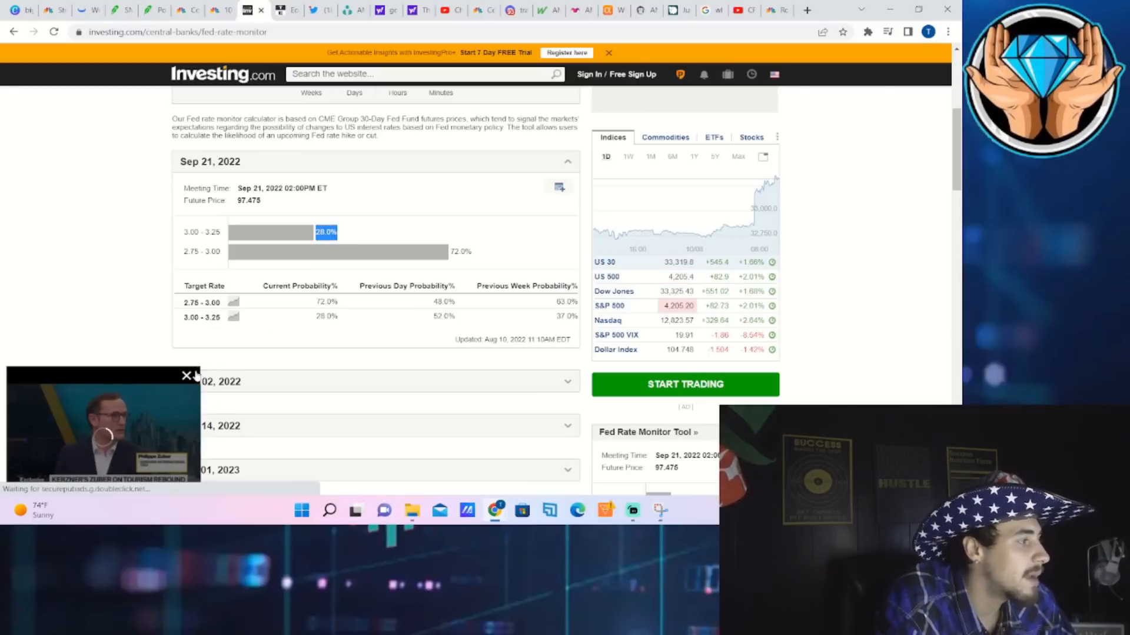
pyautogui.click(187, 377)
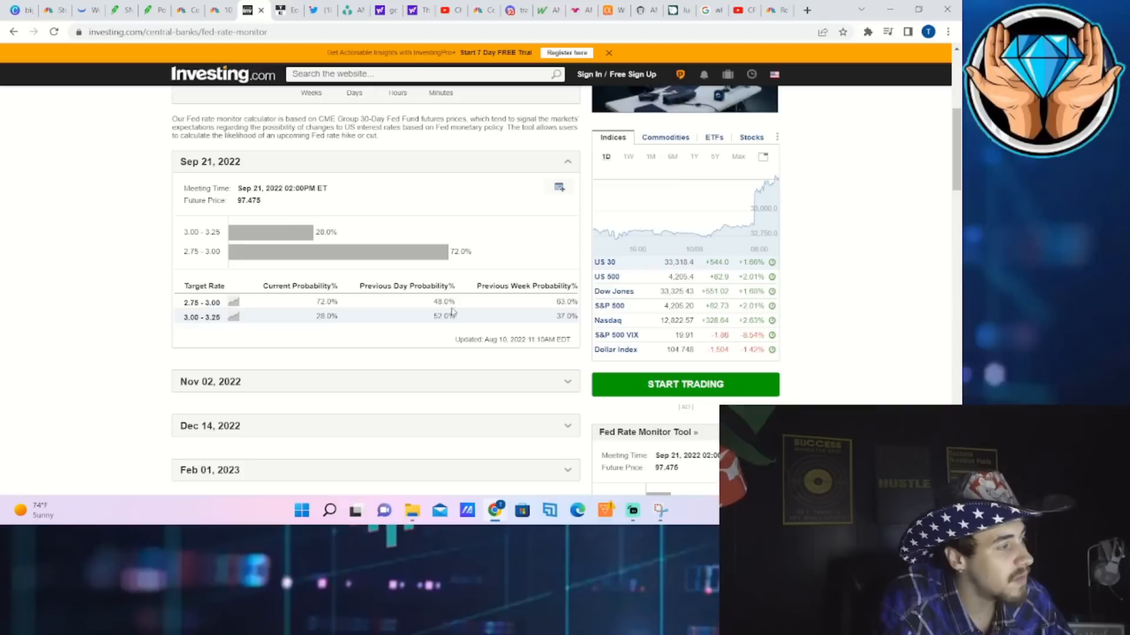
pyautogui.doubleClick(443, 316)
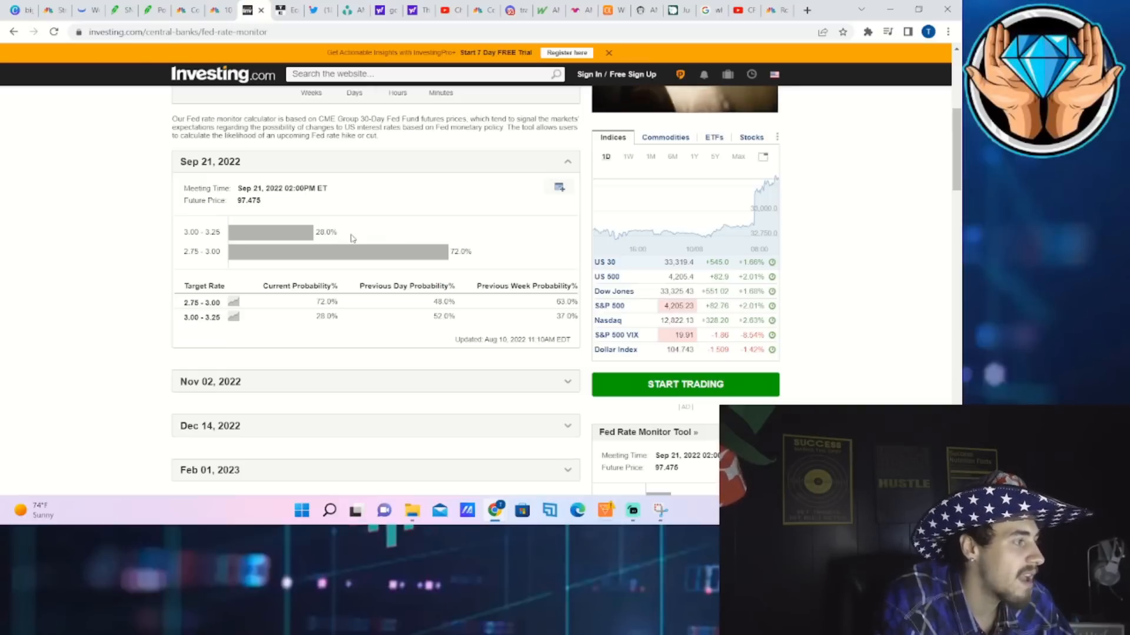
pyautogui.moveTo(387, 263)
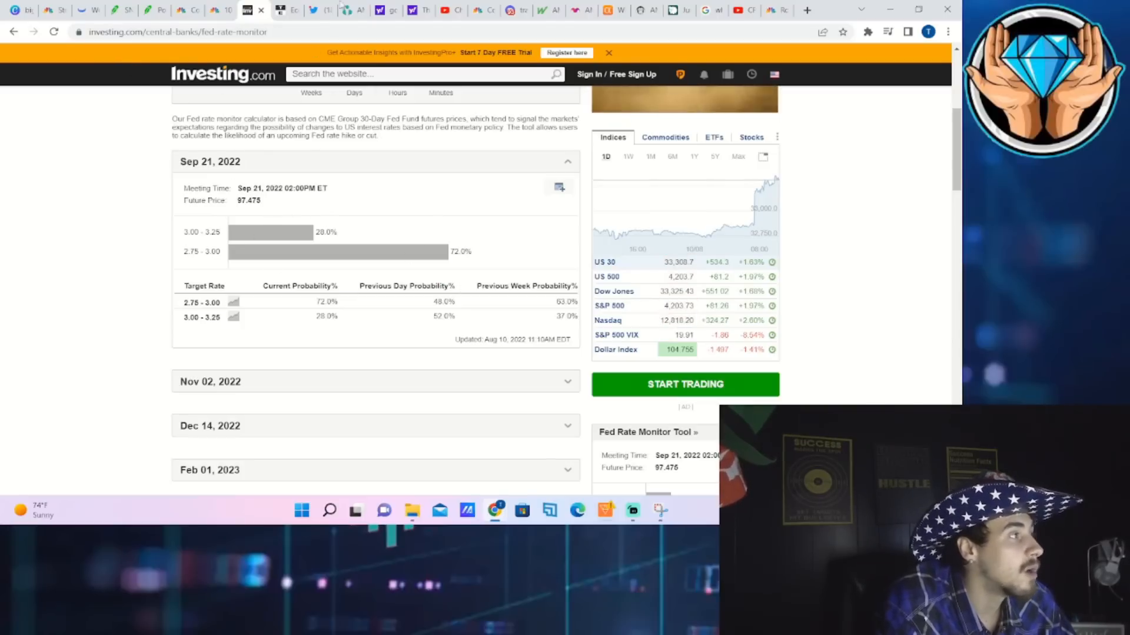
# - Bring up the Ortex NYSE:AMC Options page with its option chain and put/call ratio
pyautogui.click(351, 9)
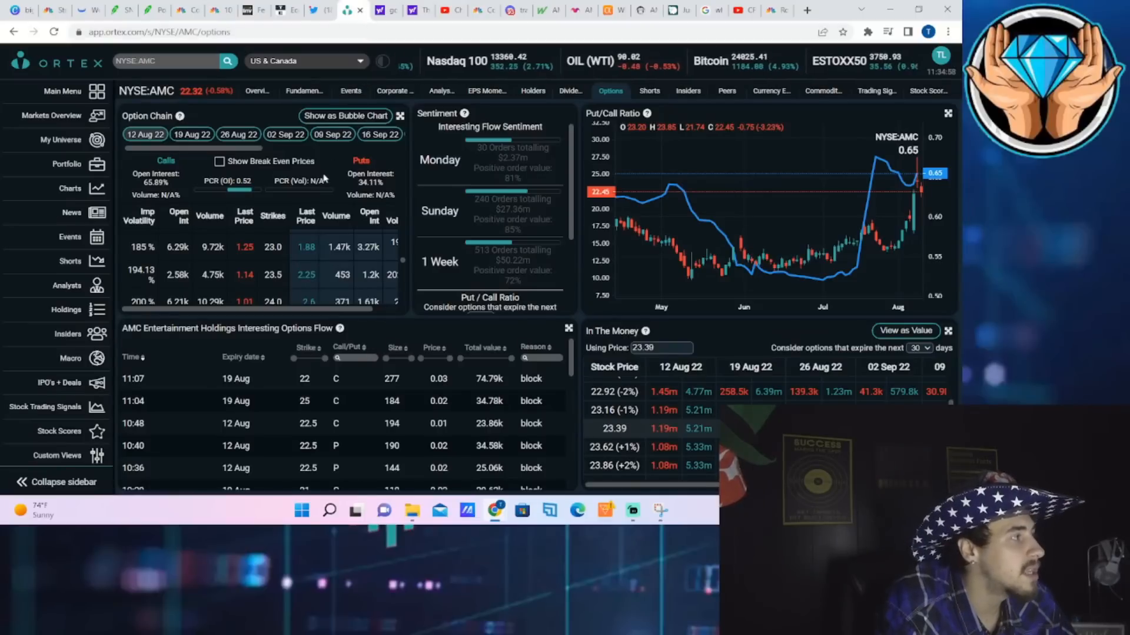
pyautogui.moveTo(800, 165)
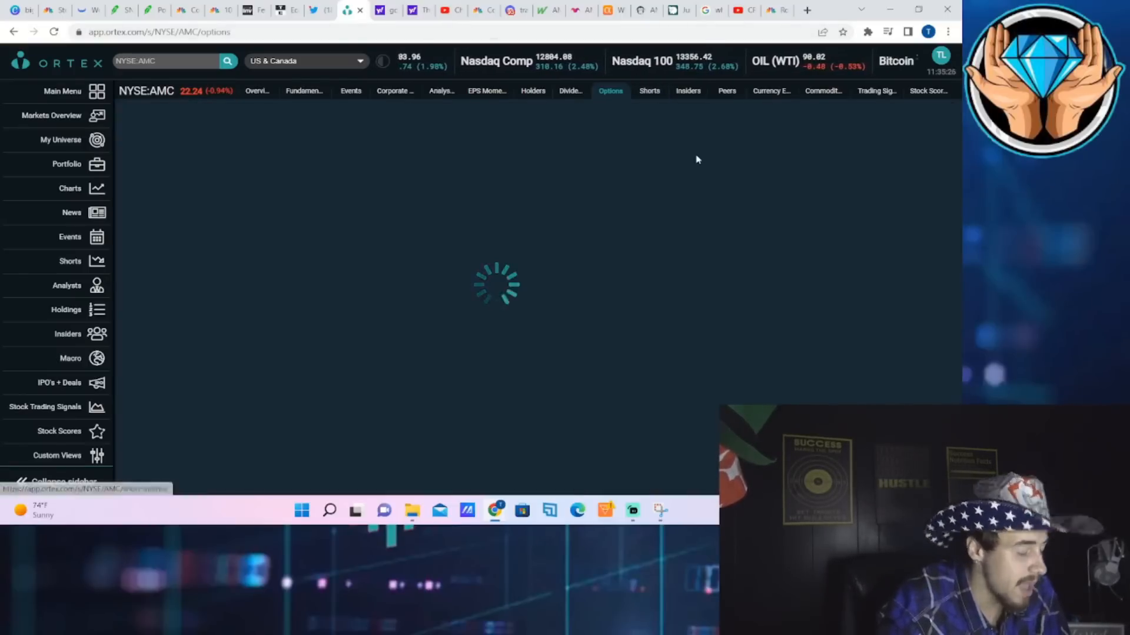
# - Review AMC's Shorts data over 1 year, including 17.38% live short interest of free float
pyautogui.click(647, 91)
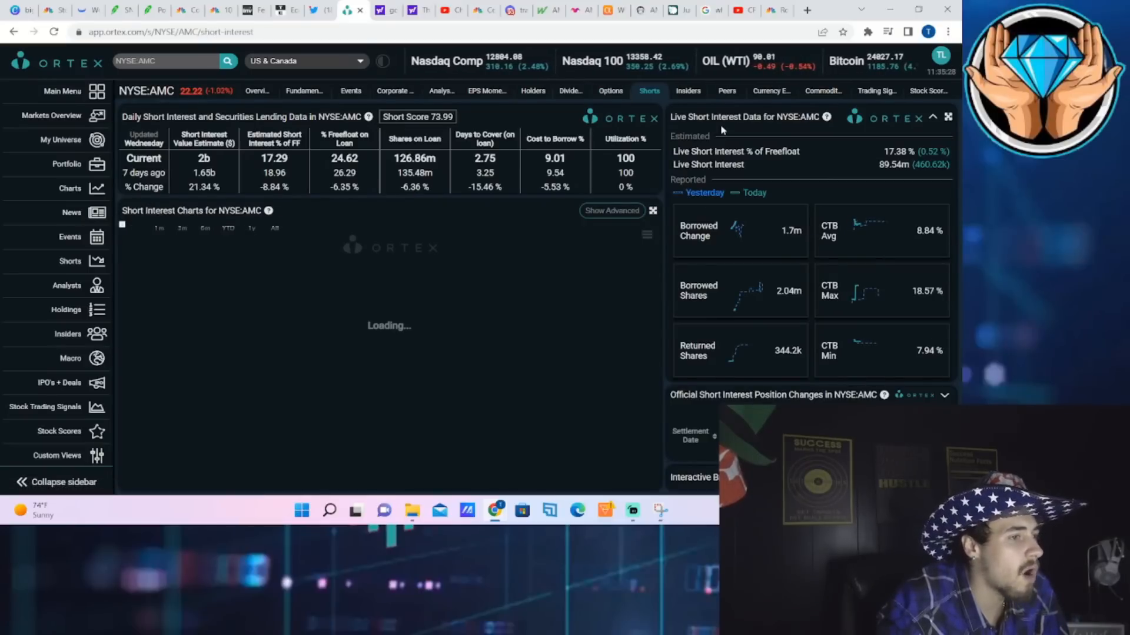
pyautogui.click(252, 228)
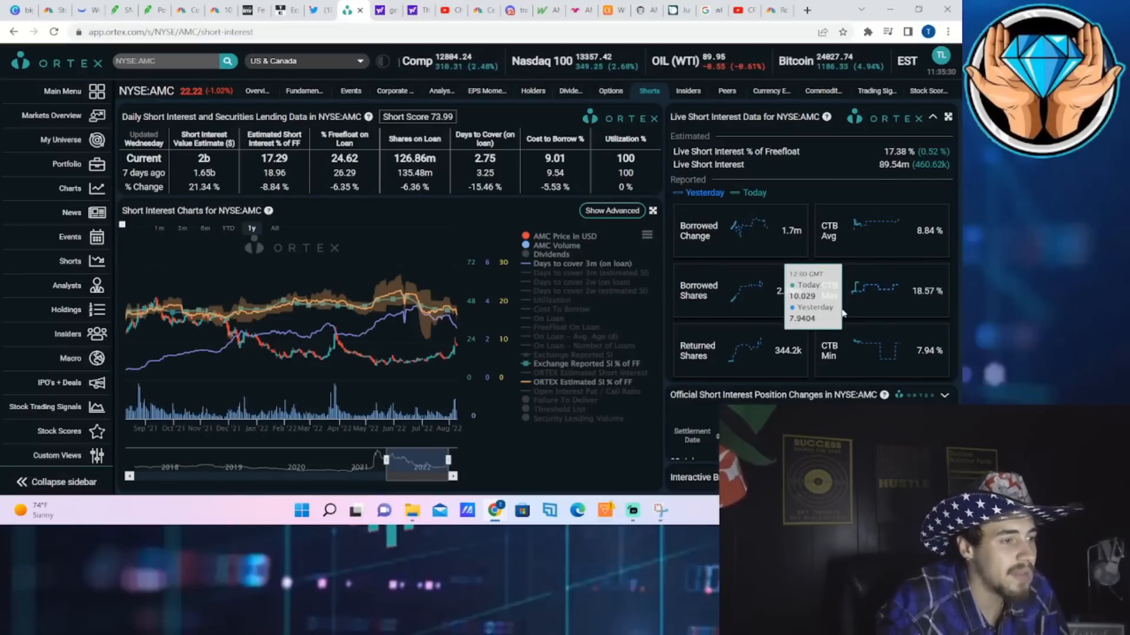
pyautogui.moveTo(876, 287)
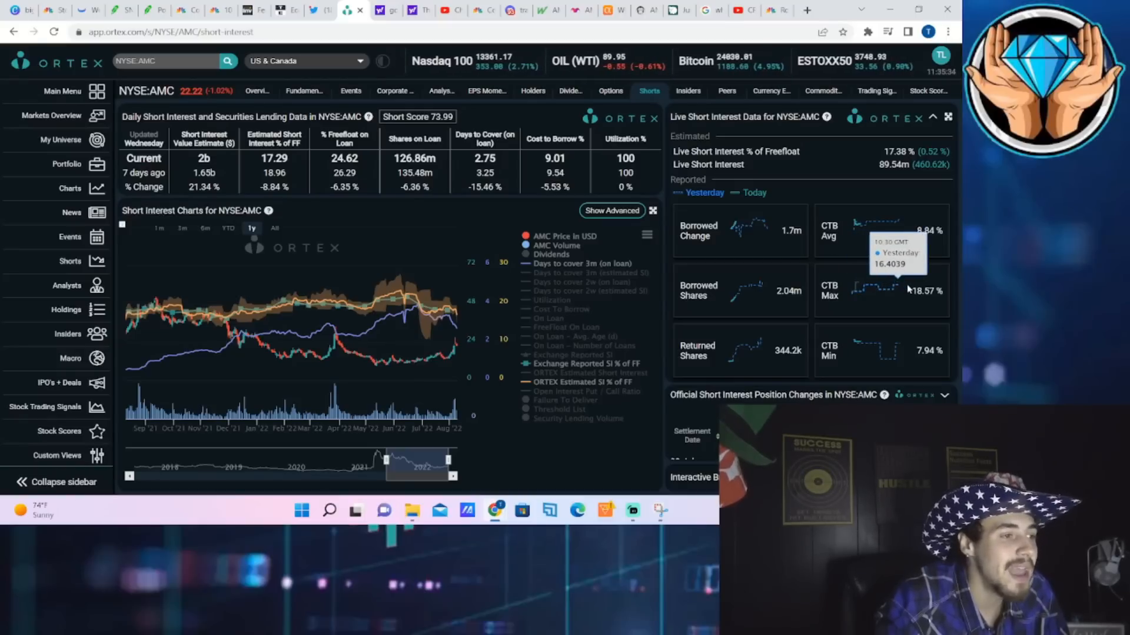
pyautogui.moveTo(878, 281)
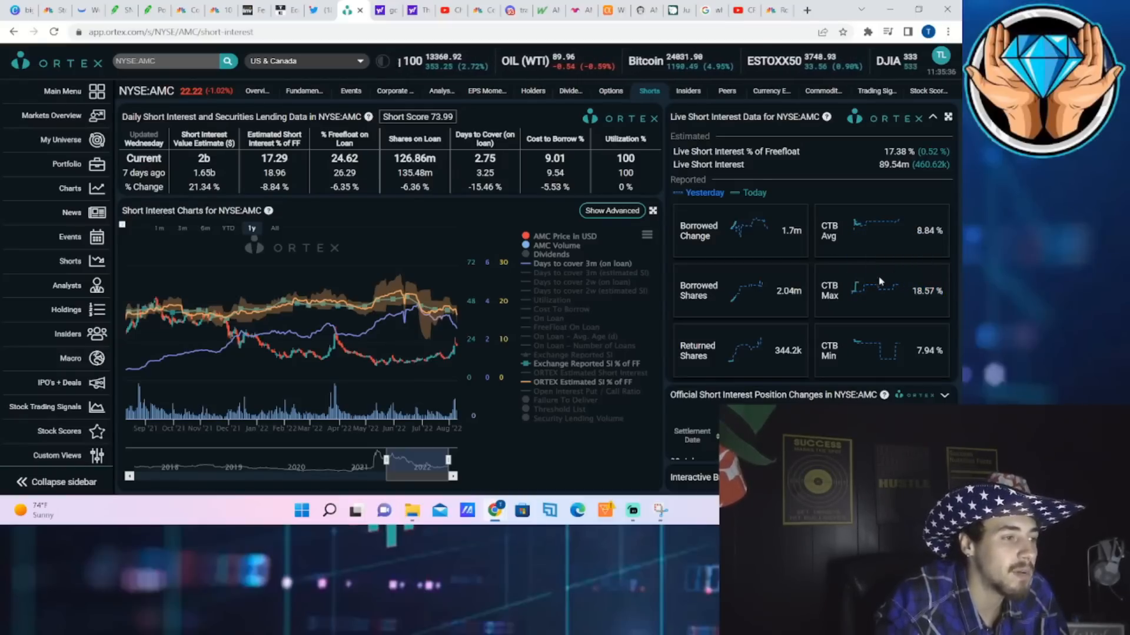
pyautogui.moveTo(882, 288)
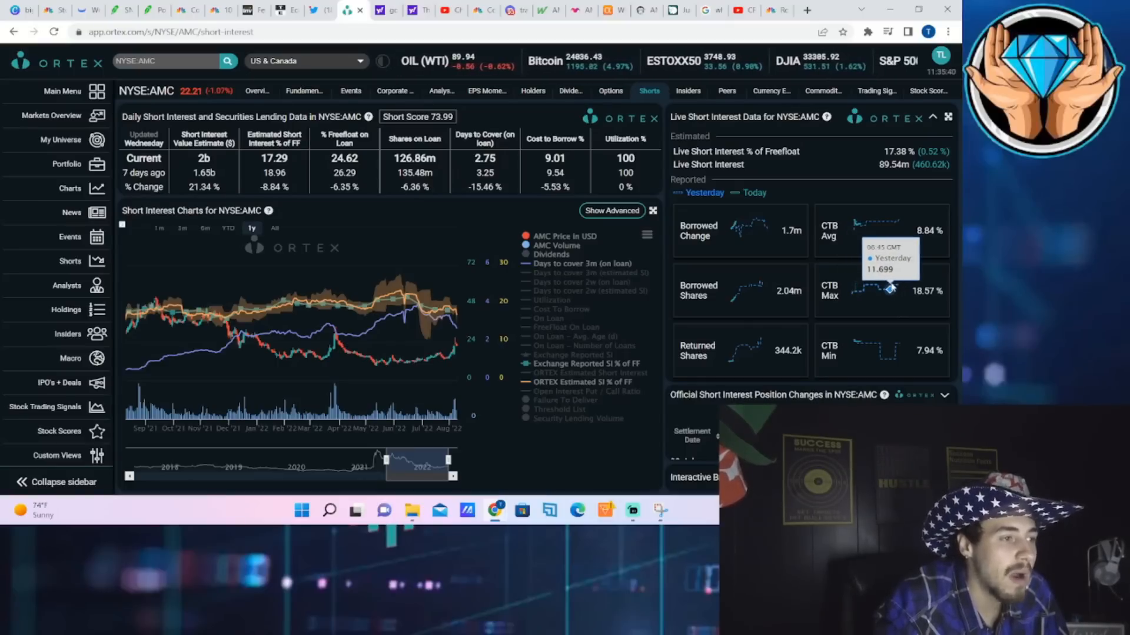
pyautogui.moveTo(893, 290)
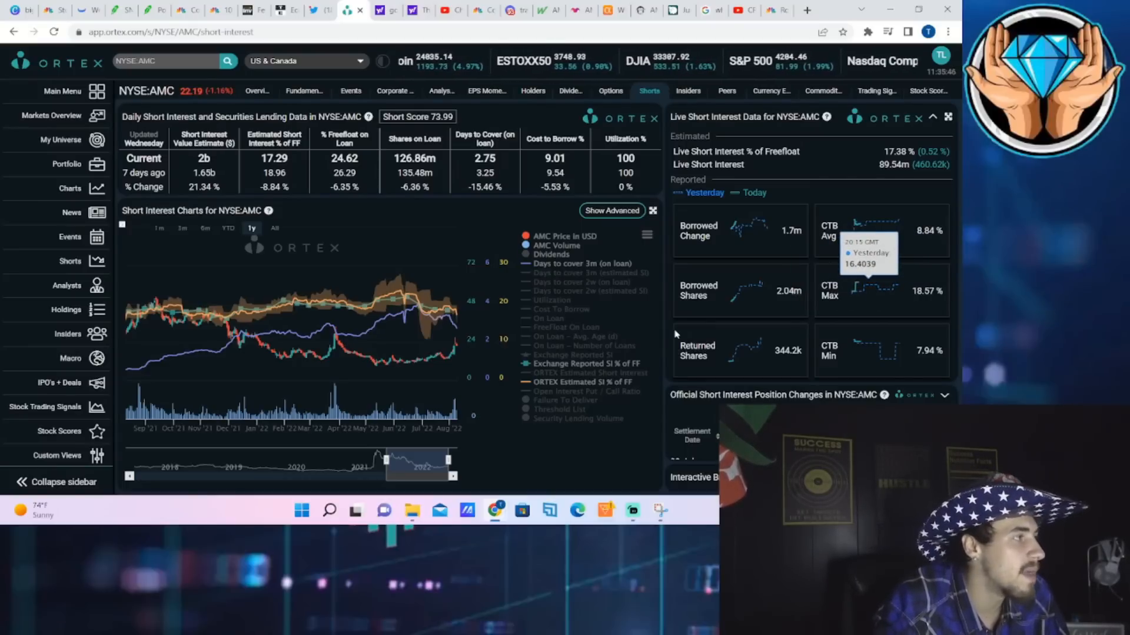
pyautogui.moveTo(896, 293)
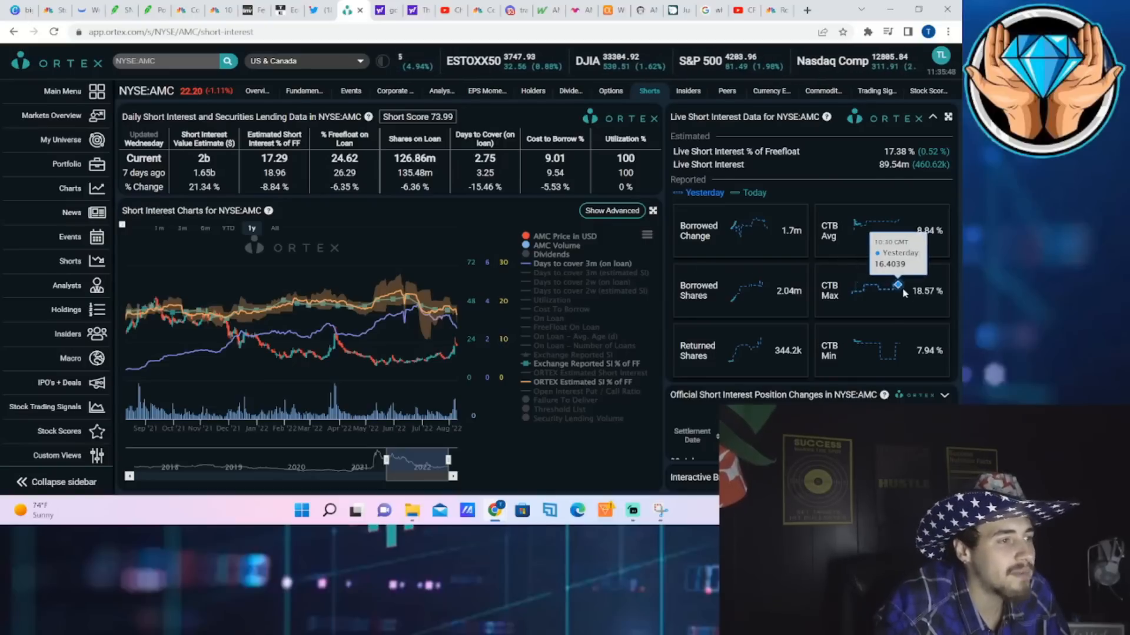
pyautogui.moveTo(933, 374)
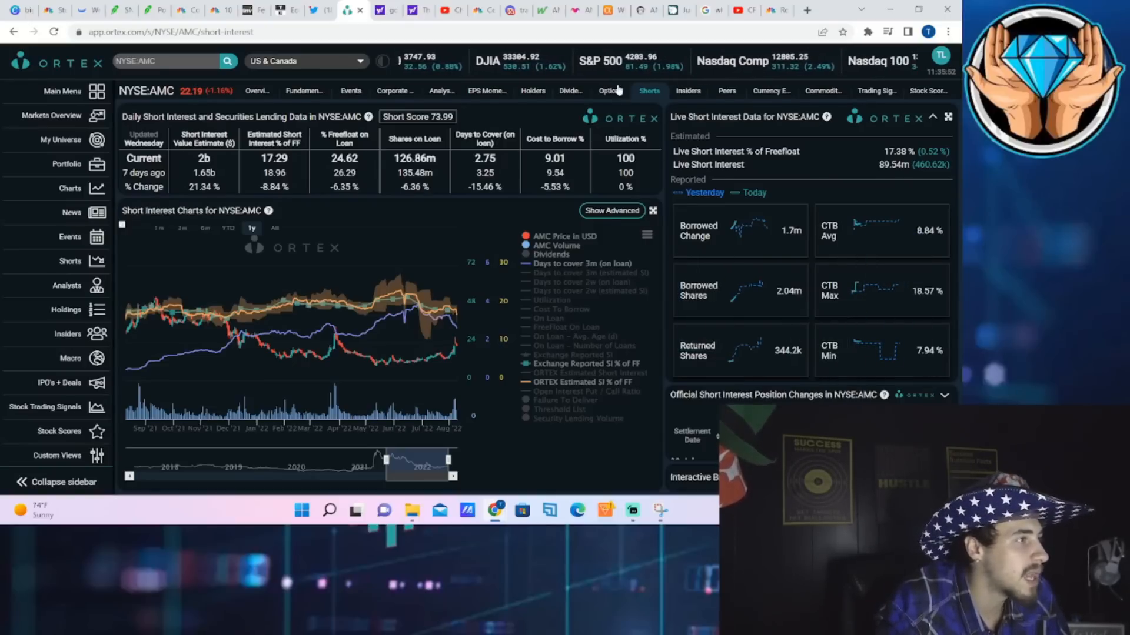
pyautogui.click(609, 90)
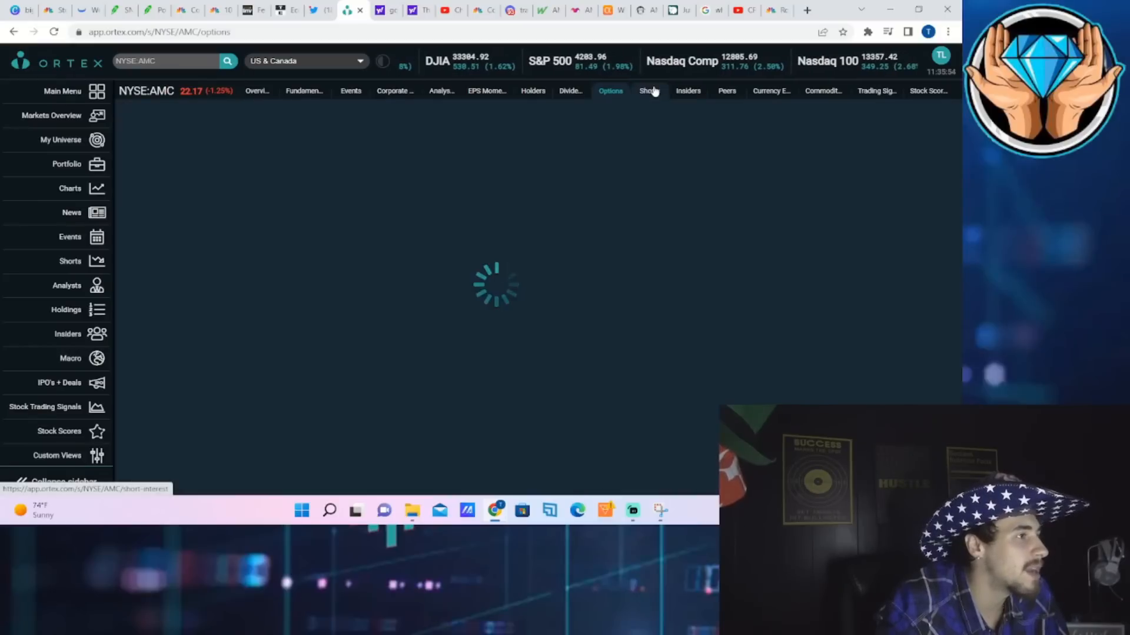
pyautogui.click(647, 91)
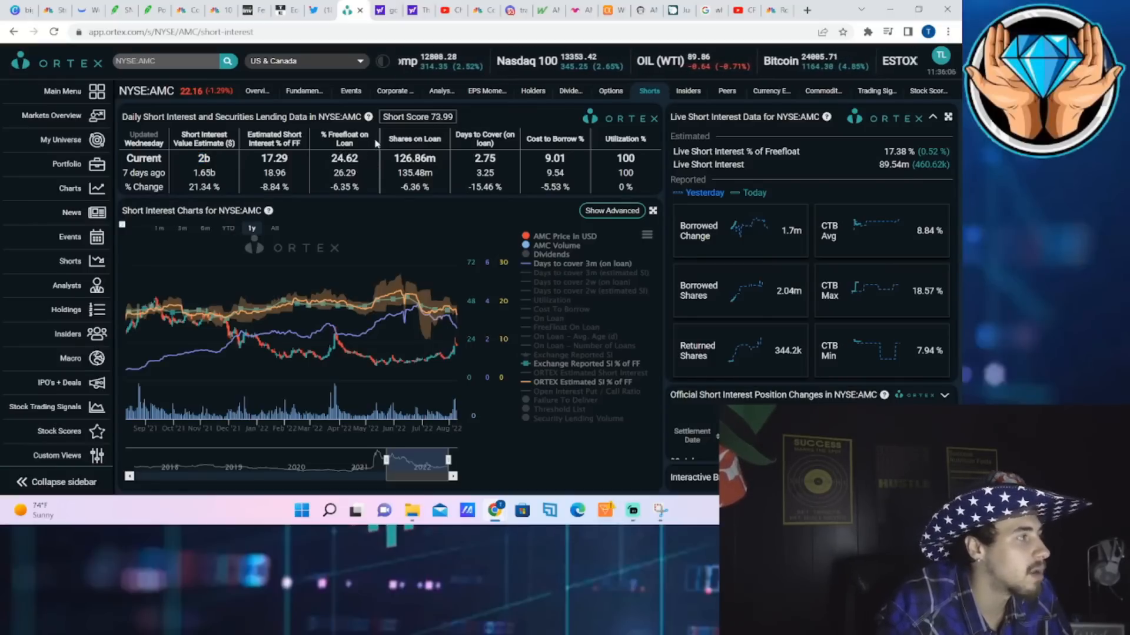
pyautogui.moveTo(603, 155)
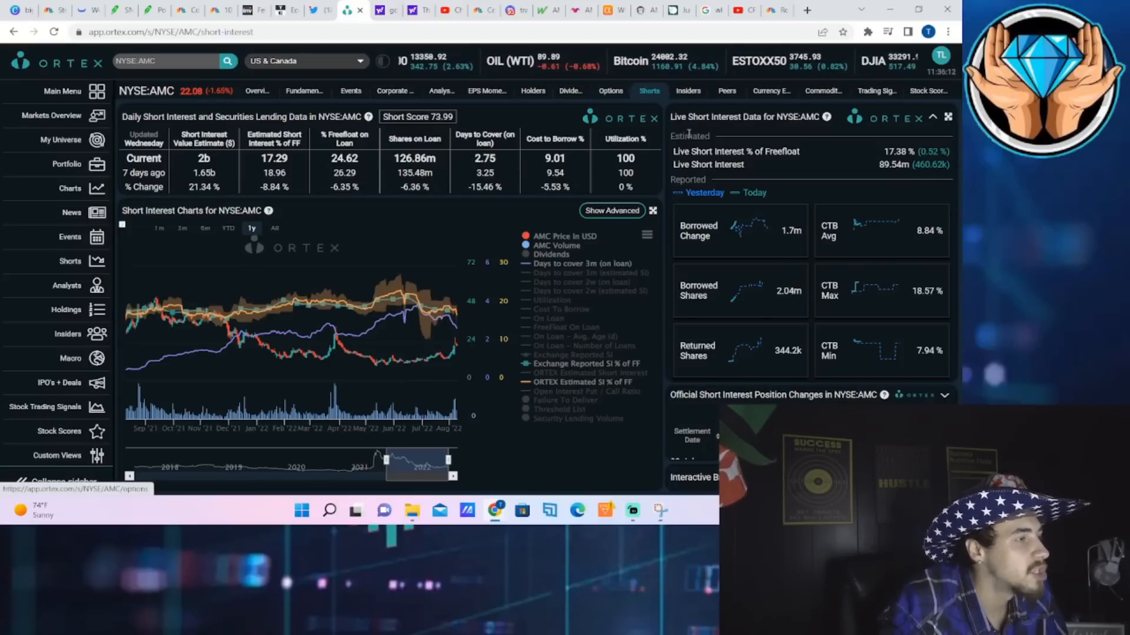
# - Return to the SPY one-minute chart in Webull
pyautogui.click(71, 10)
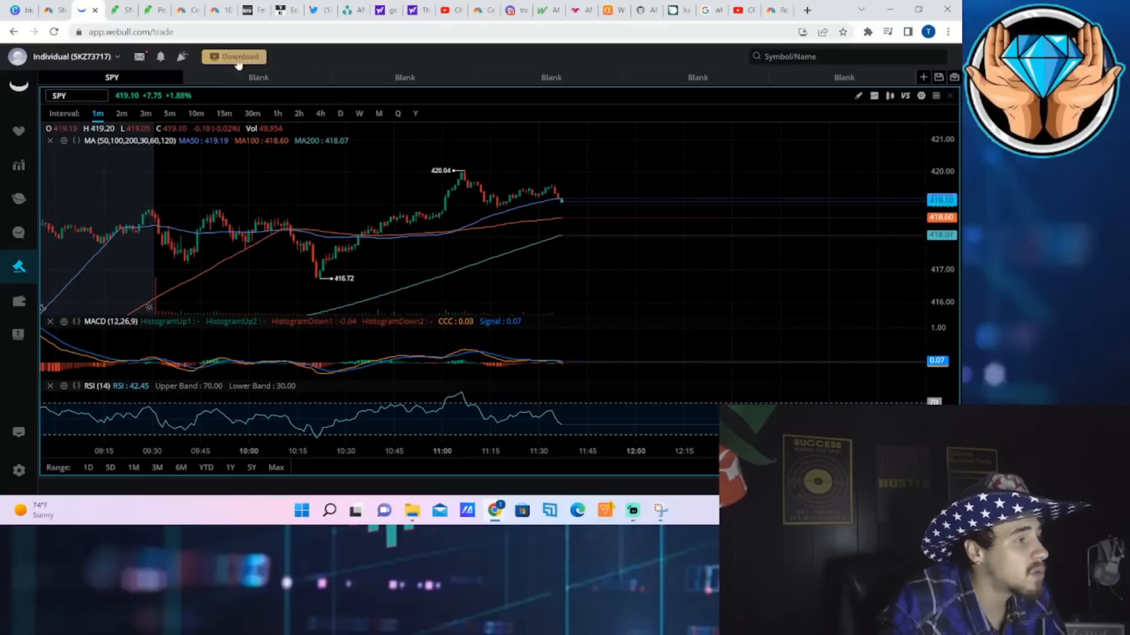